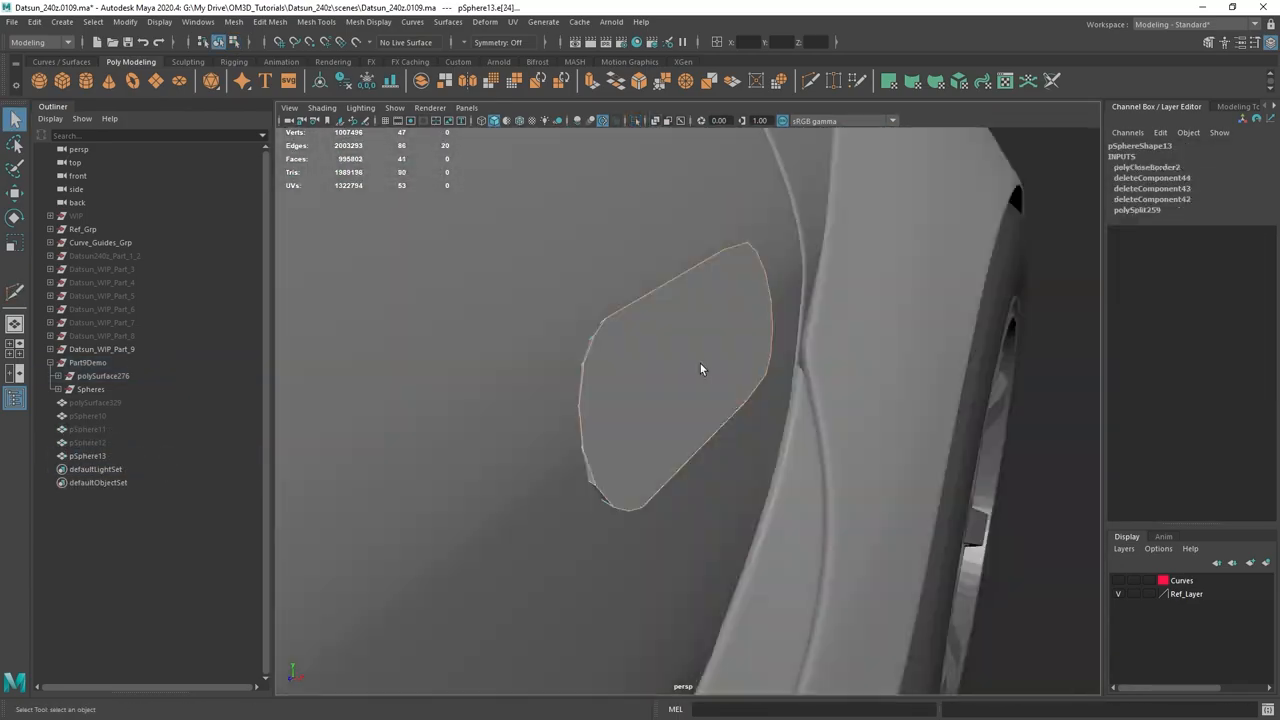
Step: Close the YouTube tutorial window and shift the view back onto the car's side
right_click(696, 370)
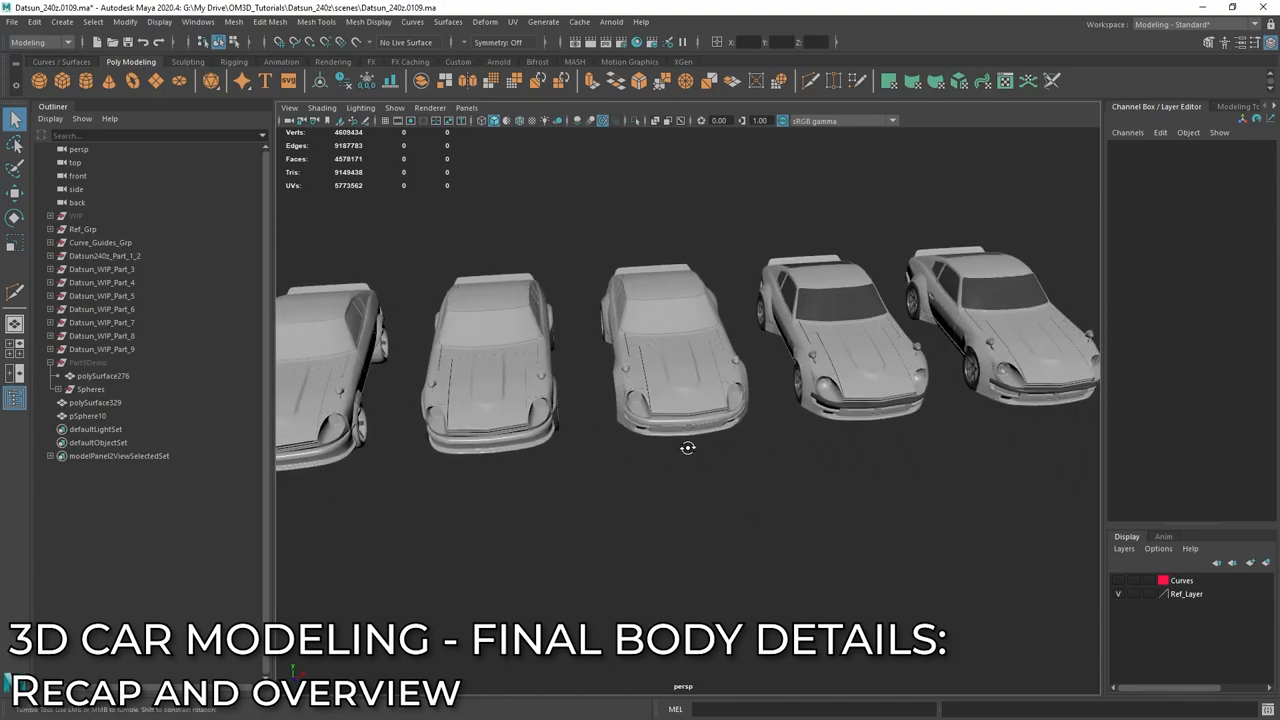
left_click_drag(688, 448, 714, 442)
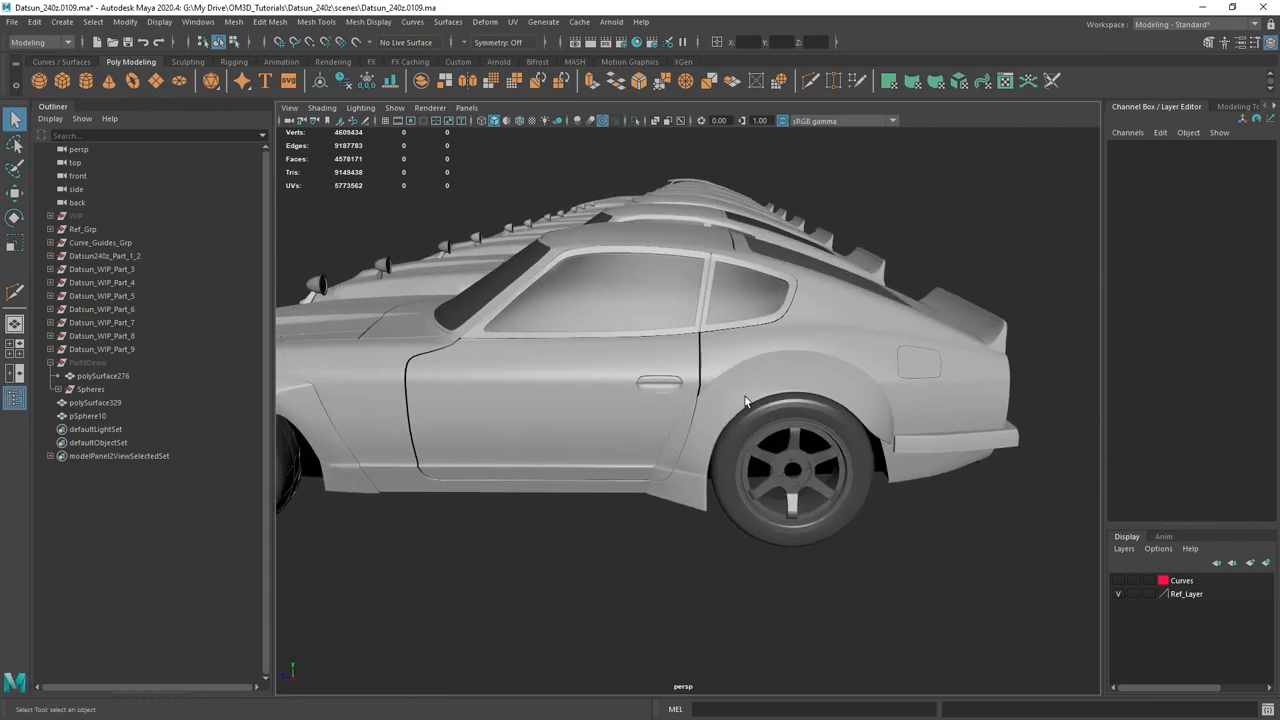
left_click_drag(744, 400, 890, 408)
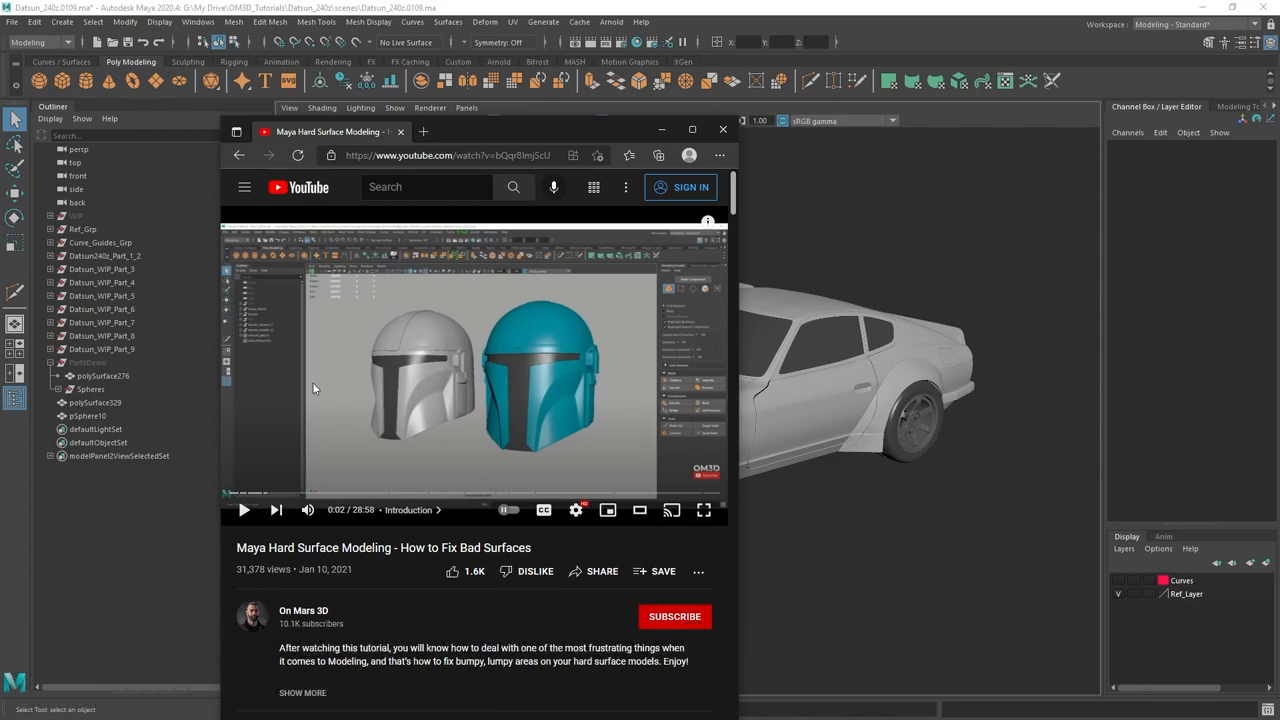
mouse_move(538, 414)
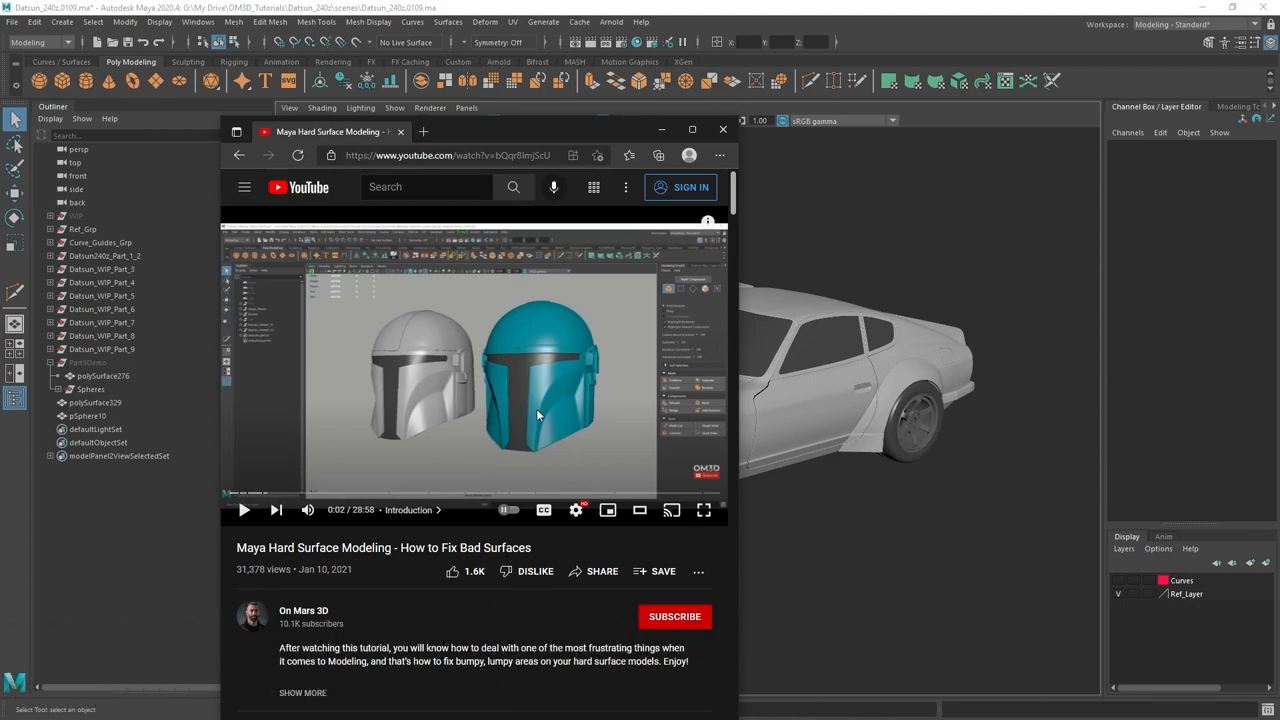
mouse_move(548, 412)
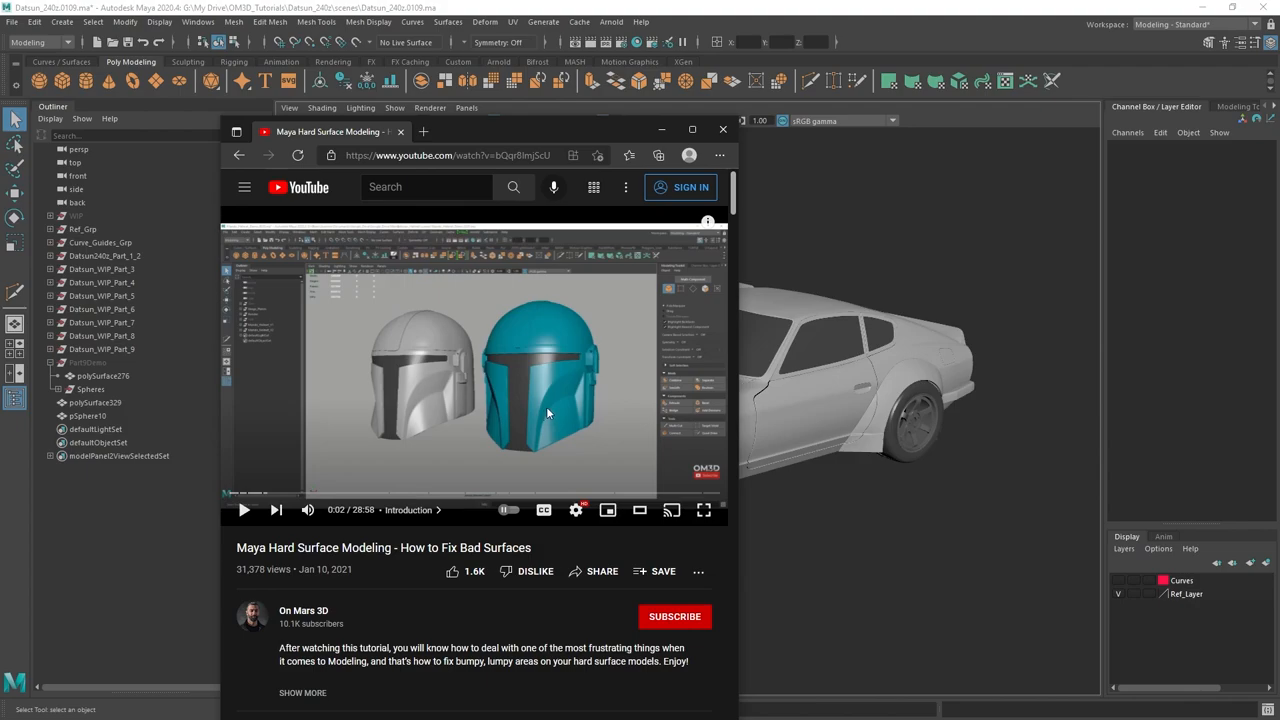
mouse_move(968, 502)
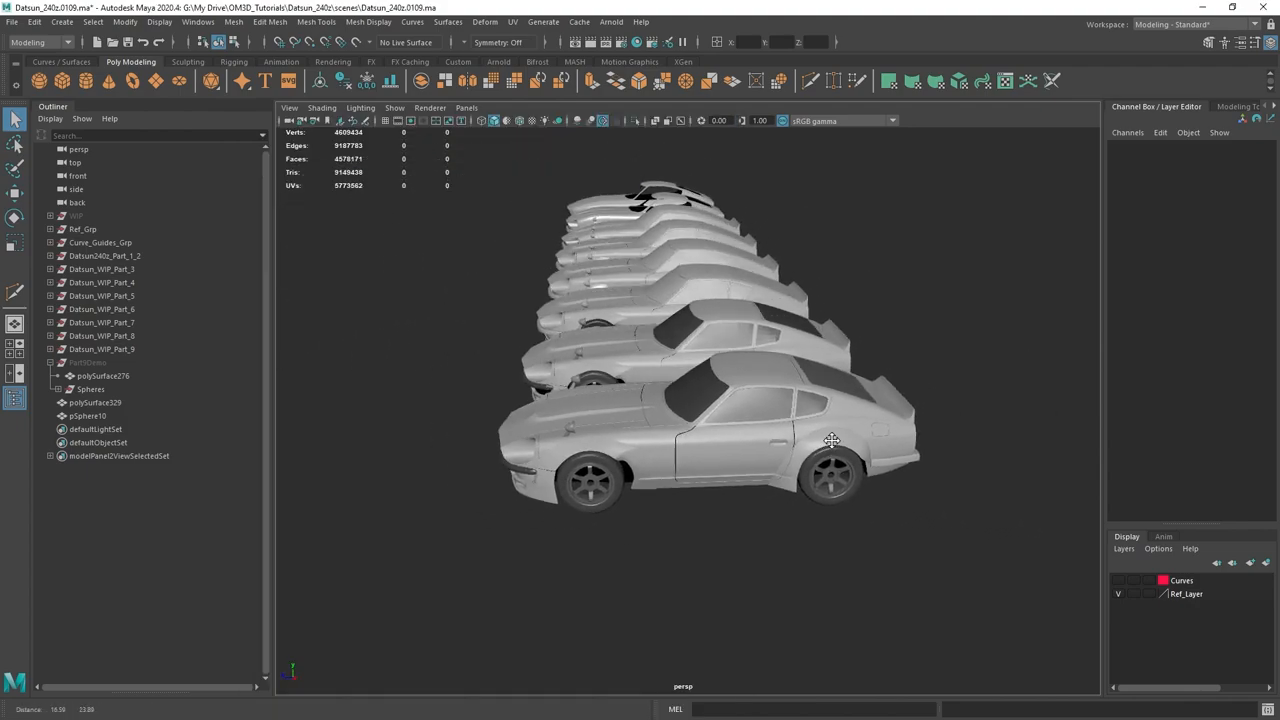
left_click(88, 362)
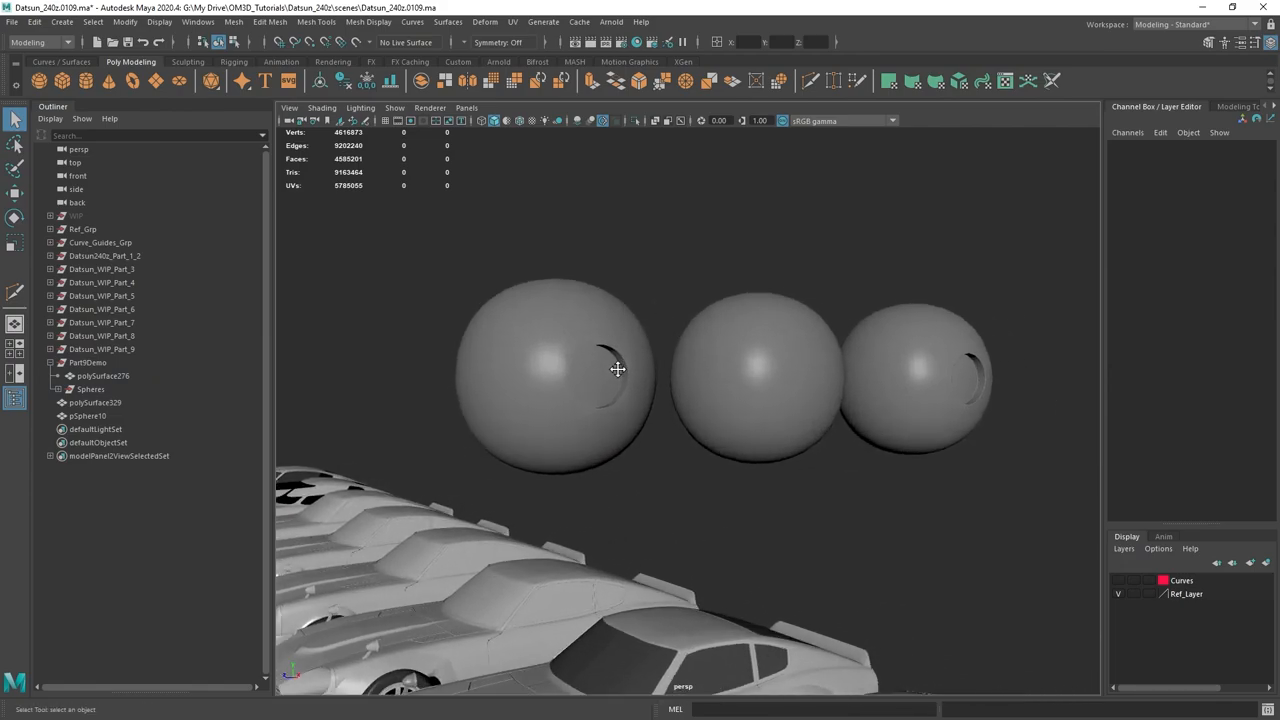
left_click_drag(616, 370, 644, 404)
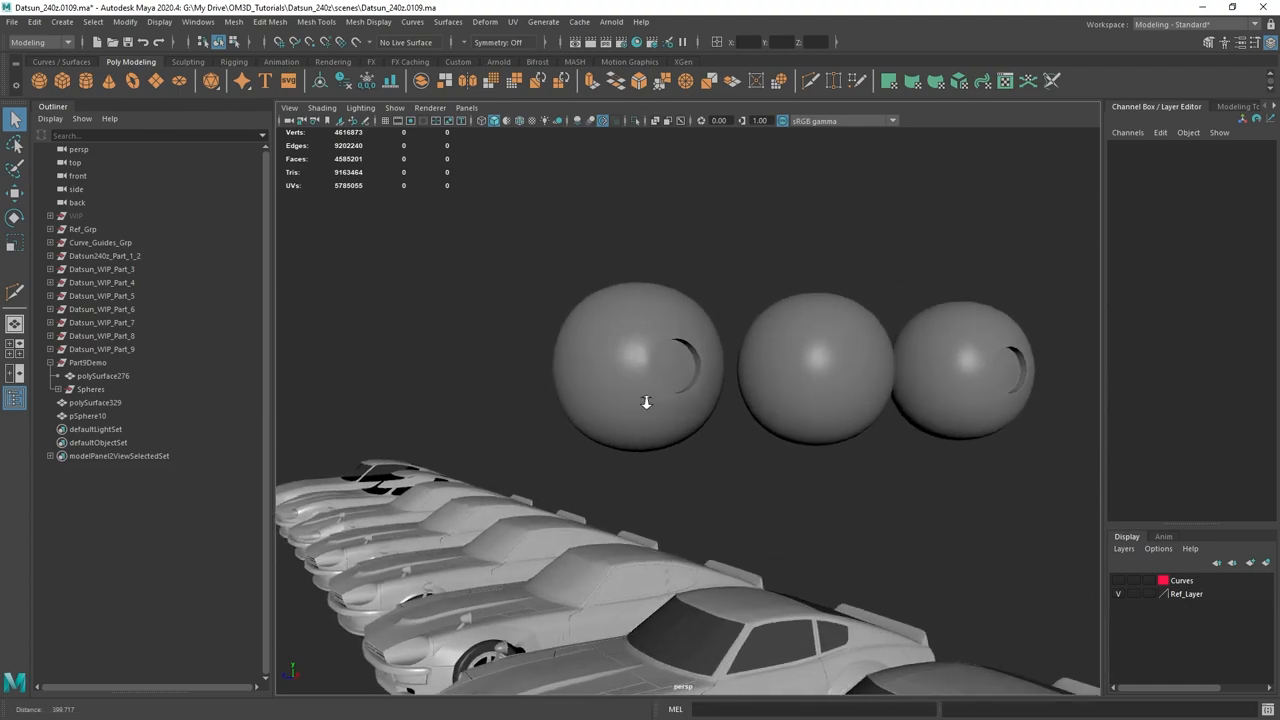
left_click_drag(644, 400, 678, 456)
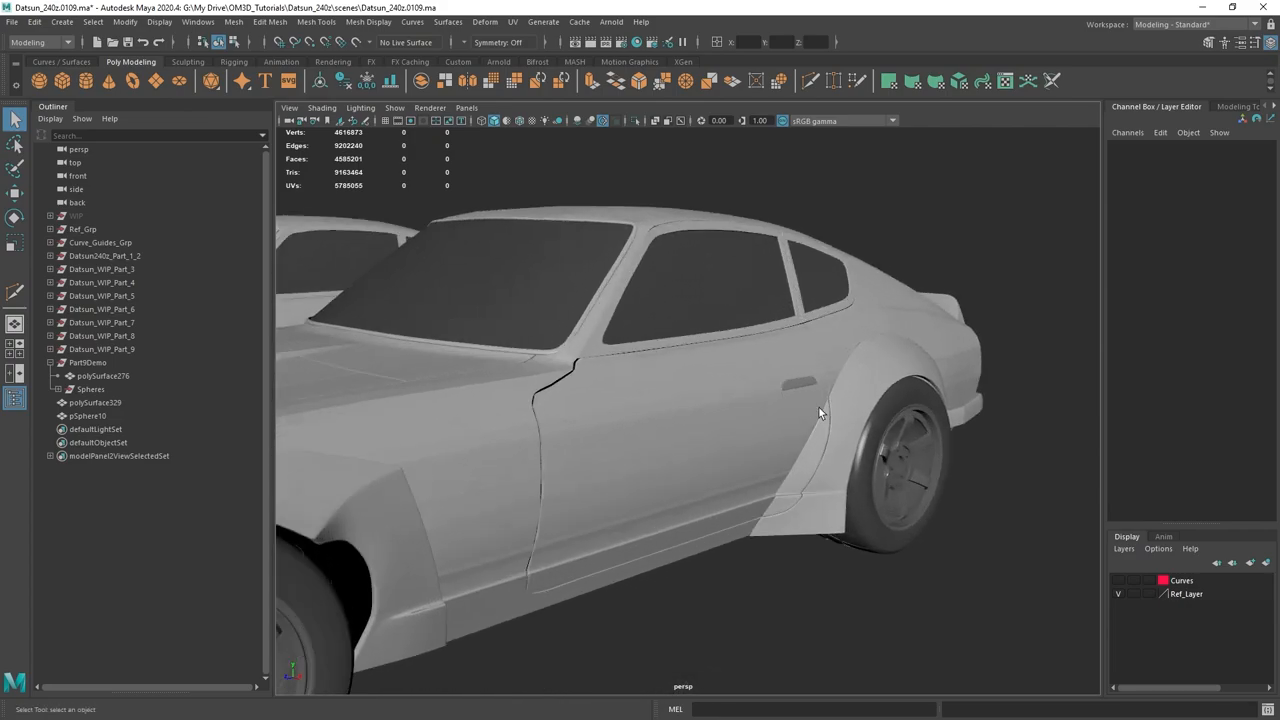
left_click(104, 376)
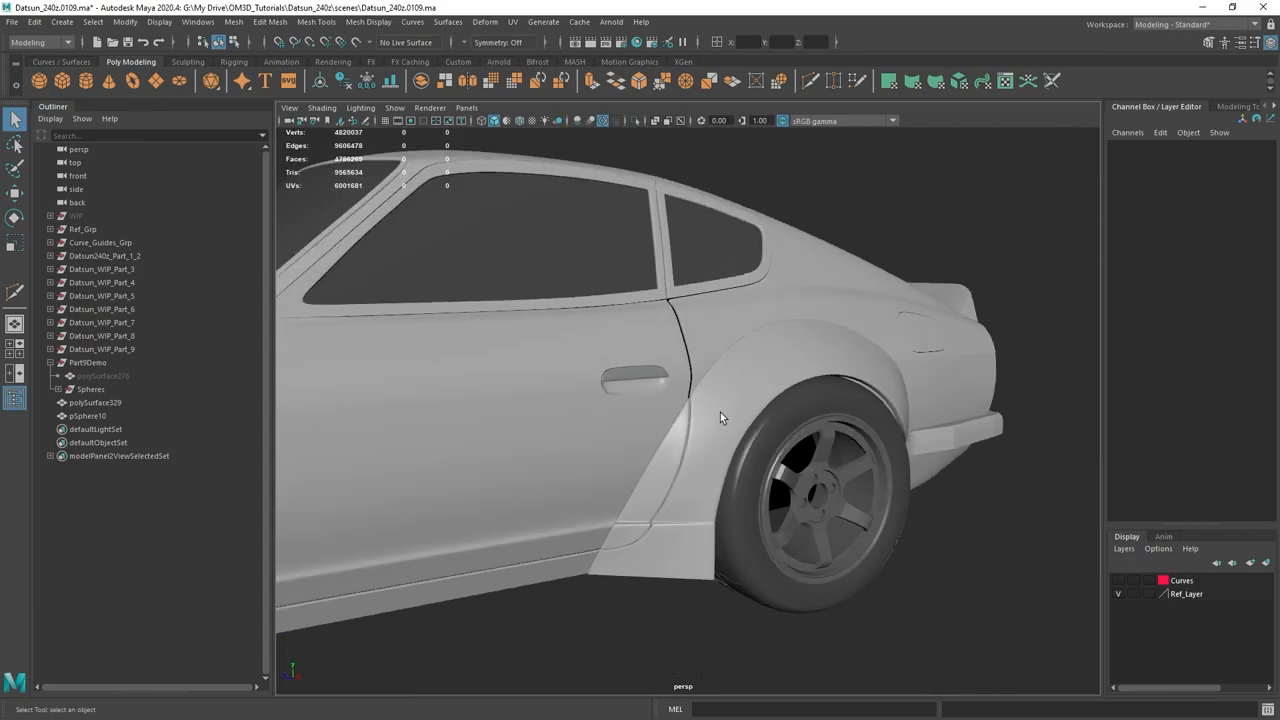
left_click_drag(720, 418, 778, 468)
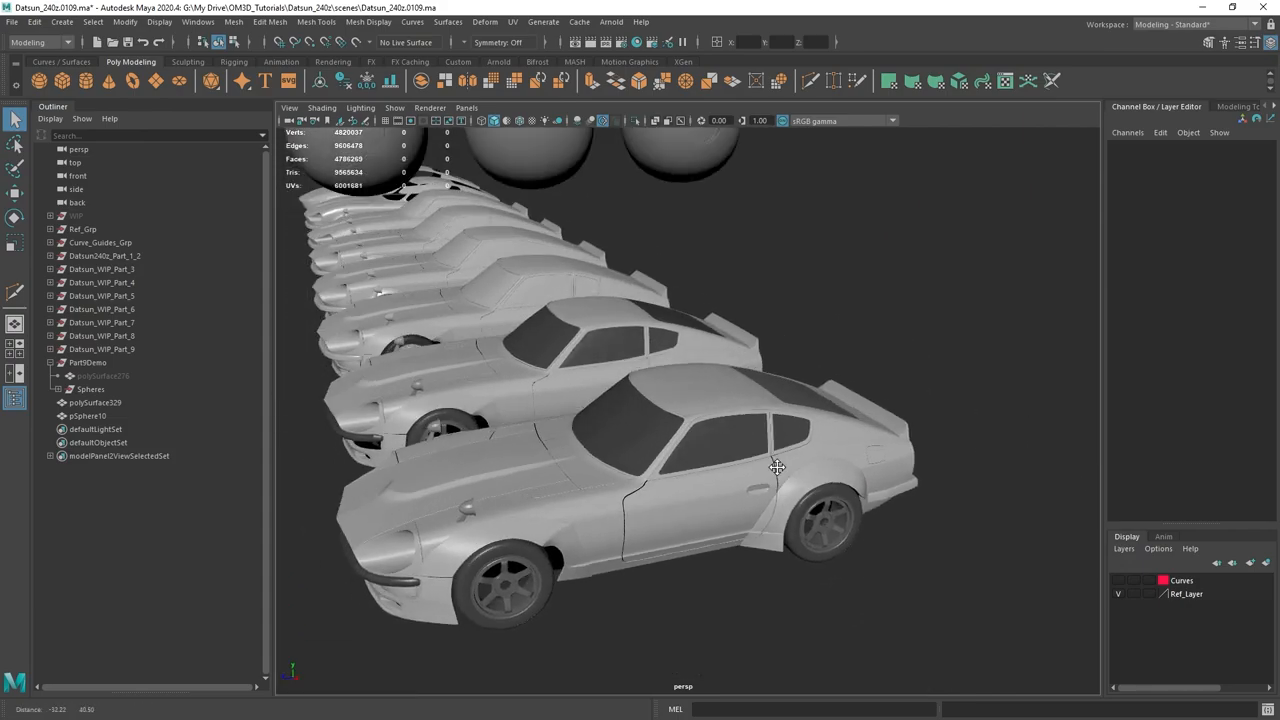
left_click_drag(776, 468, 812, 380)
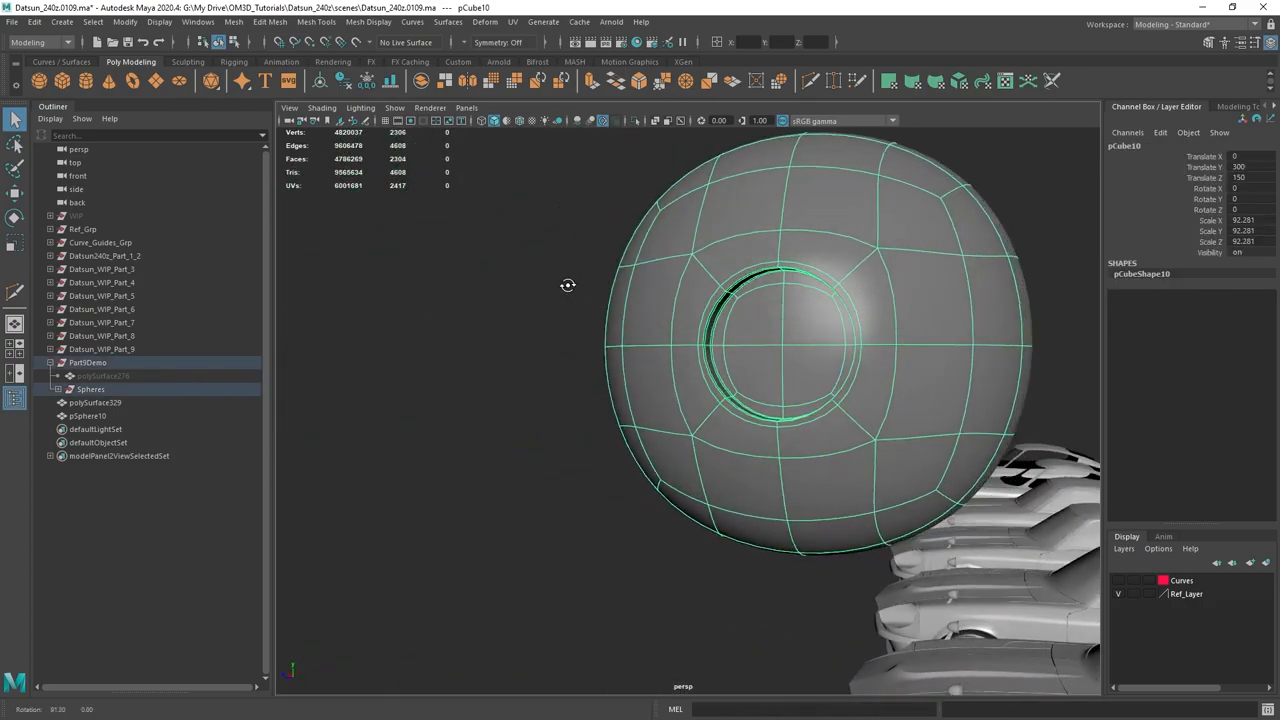
left_click_drag(568, 284, 454, 292)
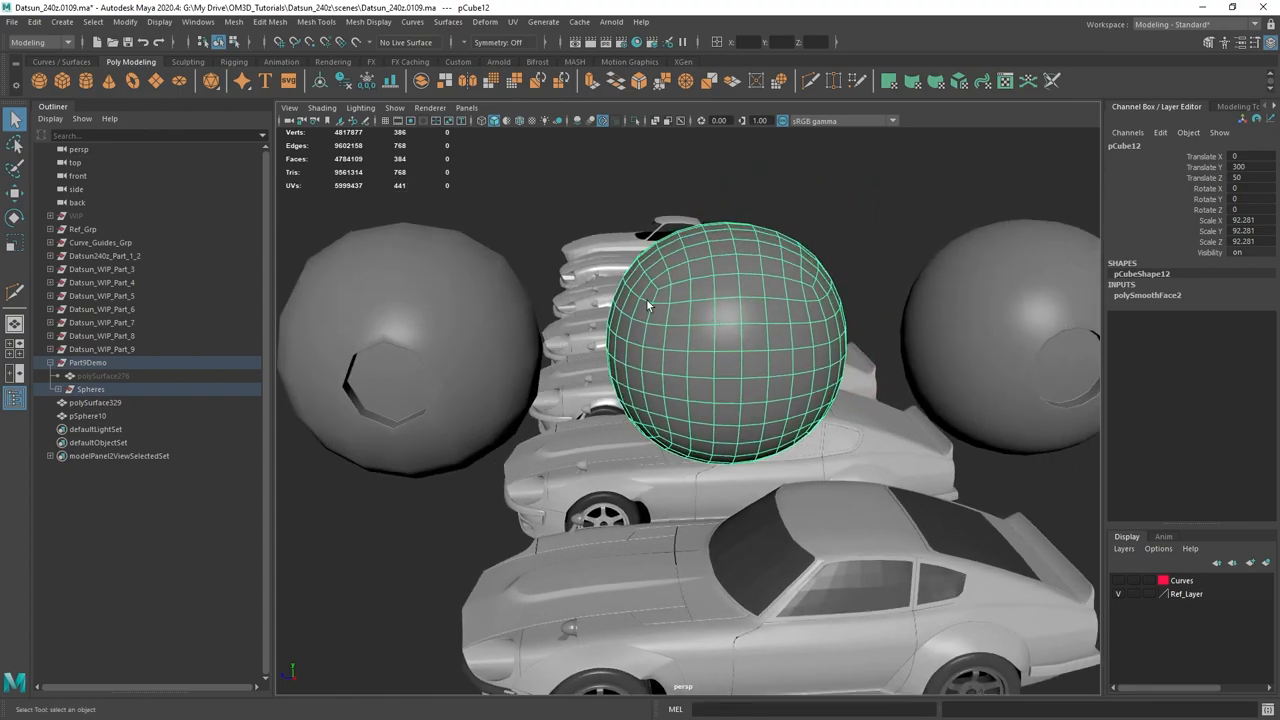
left_click(1148, 296)
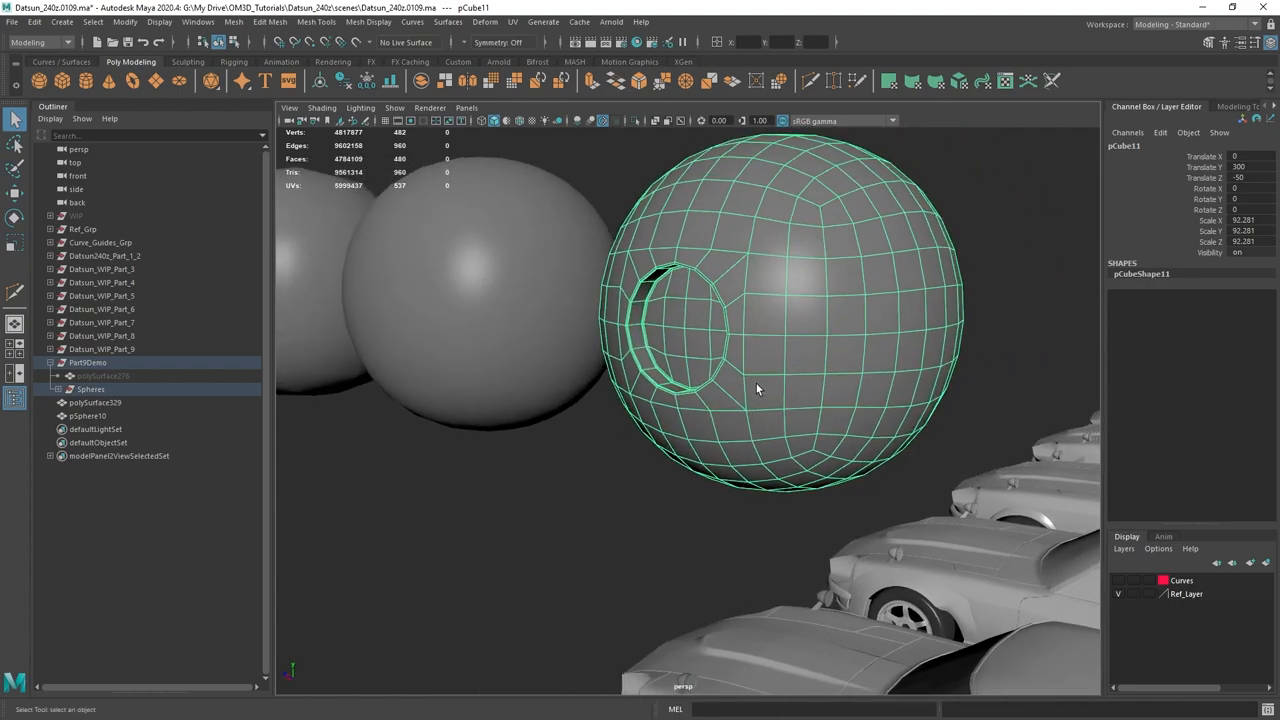
left_click_drag(756, 390, 728, 362)
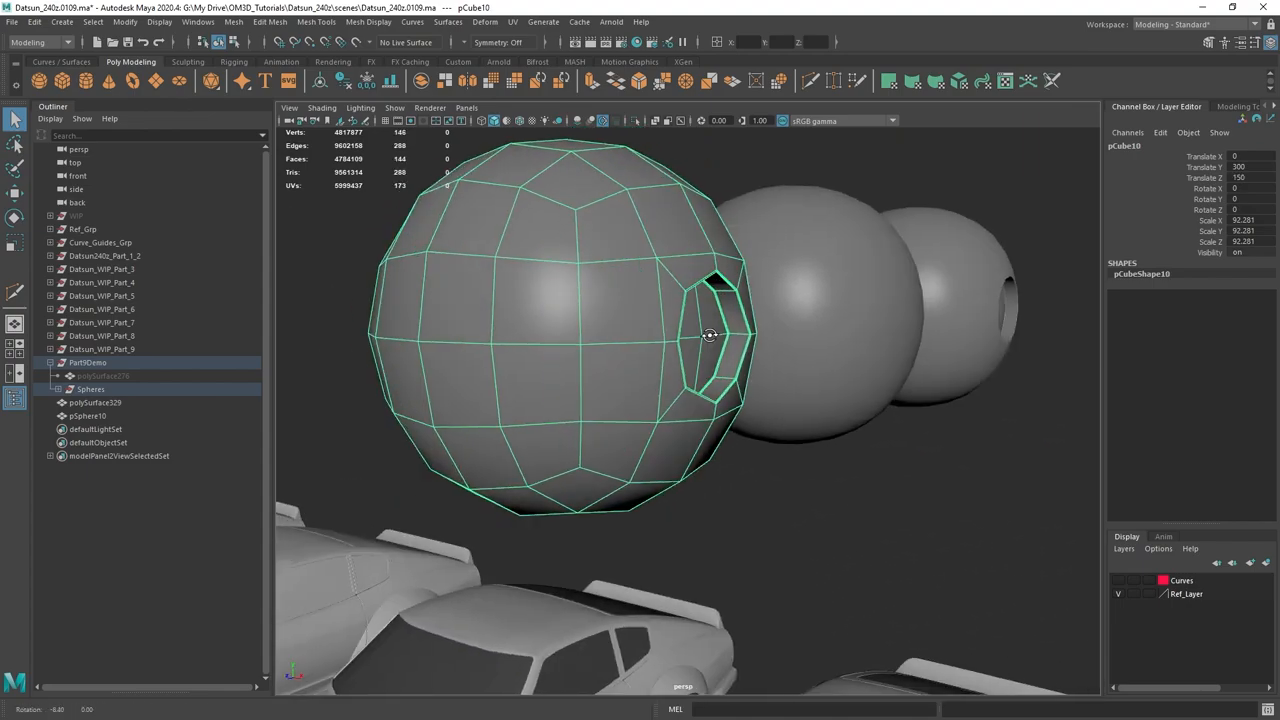
left_click_drag(710, 336, 648, 256)
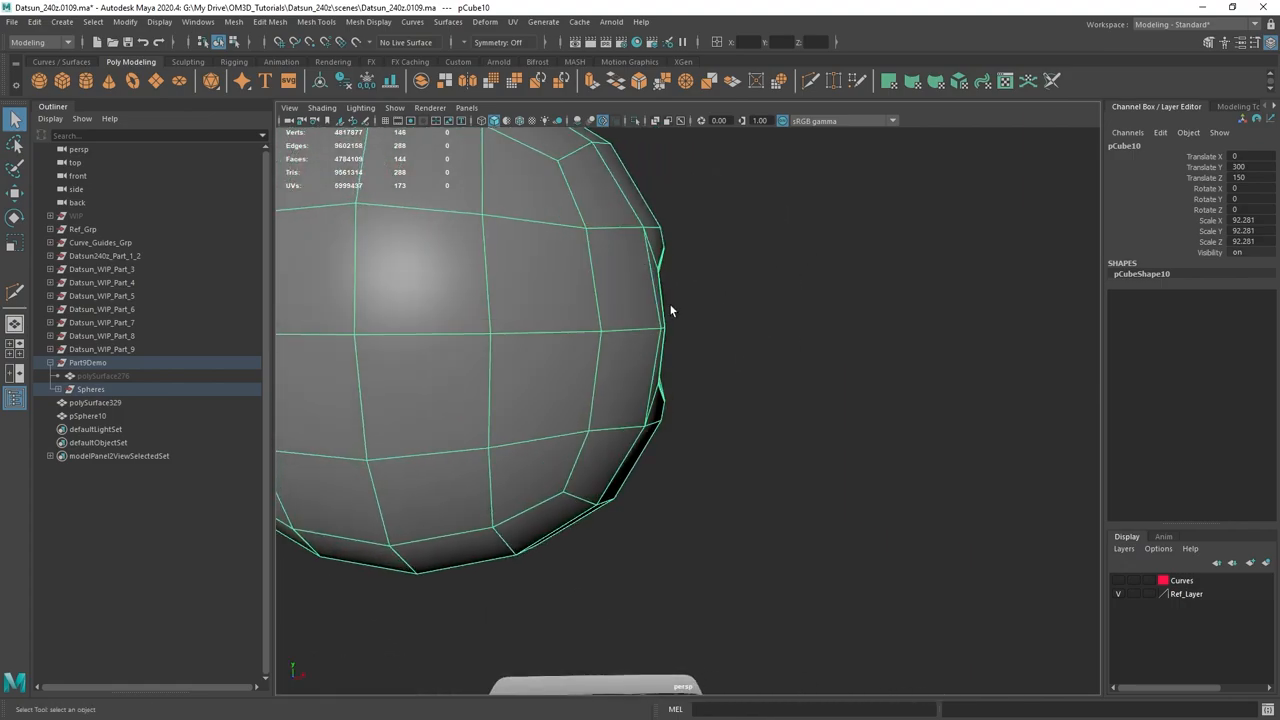
left_click_drag(670, 310, 624, 276)
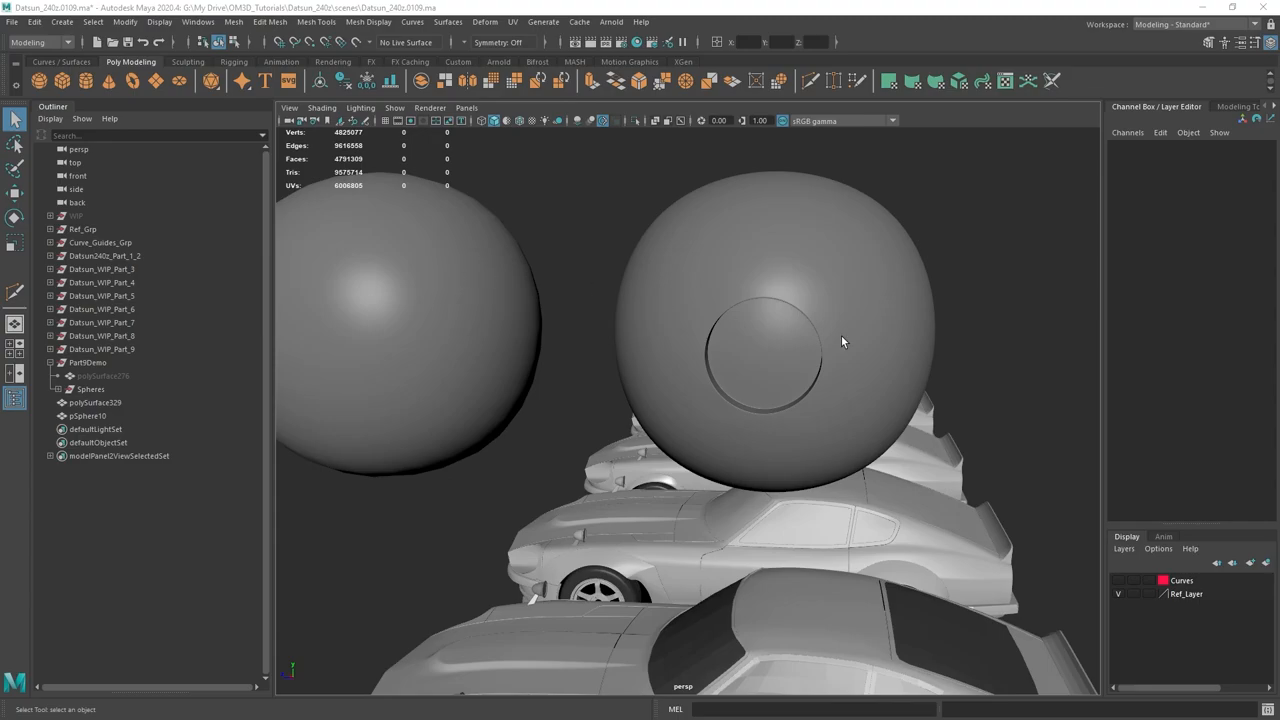
left_click_drag(844, 342, 732, 374)
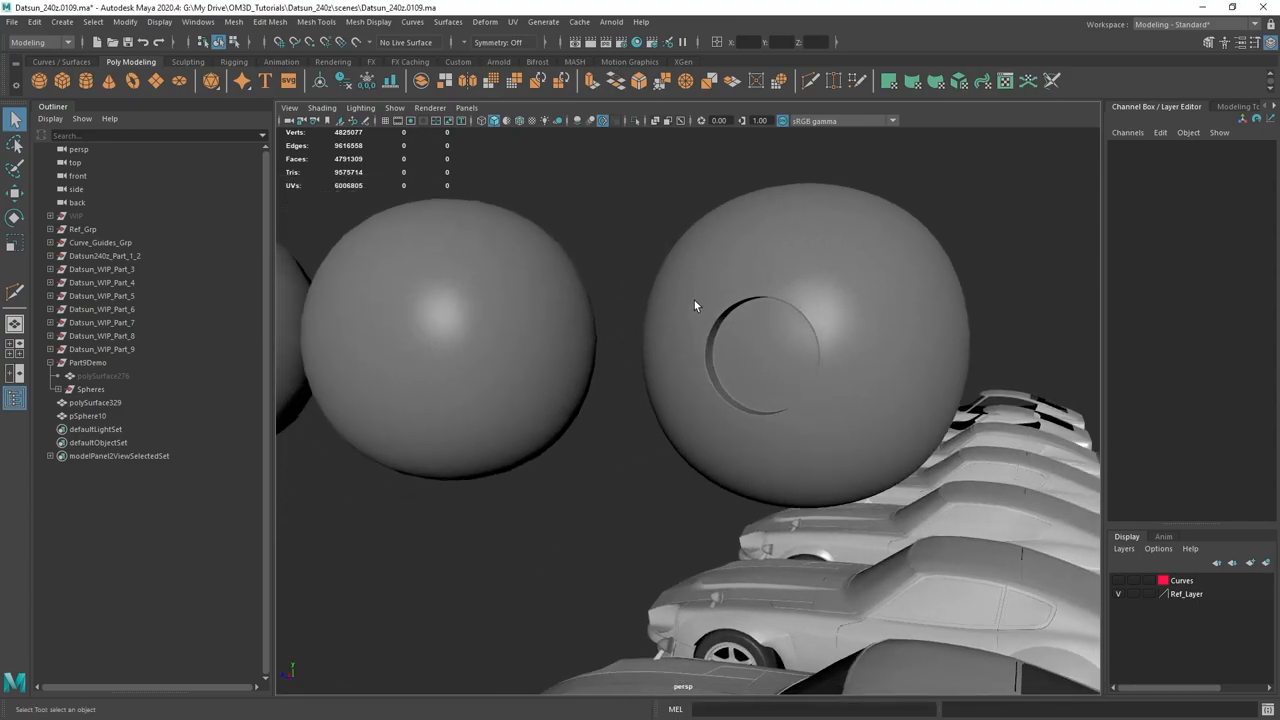
left_click_drag(696, 304, 780, 374)
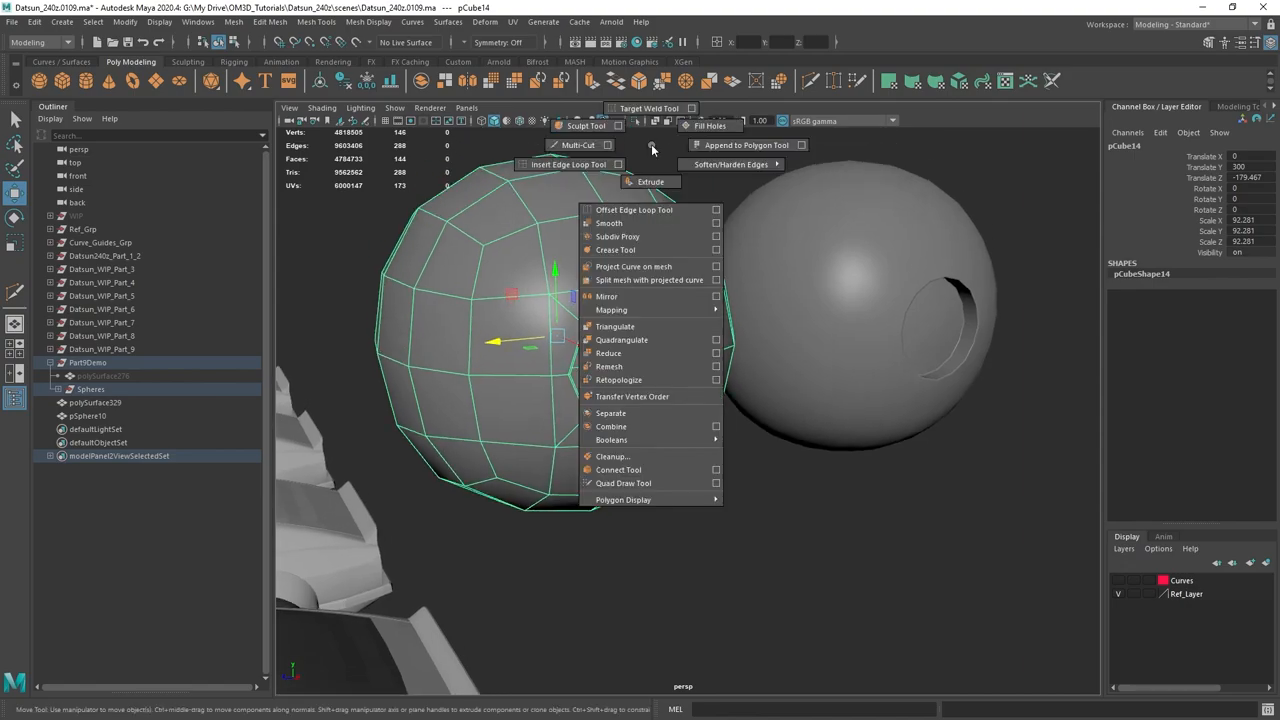
mouse_move(650, 180)
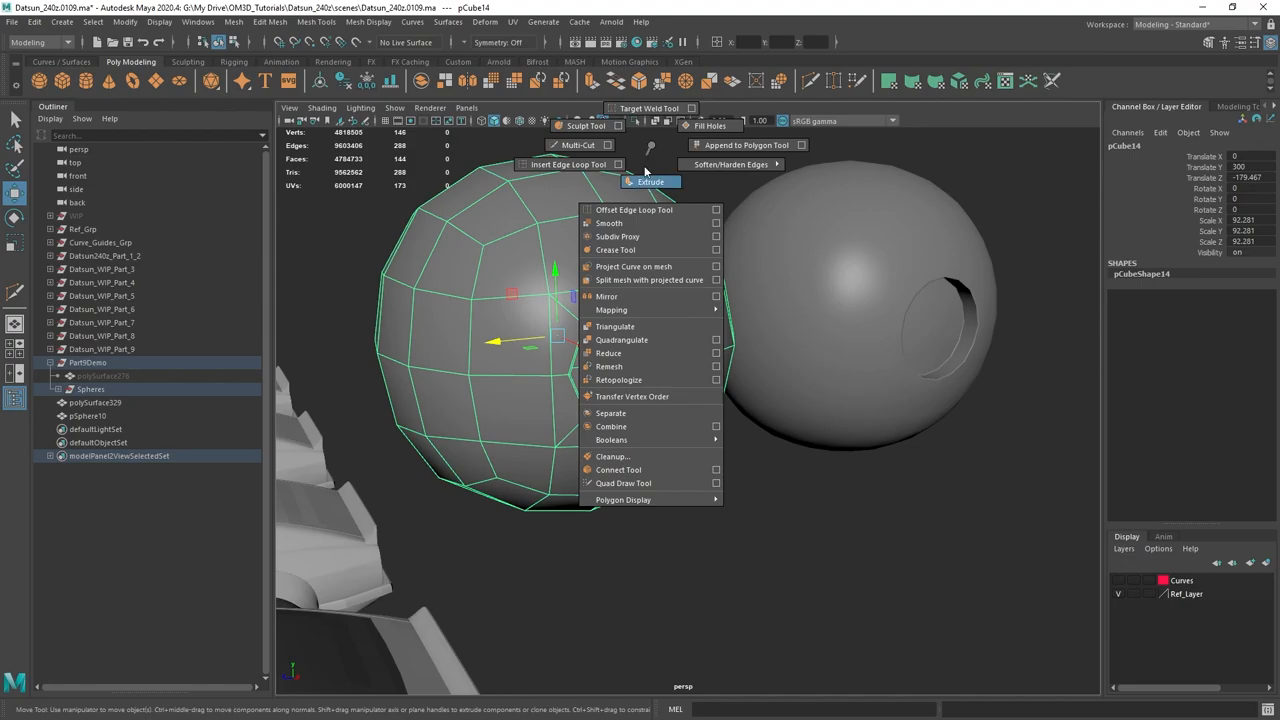
Step: Apply Smooth with raised Divisions to both recessed test spheres for a dense rounded mesh
left_click(608, 224)
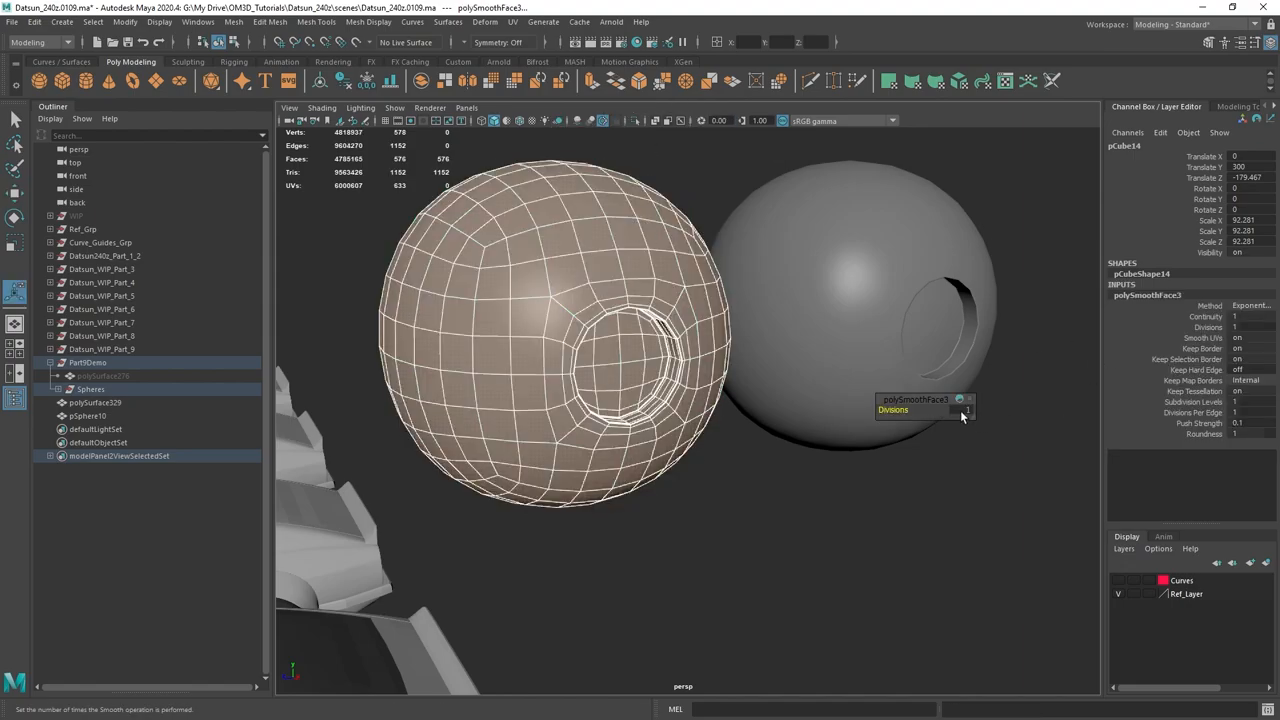
left_click(968, 410)
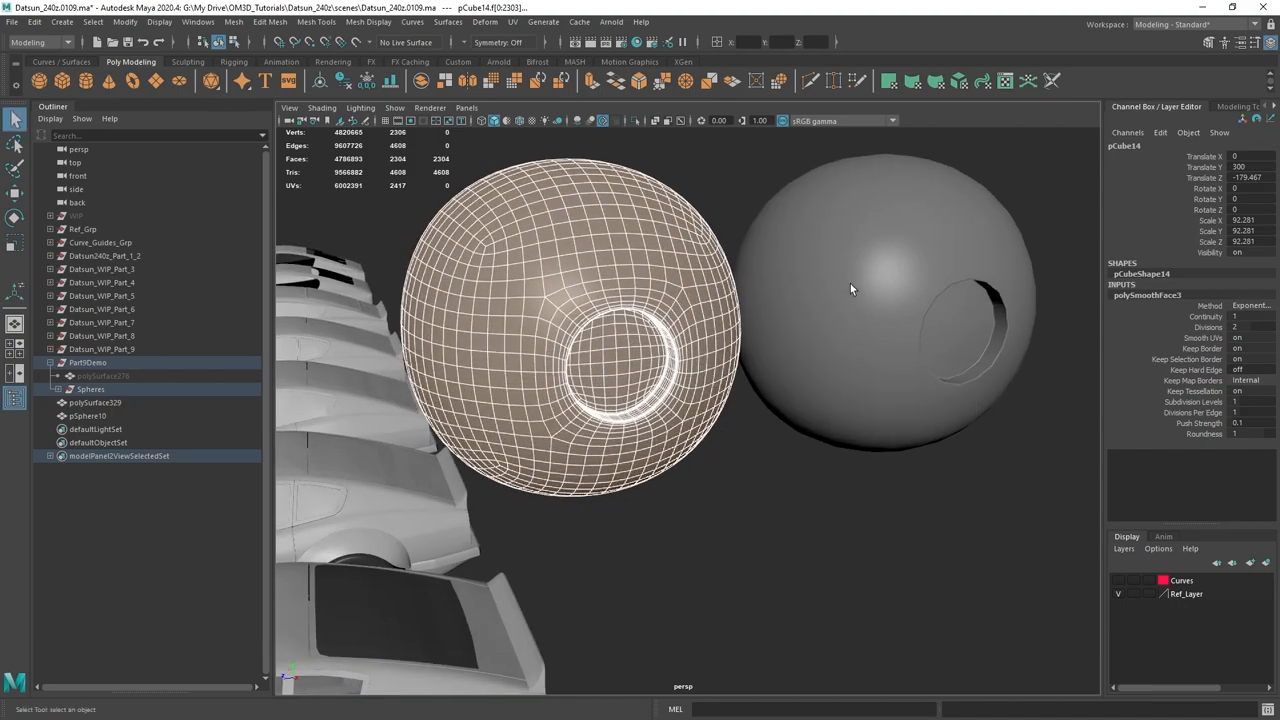
left_click(884, 300)
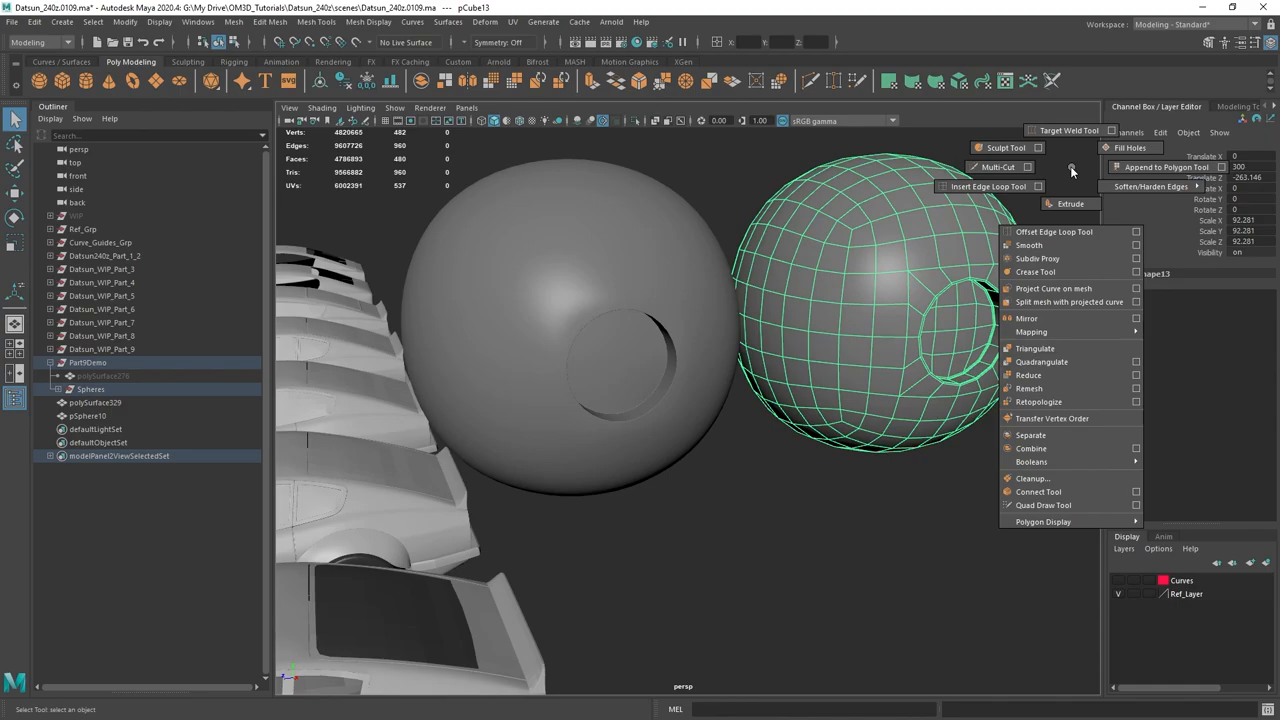
left_click(1028, 244)
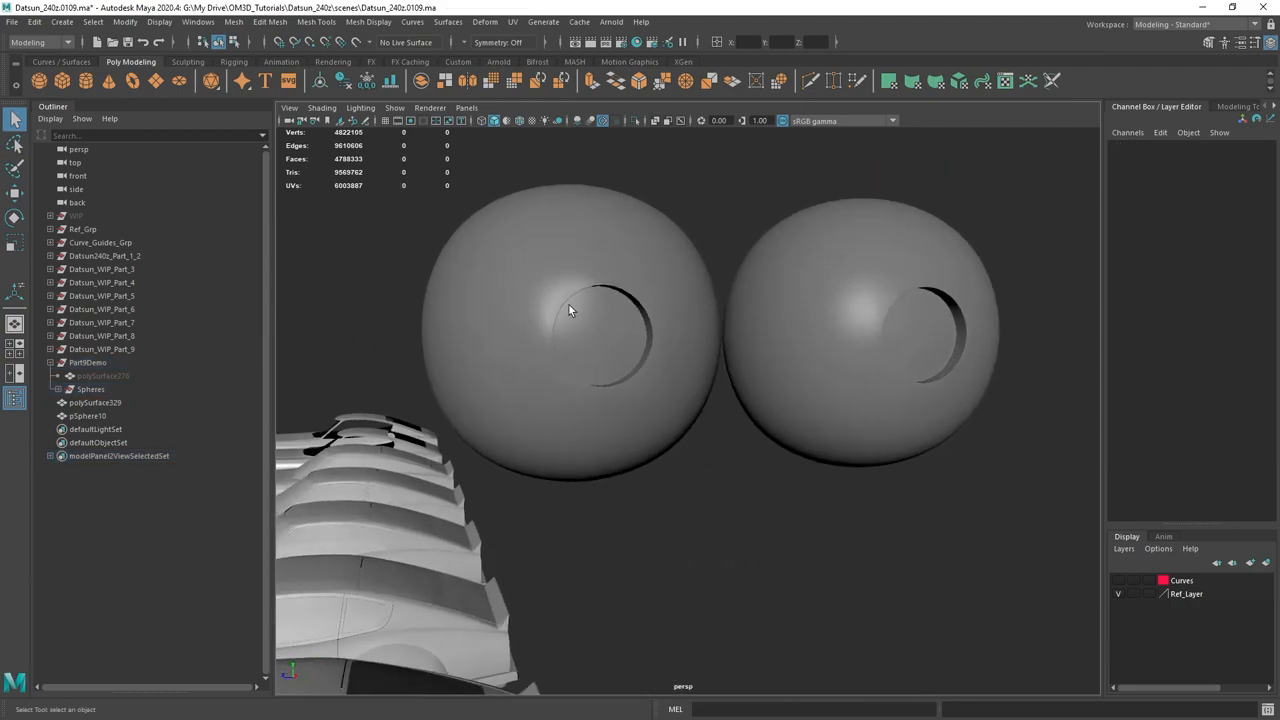
left_click_drag(580, 330, 590, 304)
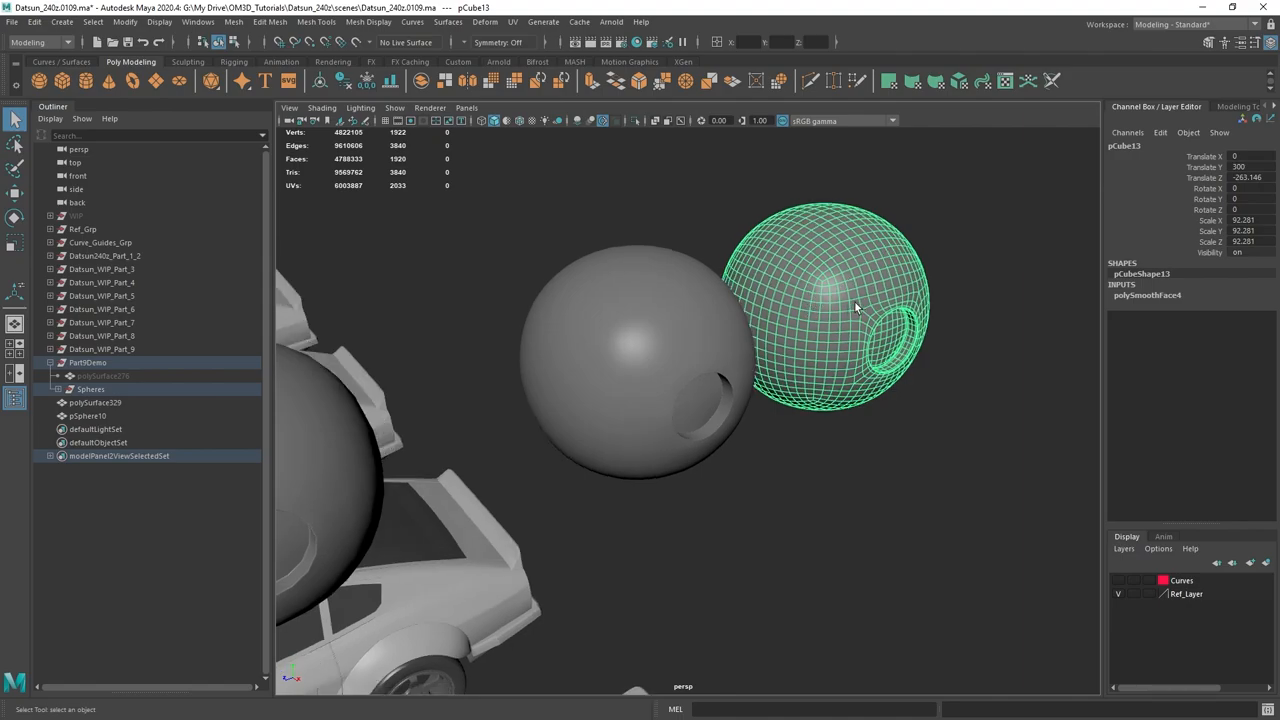
mouse_move(530, 248)
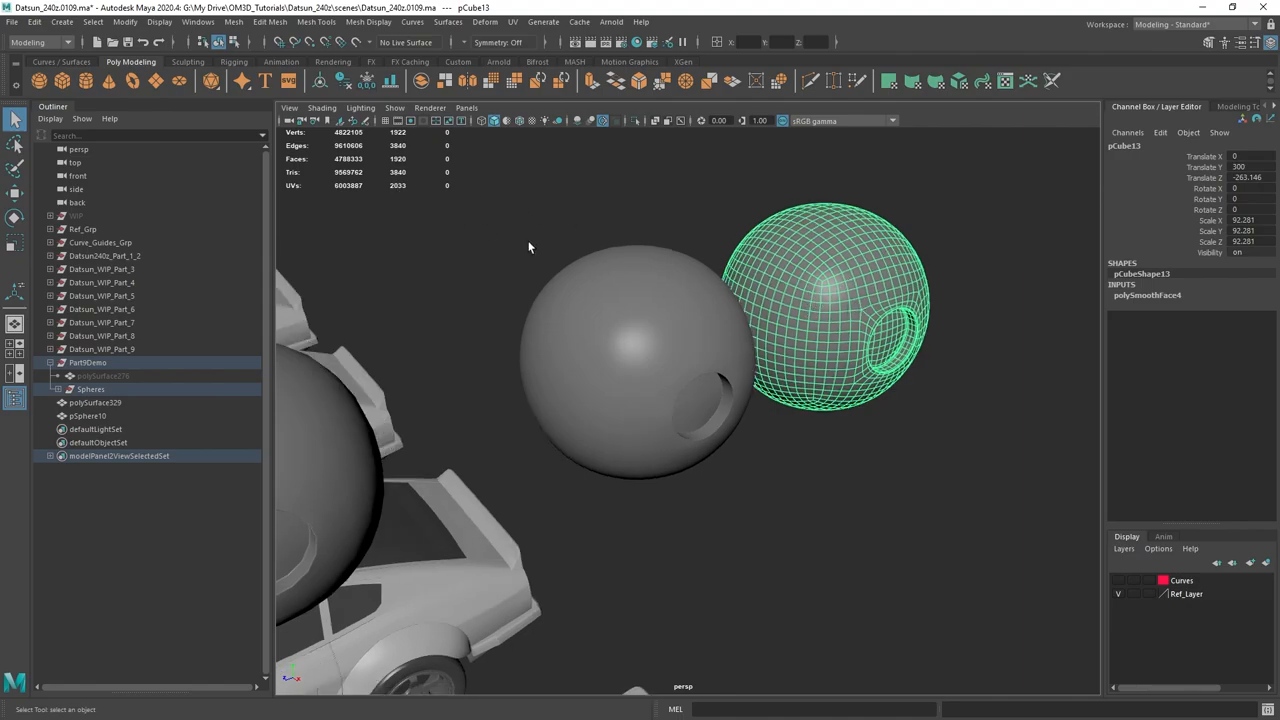
left_click(640, 360)
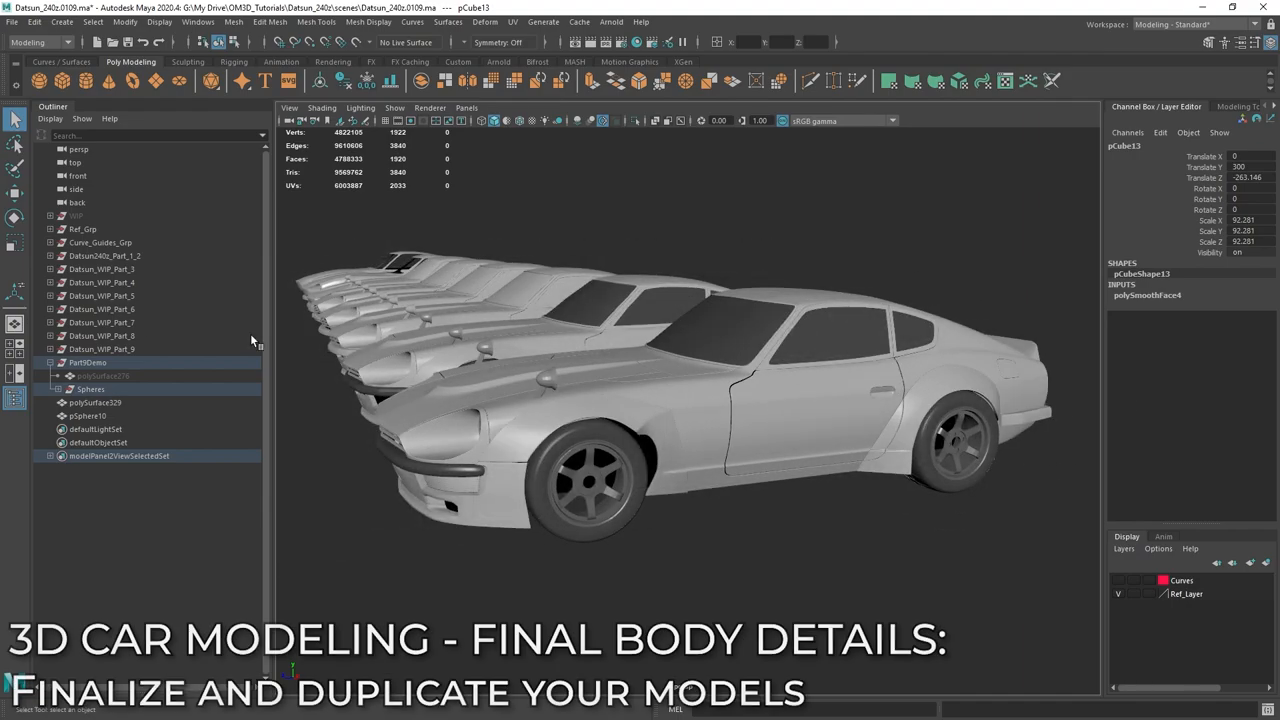
Step: Hide the older car copies with Ctrl+H and select the main body mesh in the Outliner
left_click(104, 256)
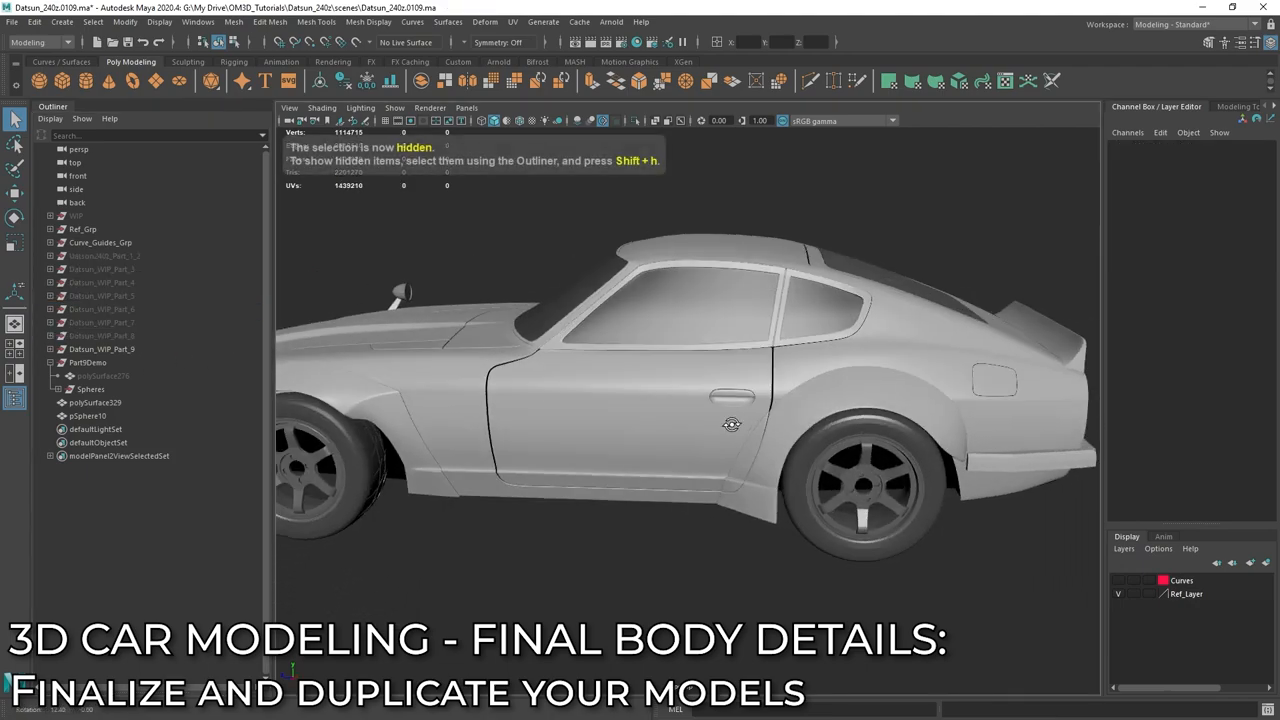
left_click(96, 402)
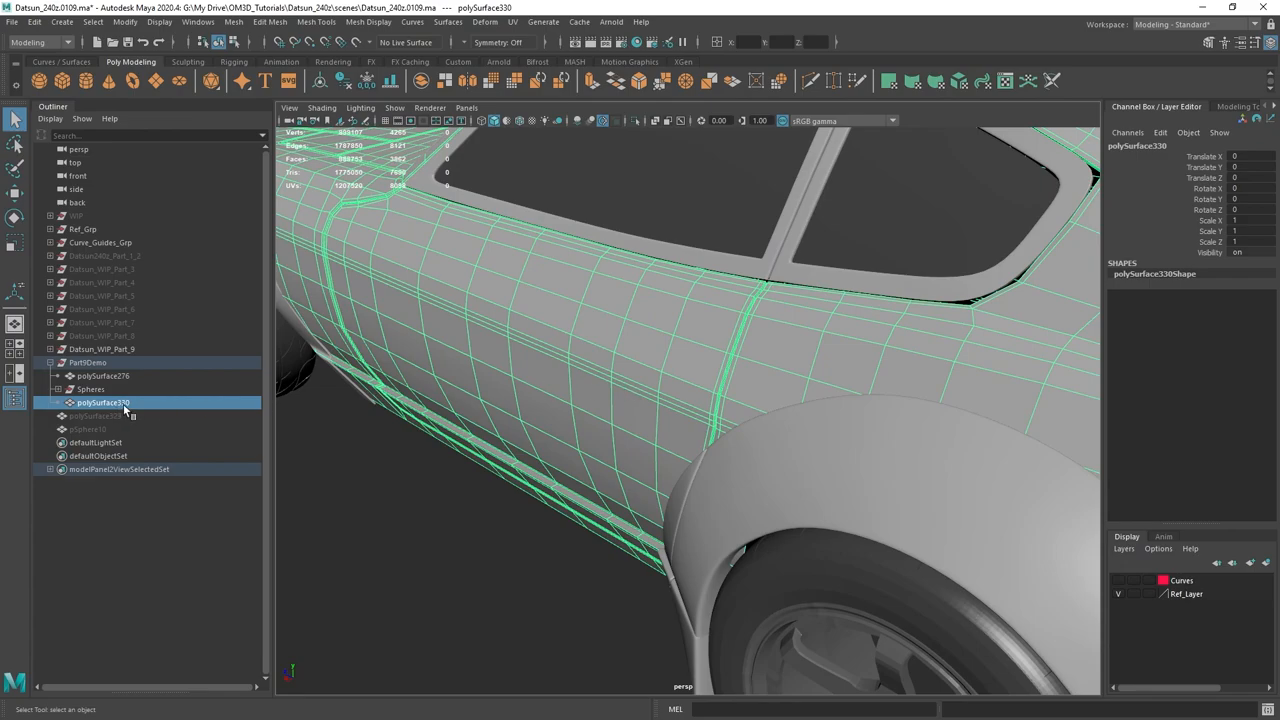
mouse_move(110, 414)
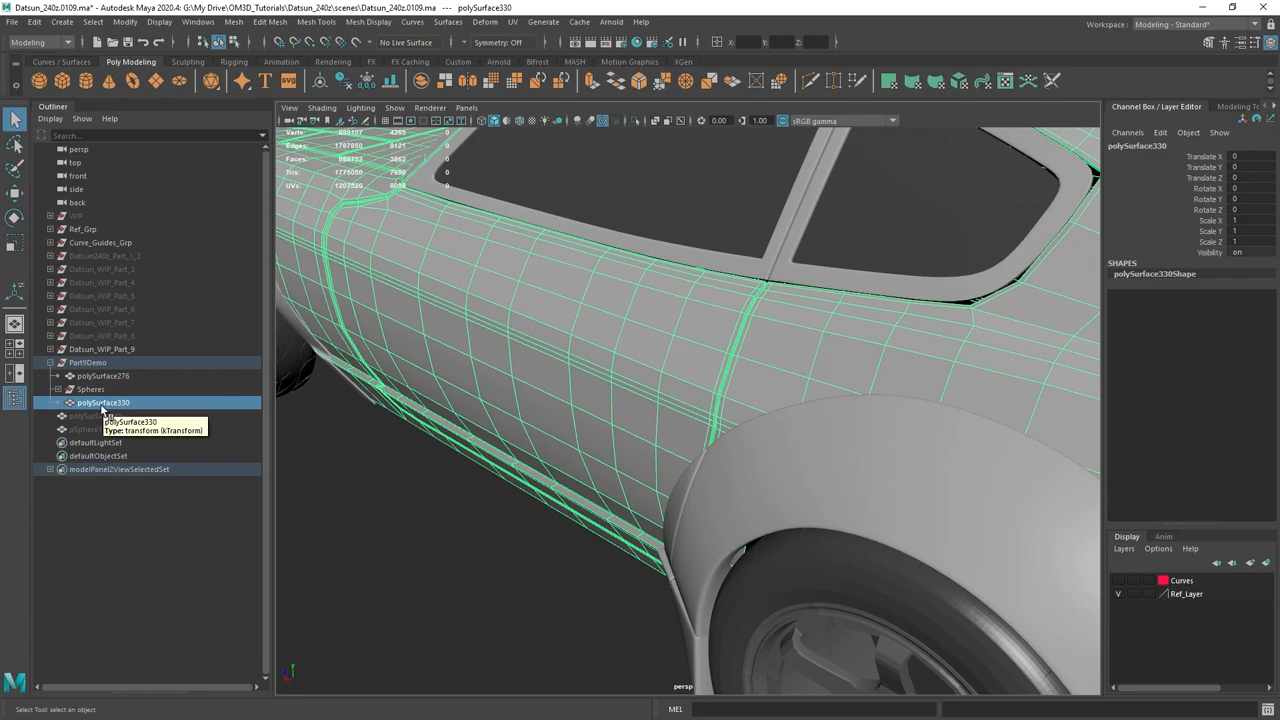
left_click(568, 404)
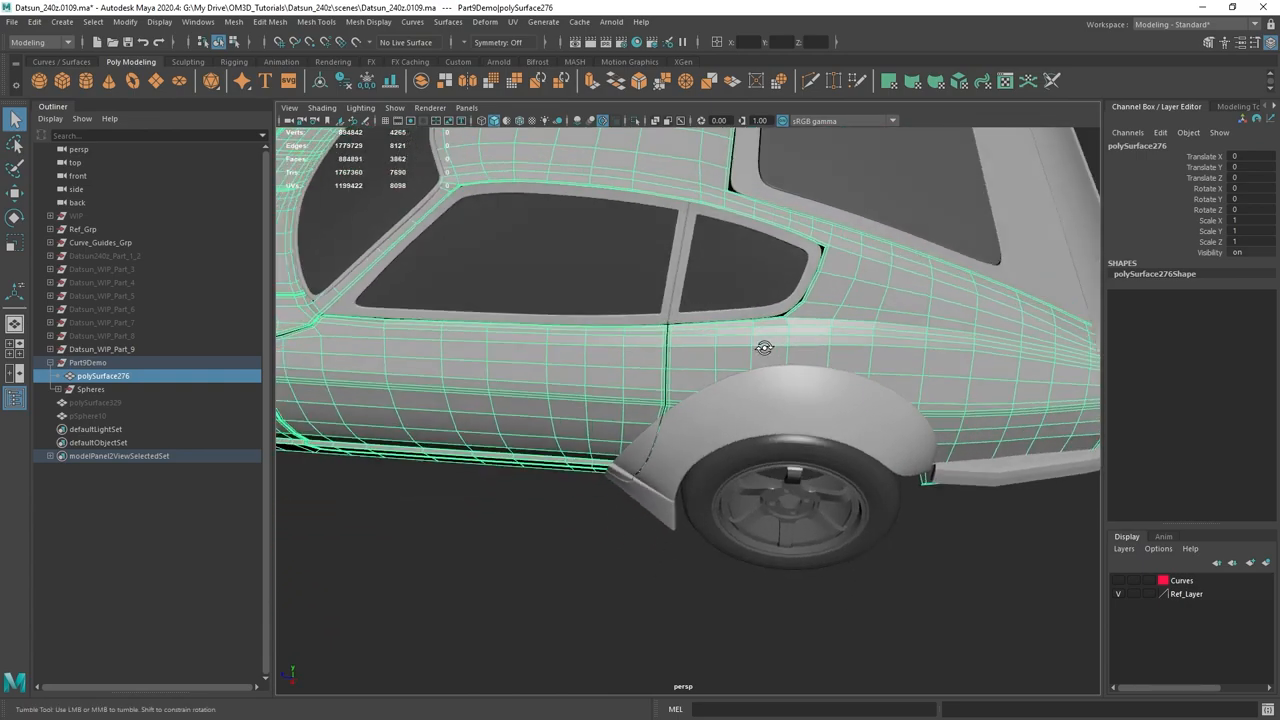
left_click_drag(764, 350, 730, 392)
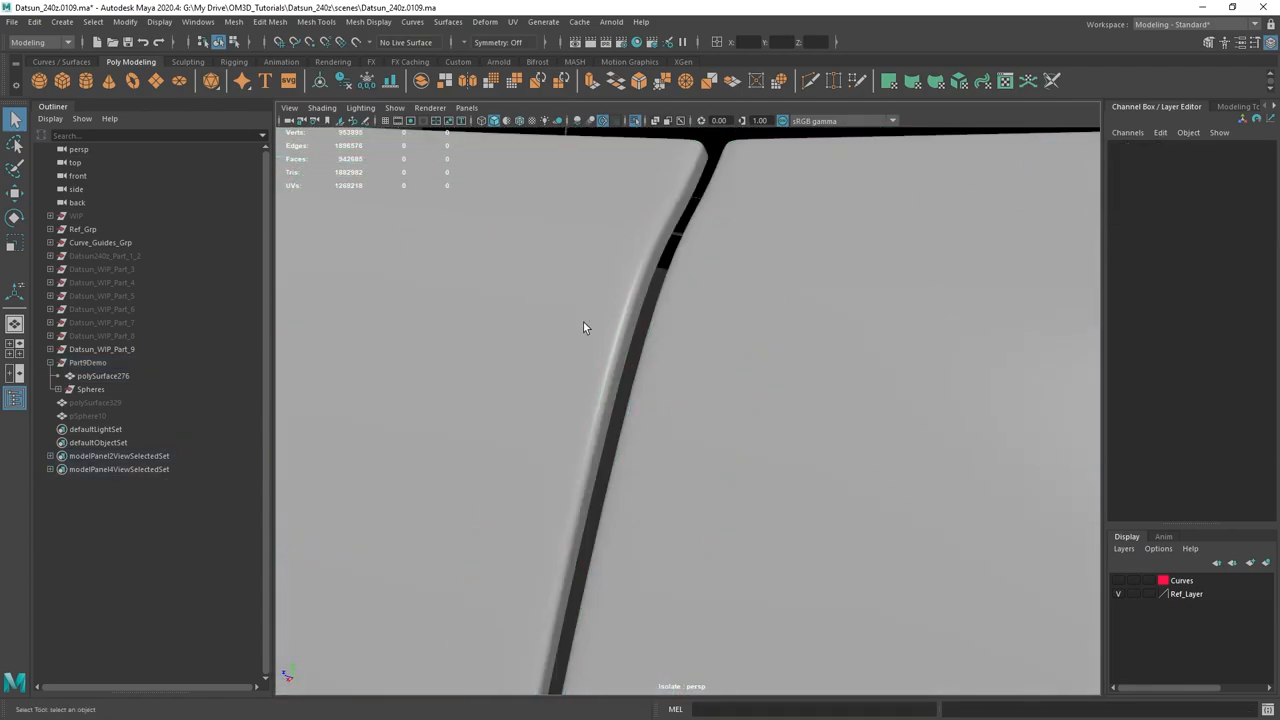
left_click(630, 300)
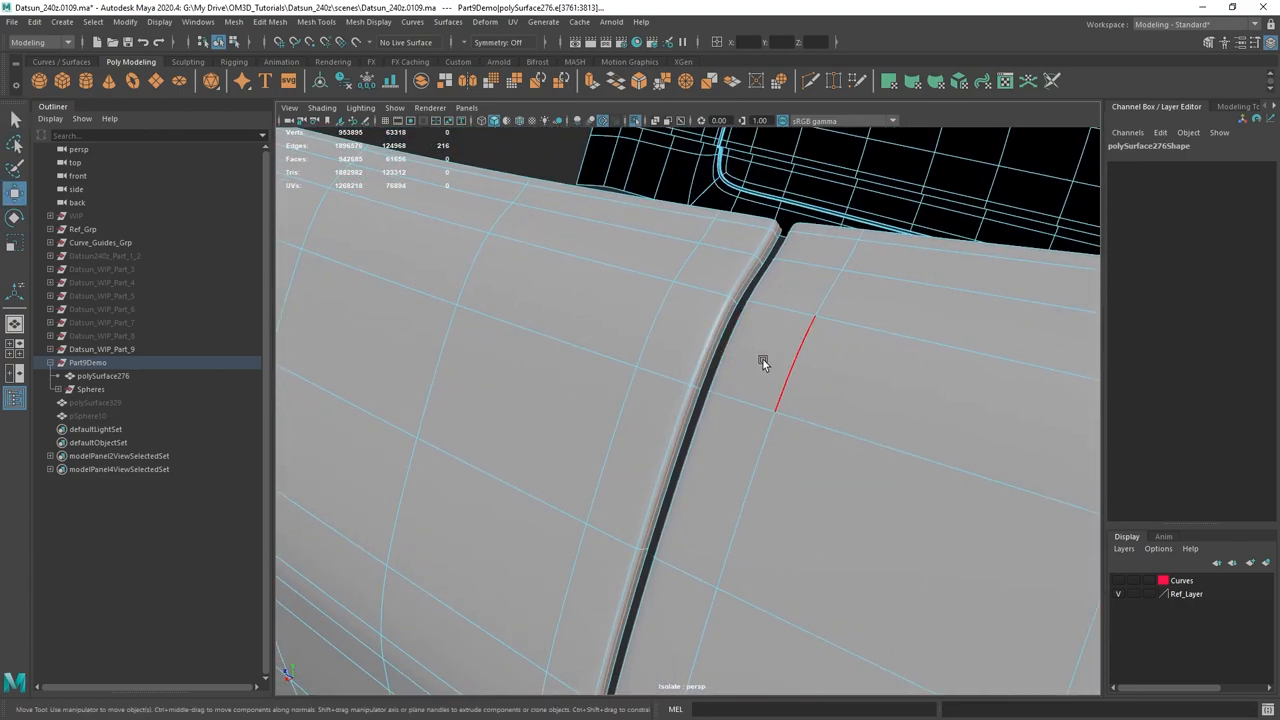
mouse_move(780, 370)
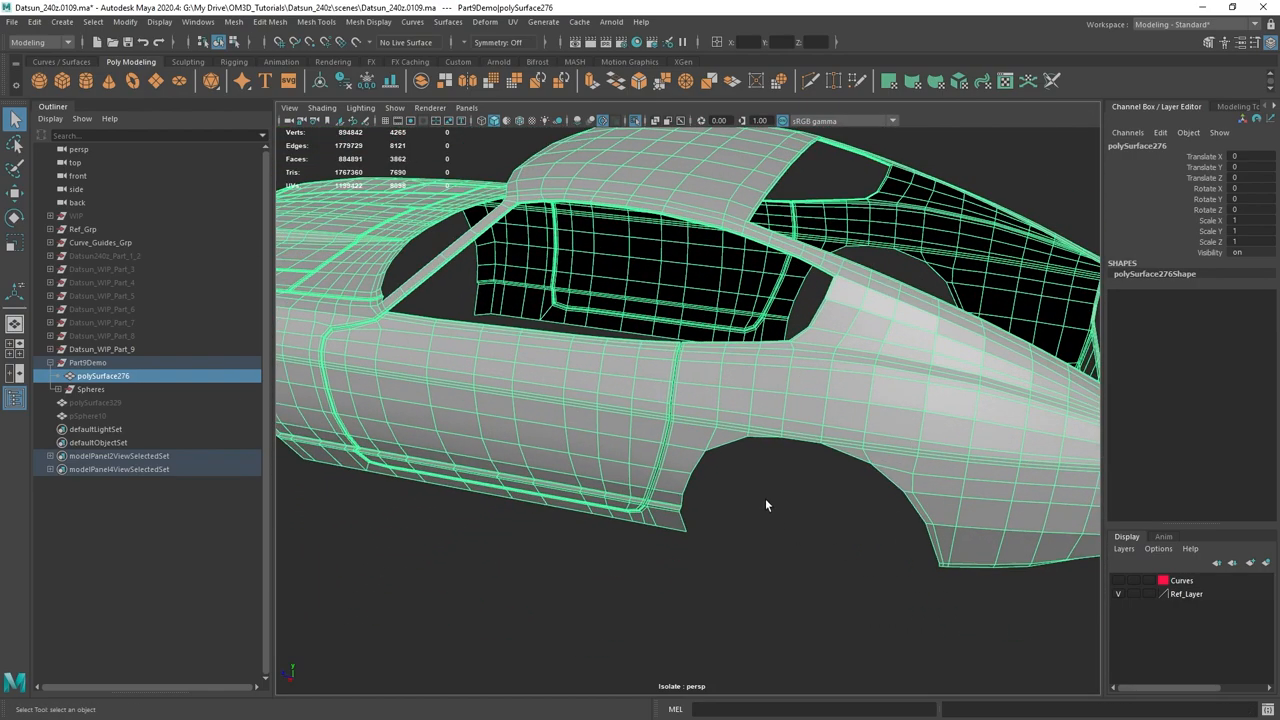
Step: Apply Smooth from the marking menu to the whole Datsun body mesh
right_click(768, 504)
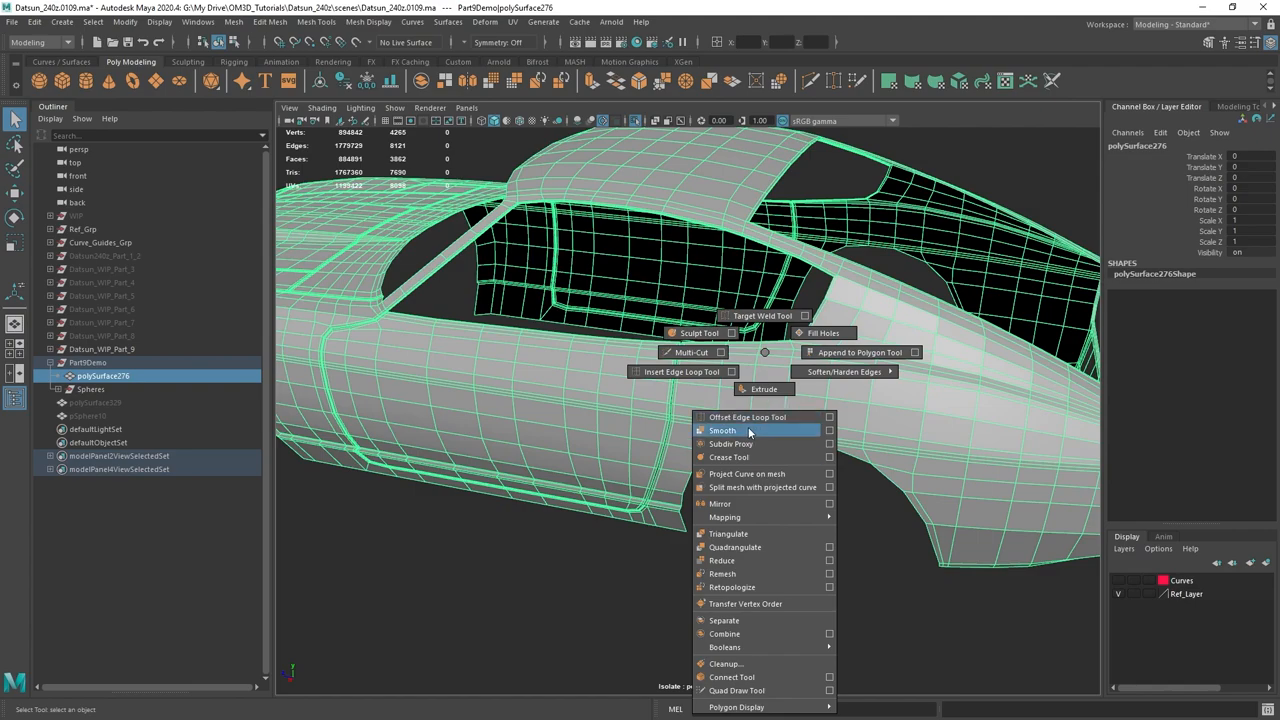
left_click(722, 430)
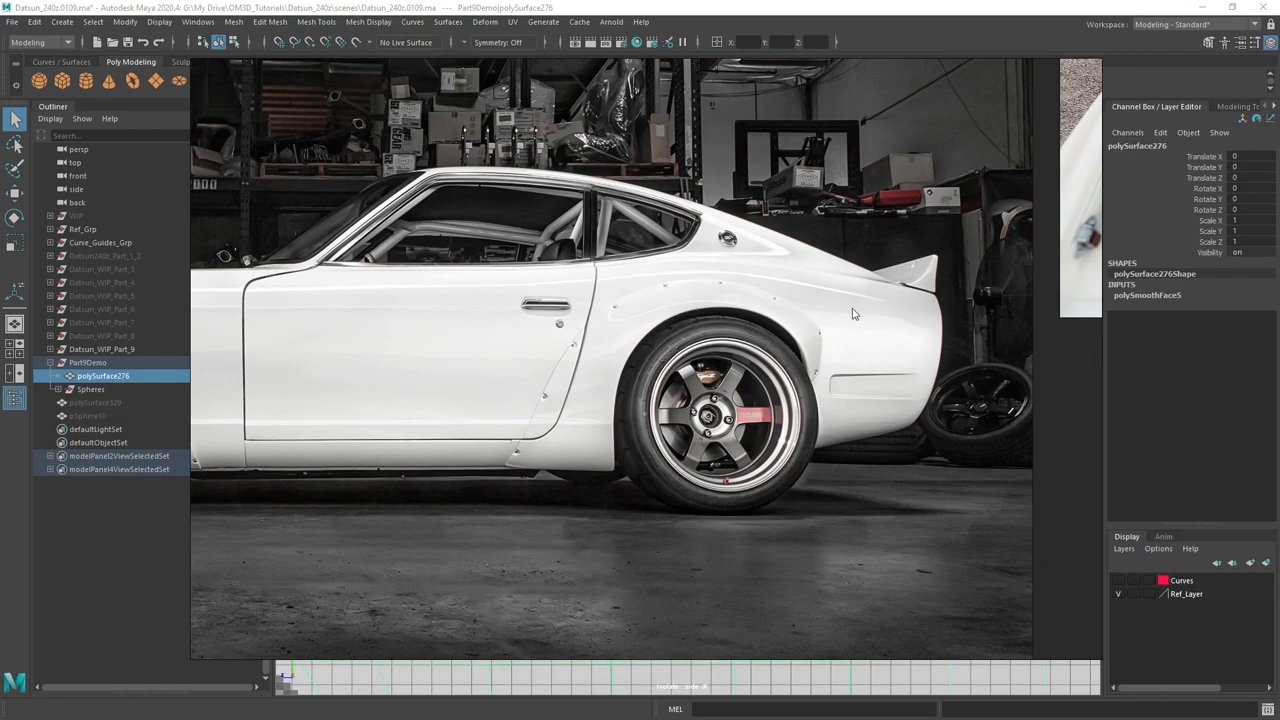
mouse_move(822, 304)
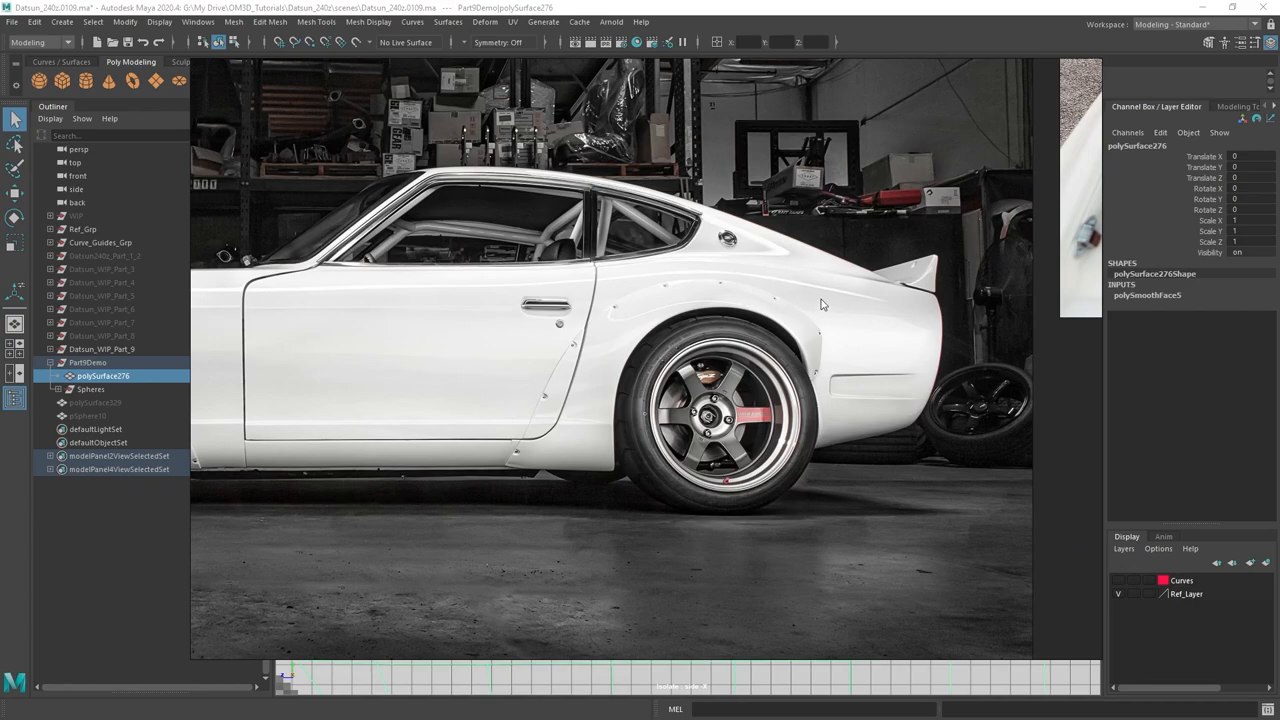
mouse_move(784, 300)
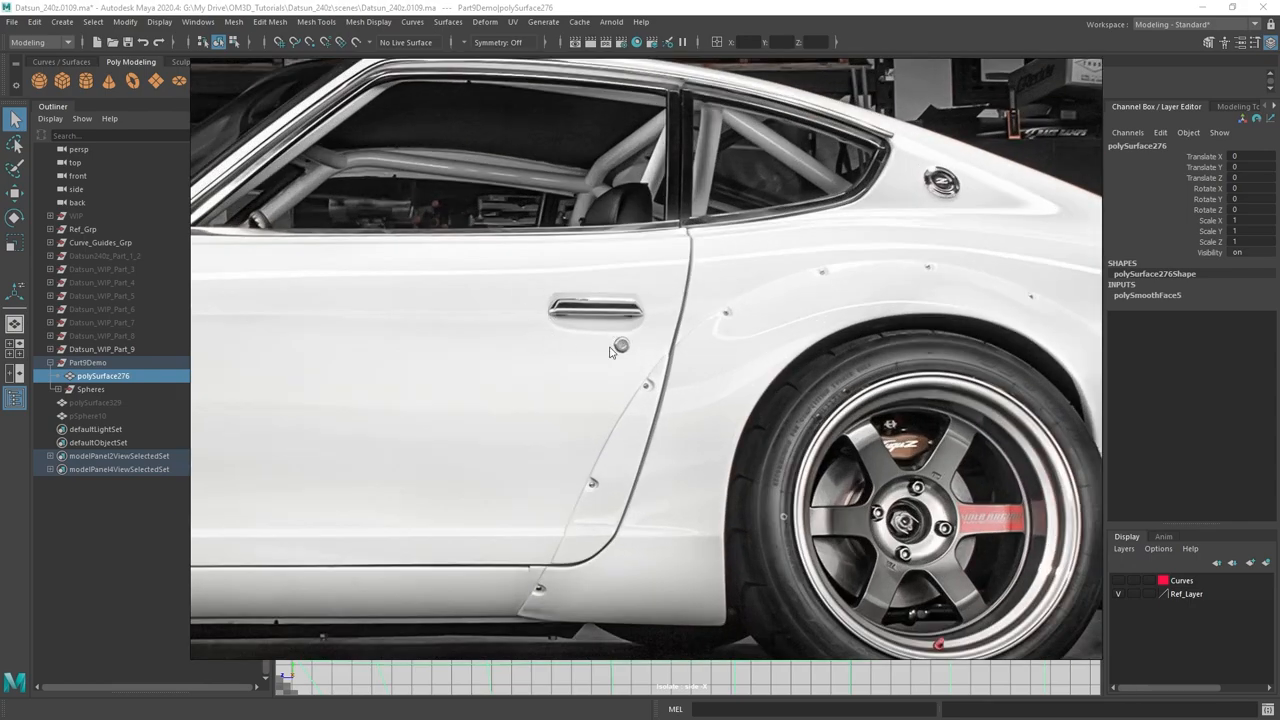
mouse_move(696, 292)
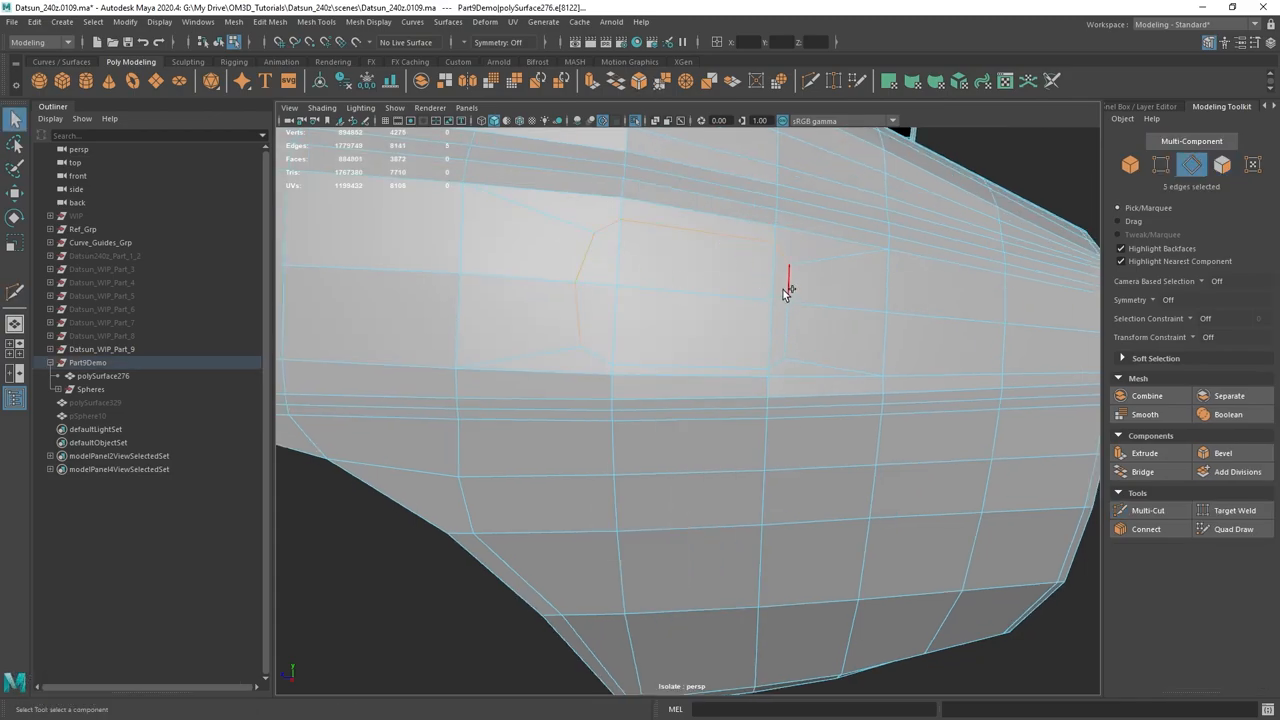
Step: Draw the handle recess outline with Multi-Cut, move its corner vertices, and switch to face mode
right_click(784, 292)
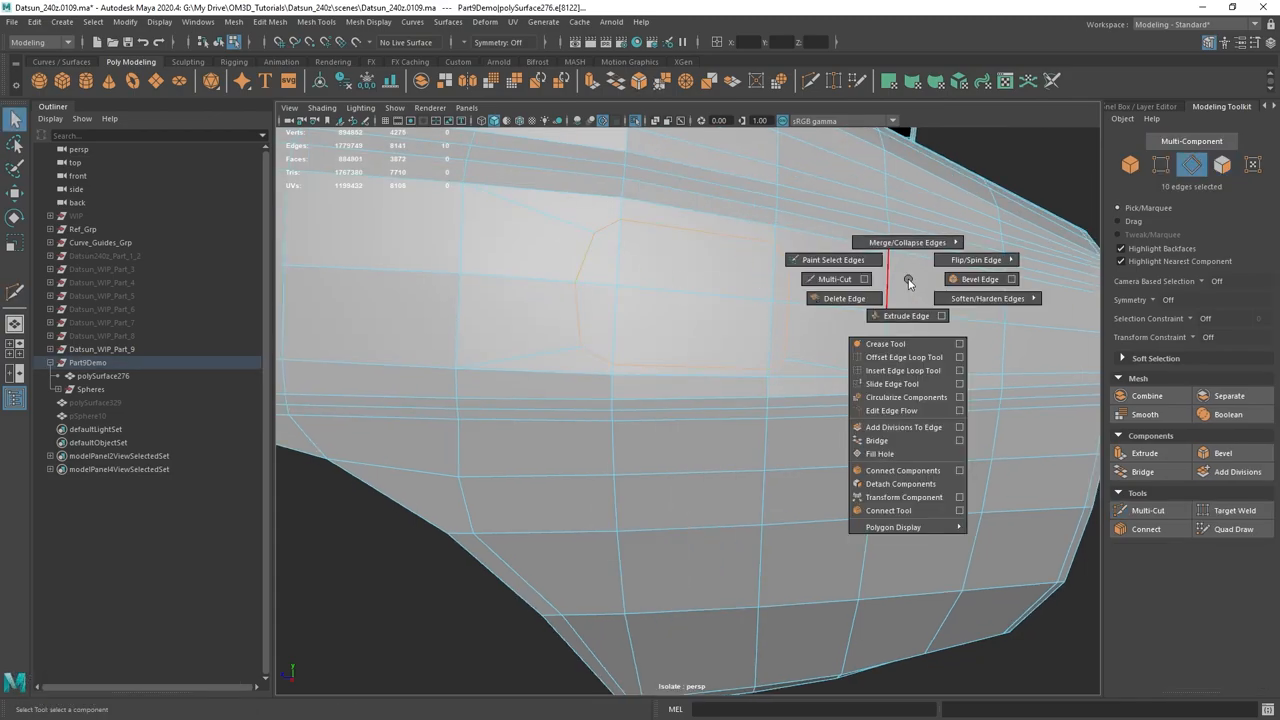
left_click(980, 280)
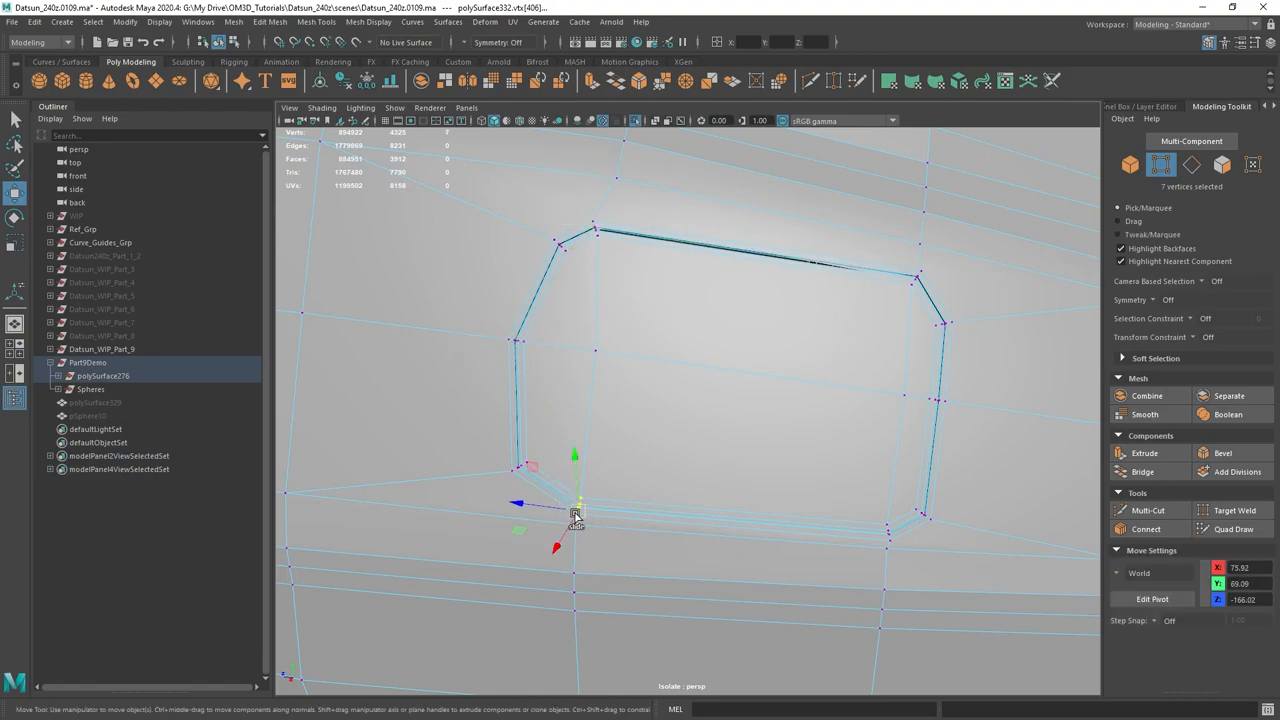
left_click_drag(576, 510, 528, 500)
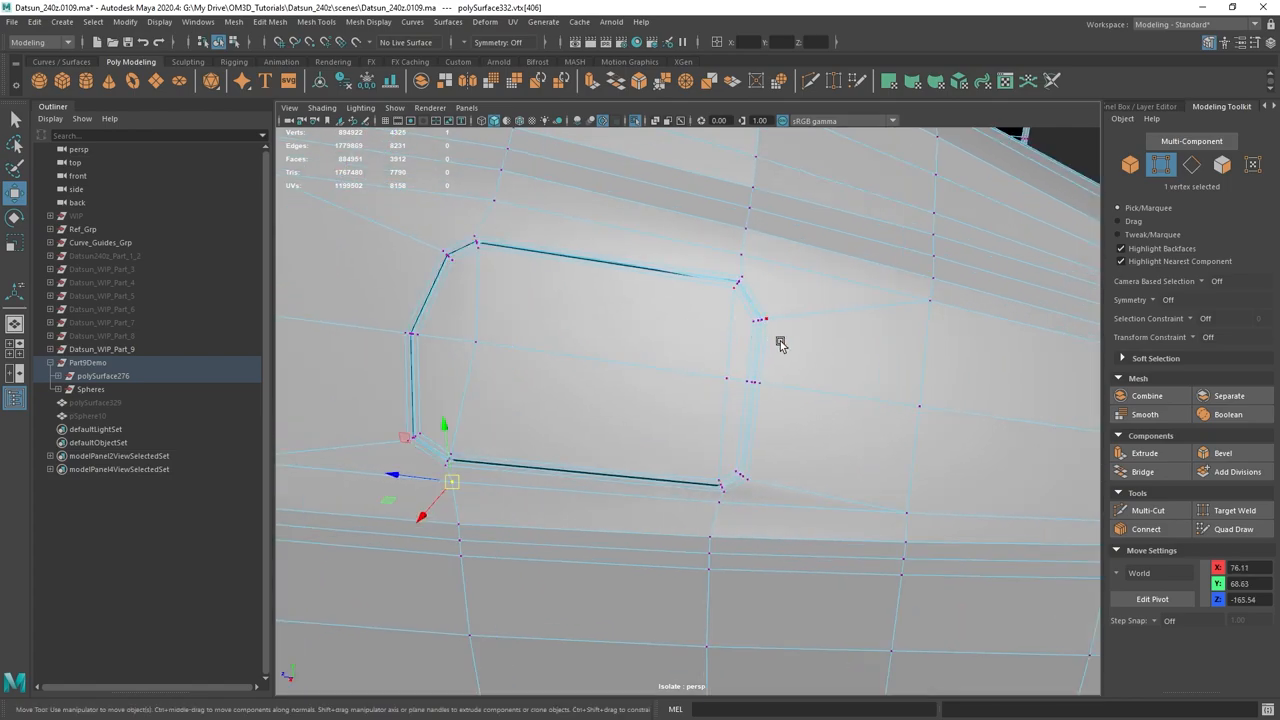
right_click(780, 342)
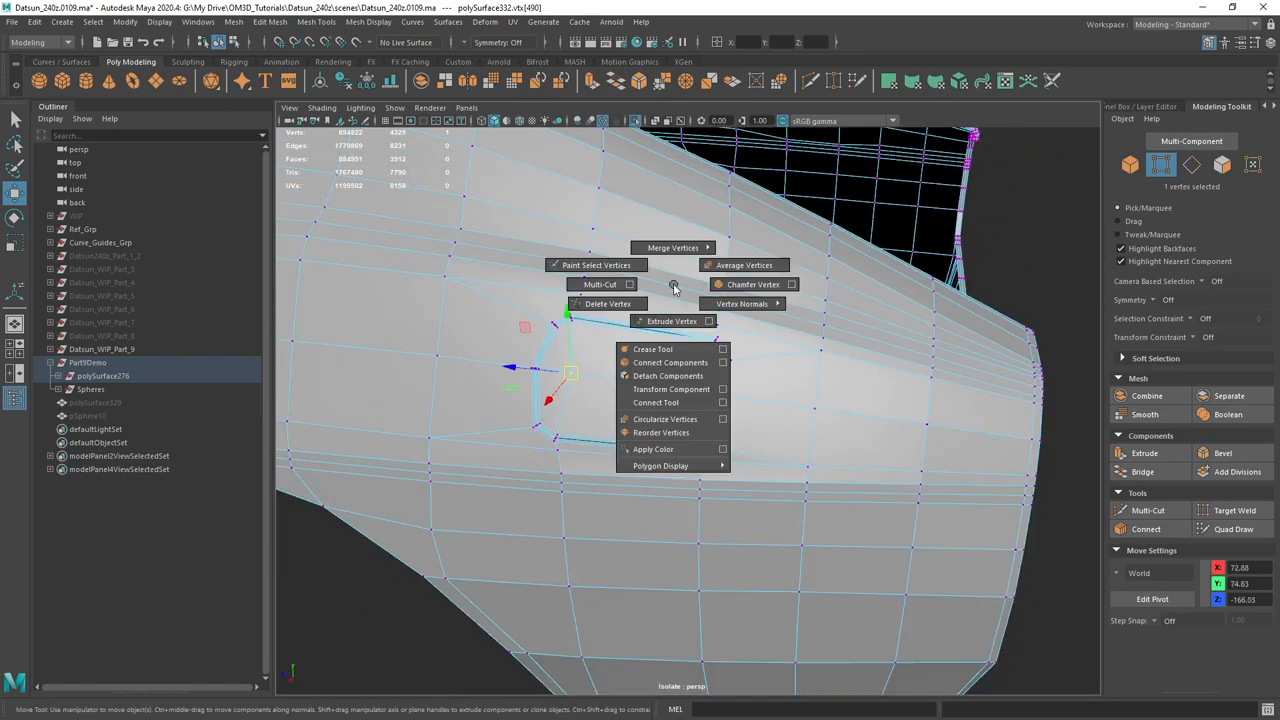
left_click(600, 284)
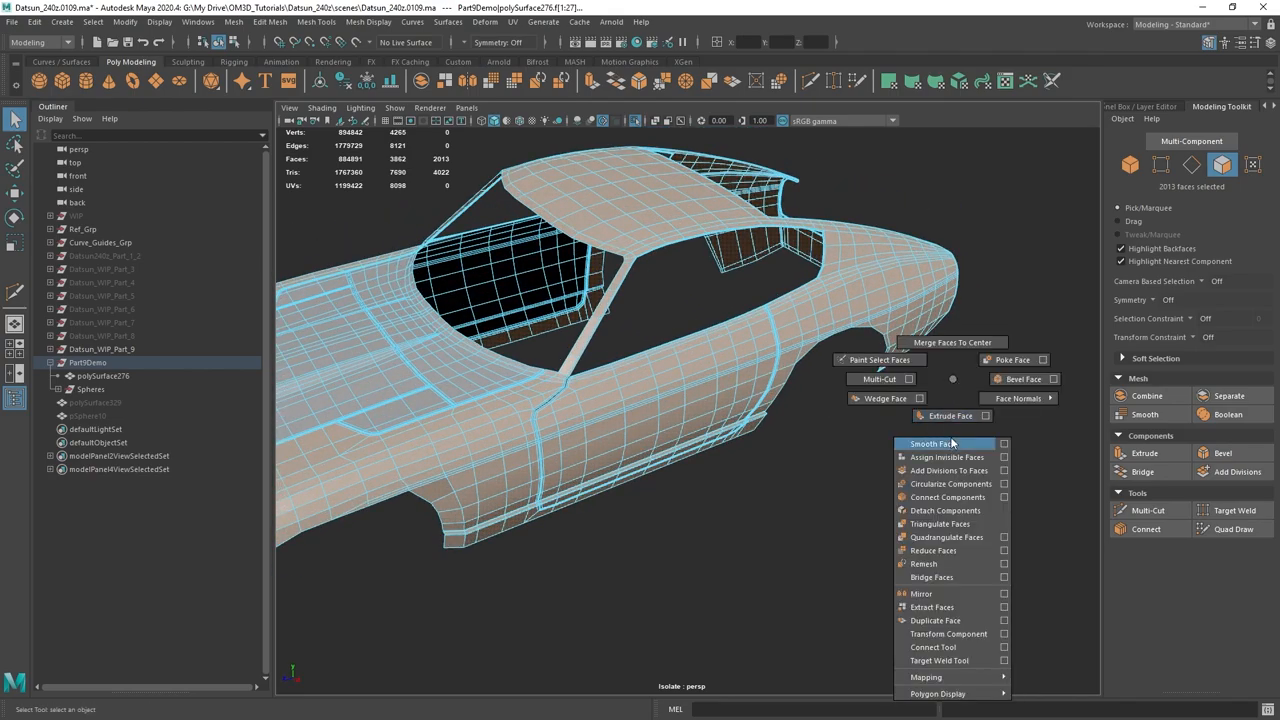
left_click(930, 444)
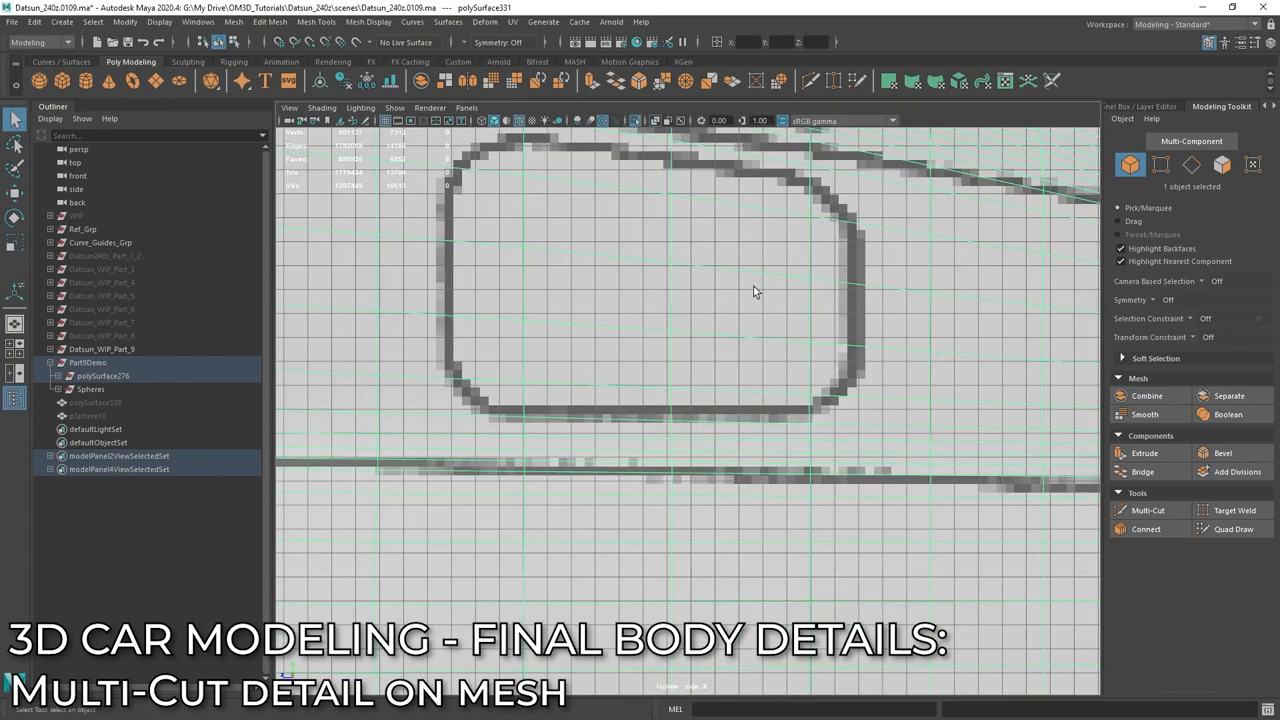
mouse_move(640, 330)
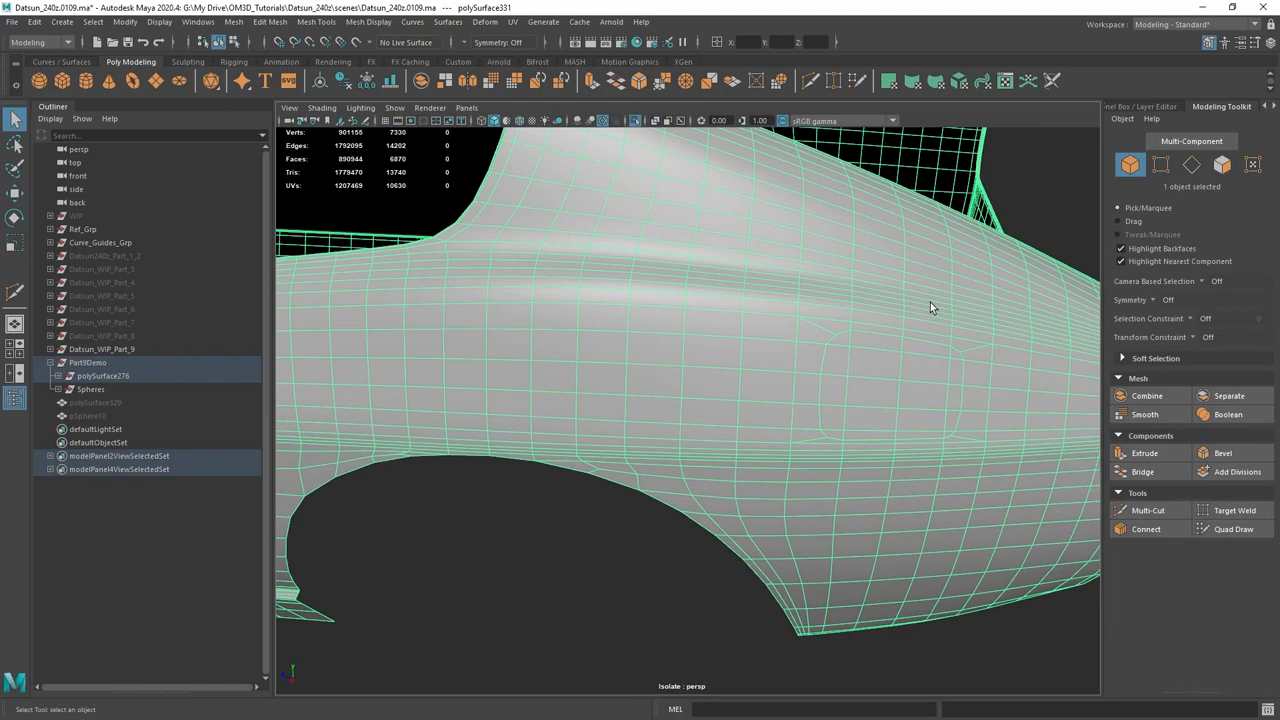
Step: Orbit to the rear door and select the handle recess edge loop
left_click_drag(930, 308, 780, 364)
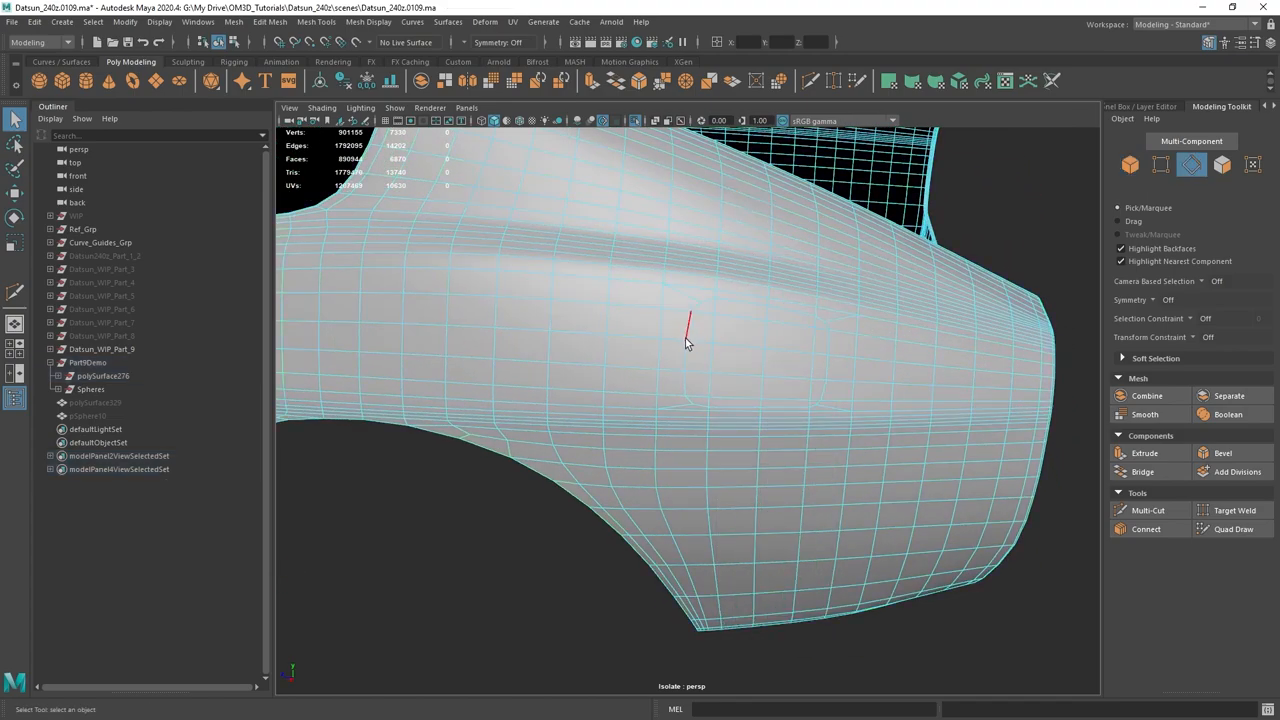
left_click(690, 320)
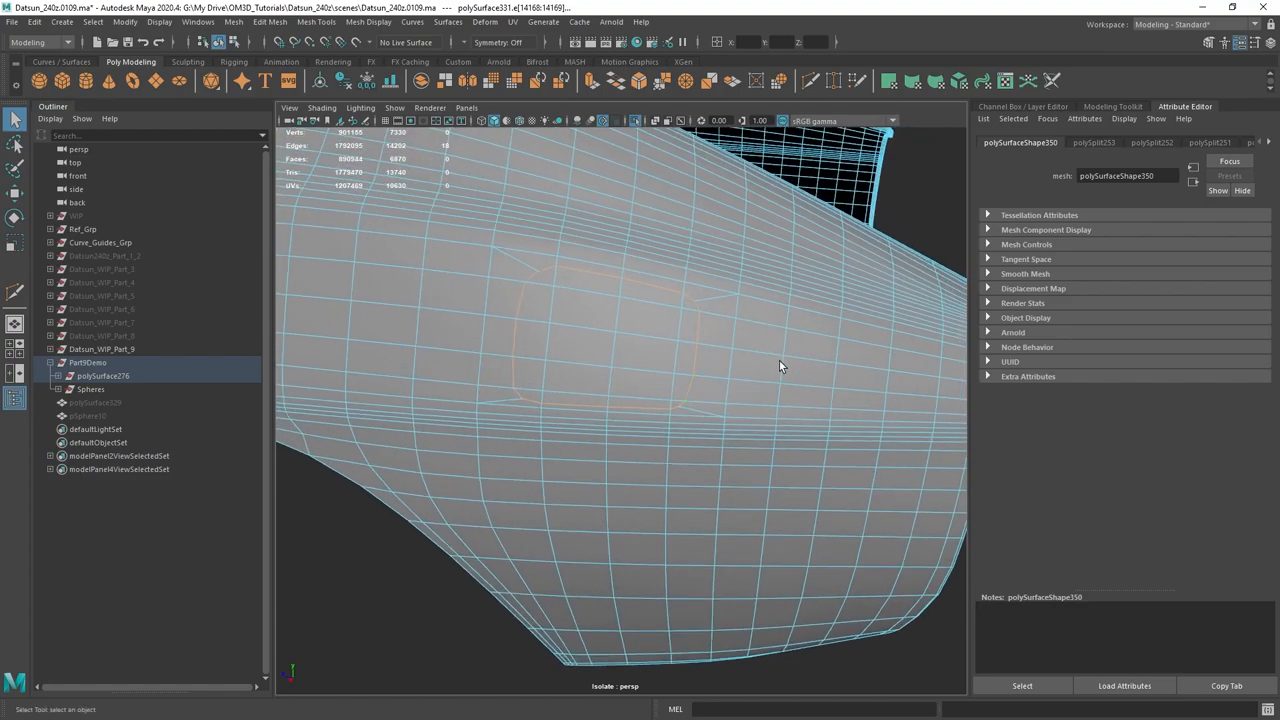
Step: Bevel the recess outline edges and check polyBevel8 in the Channel Box
right_click(680, 298)
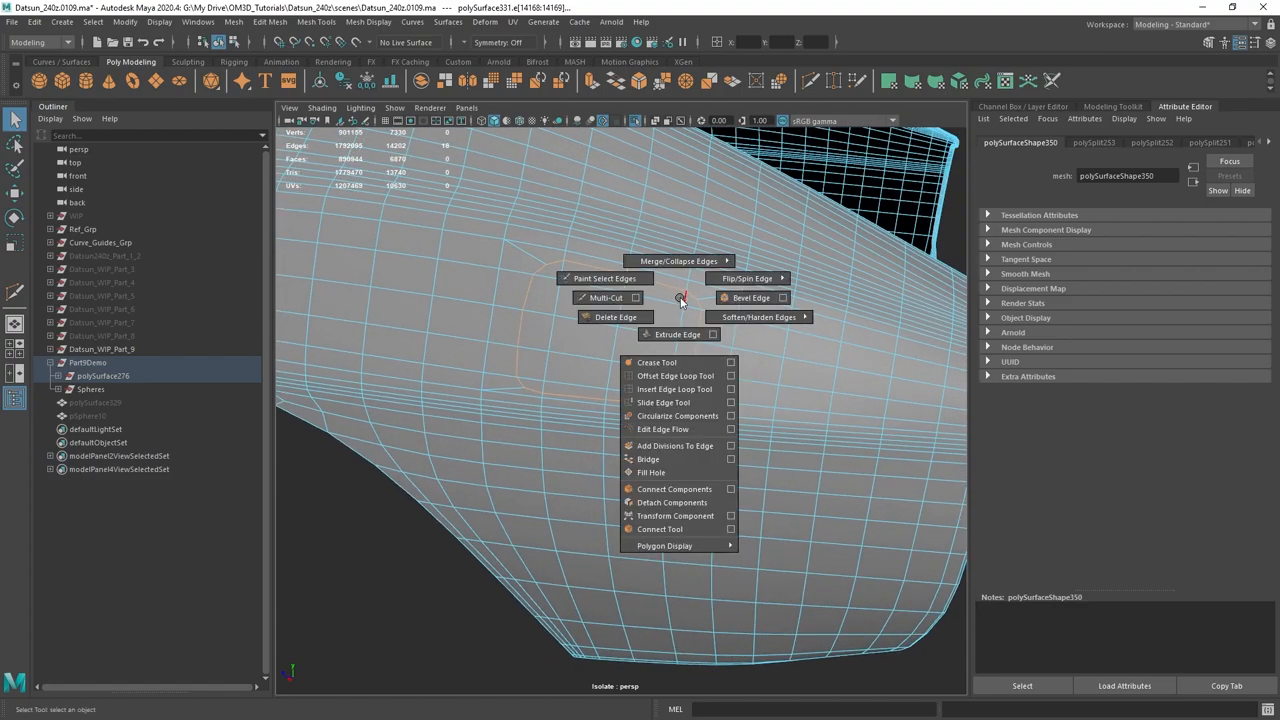
left_click(750, 296)
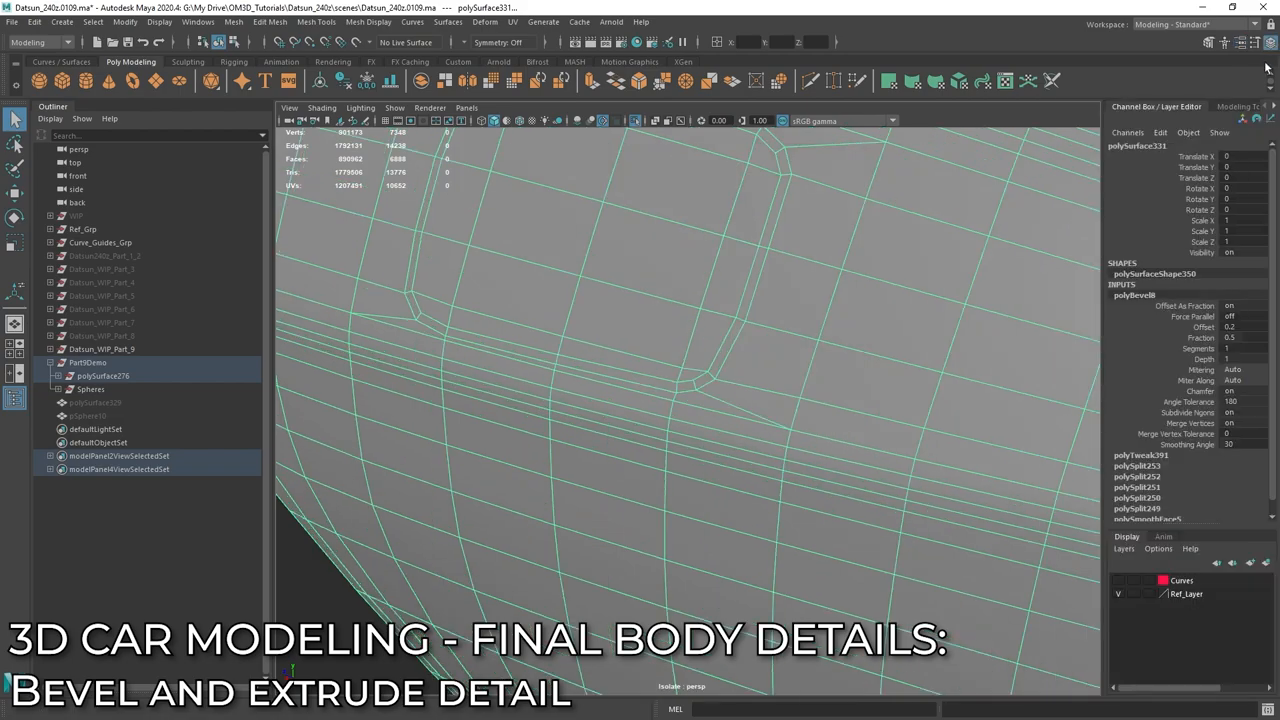
left_click(1240, 304)
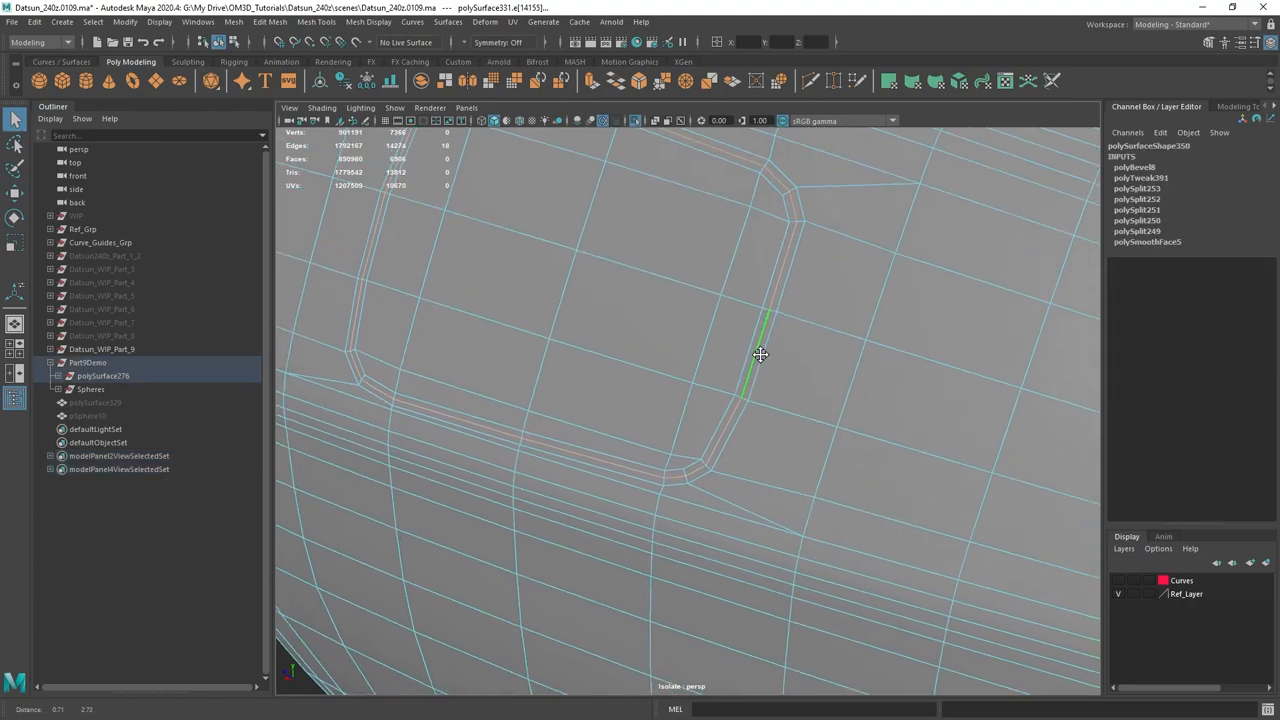
Step: Bevel the recess edges again and adjust the Offset to form a doubled edge loop
right_click(760, 354)
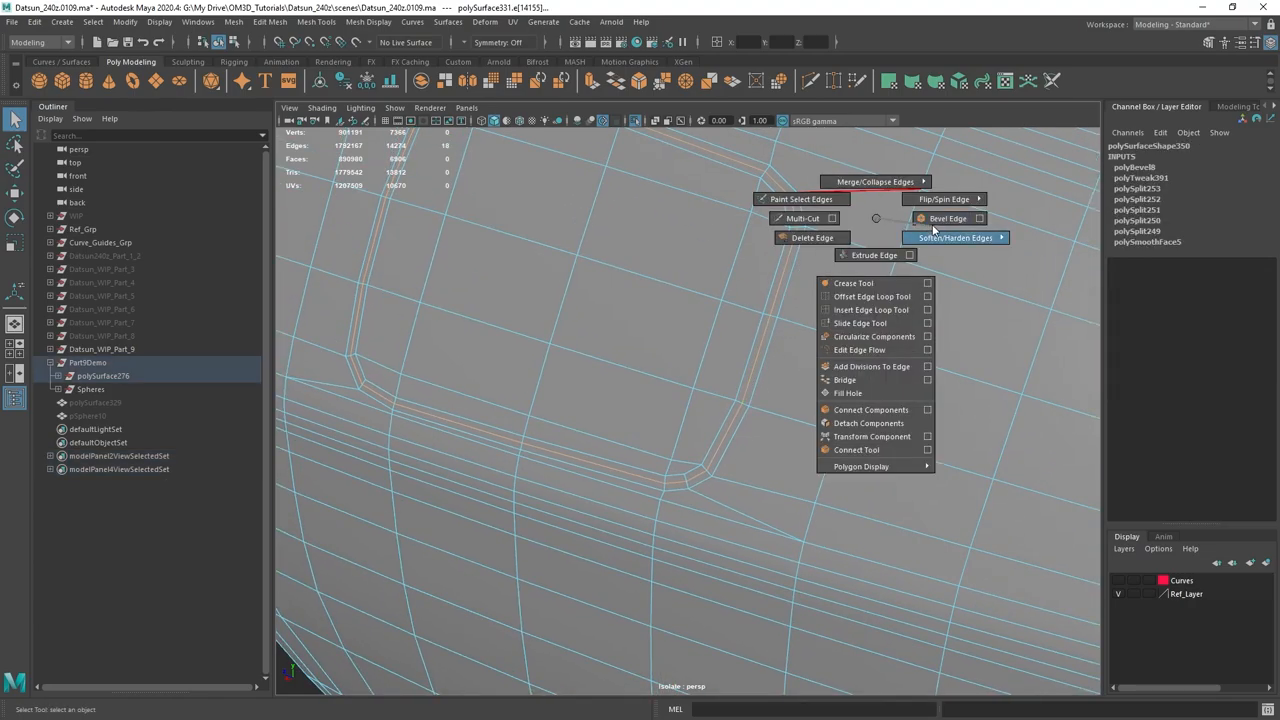
left_click(948, 218)
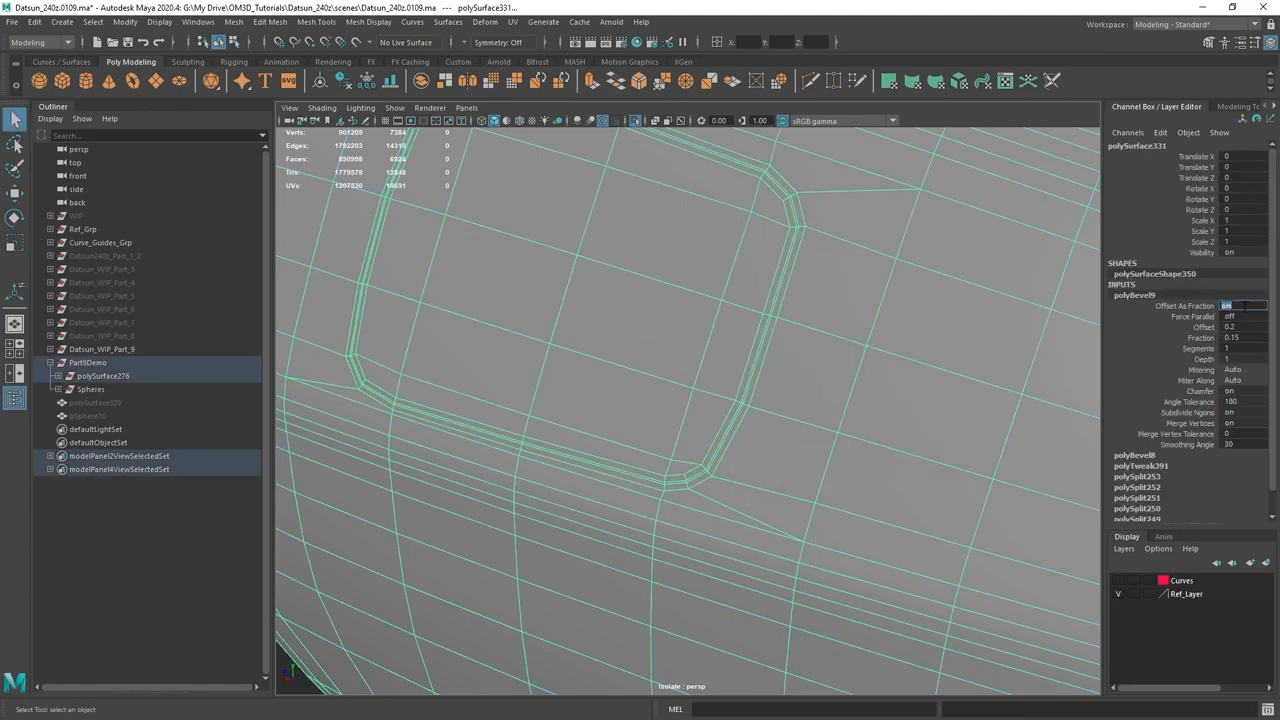
left_click(1240, 304)
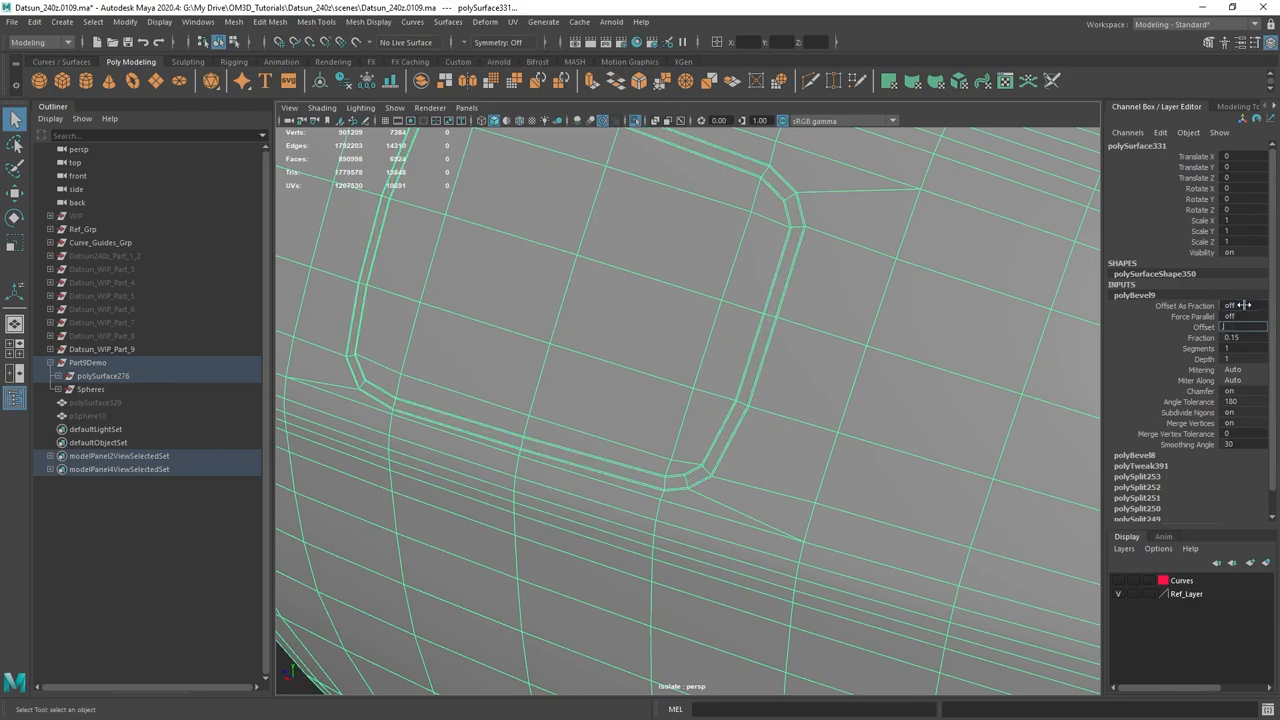
left_click(1244, 328)
type("0.1")
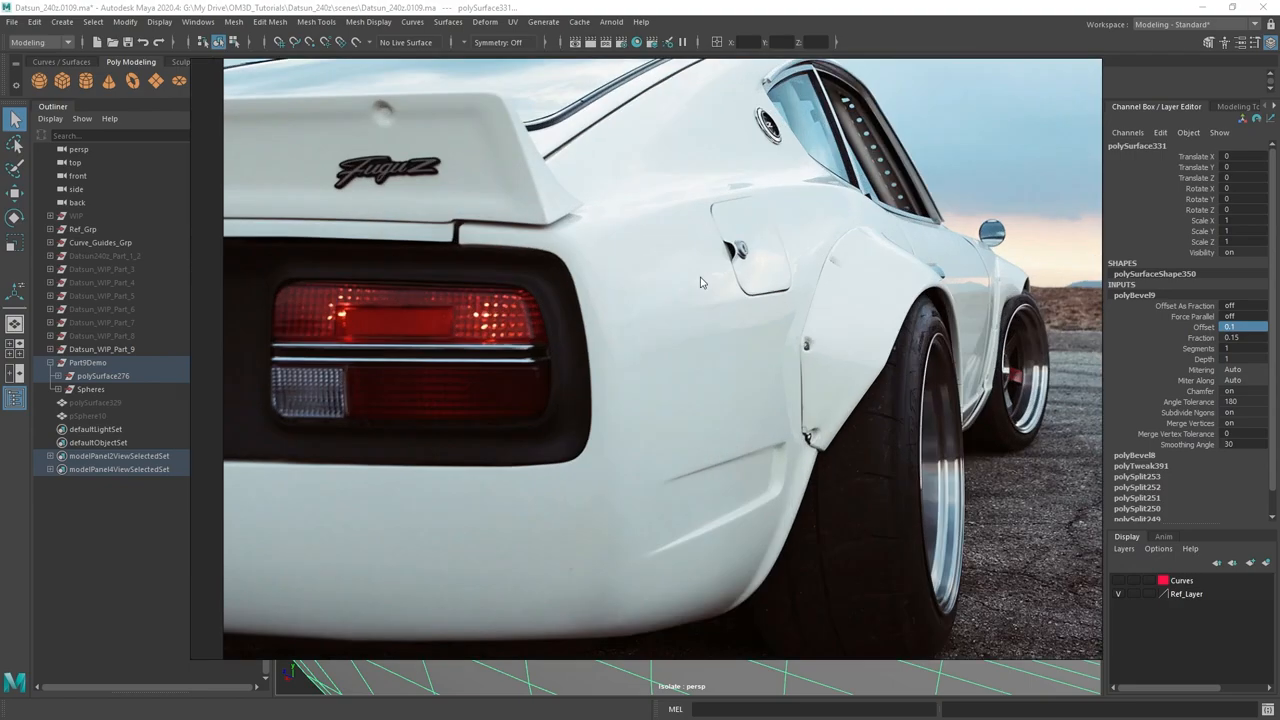
mouse_move(752, 262)
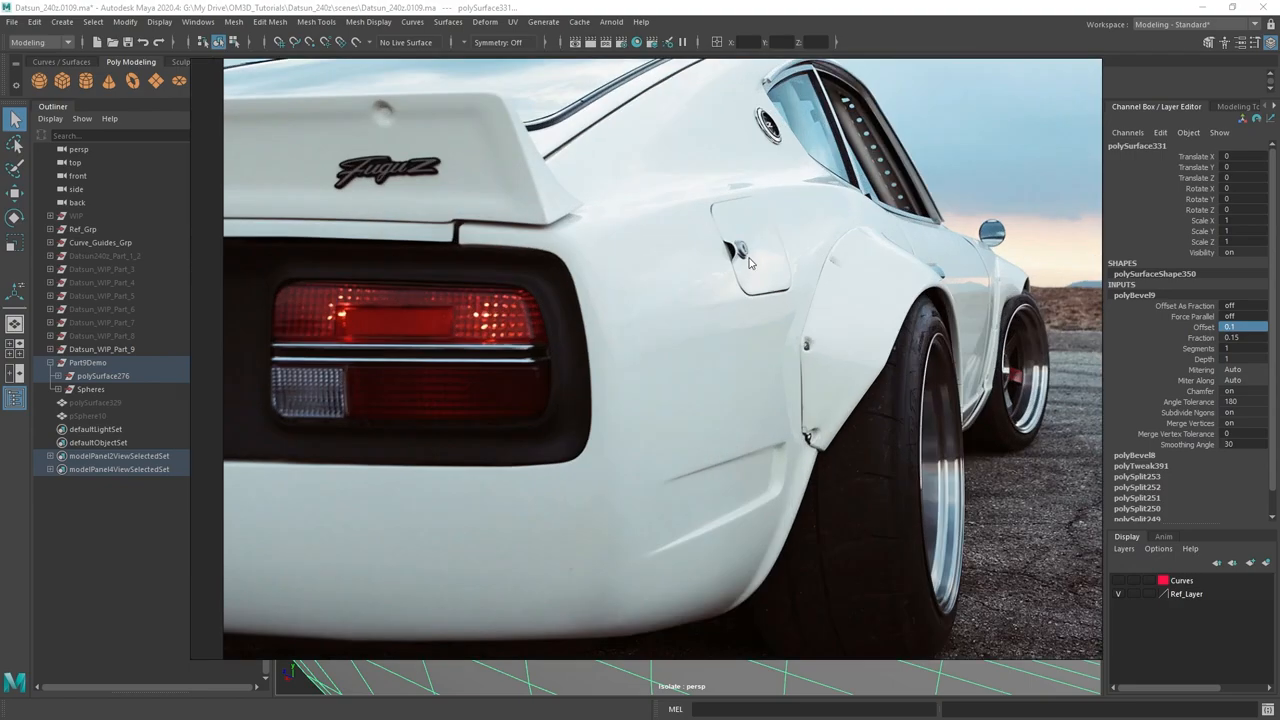
mouse_move(756, 20)
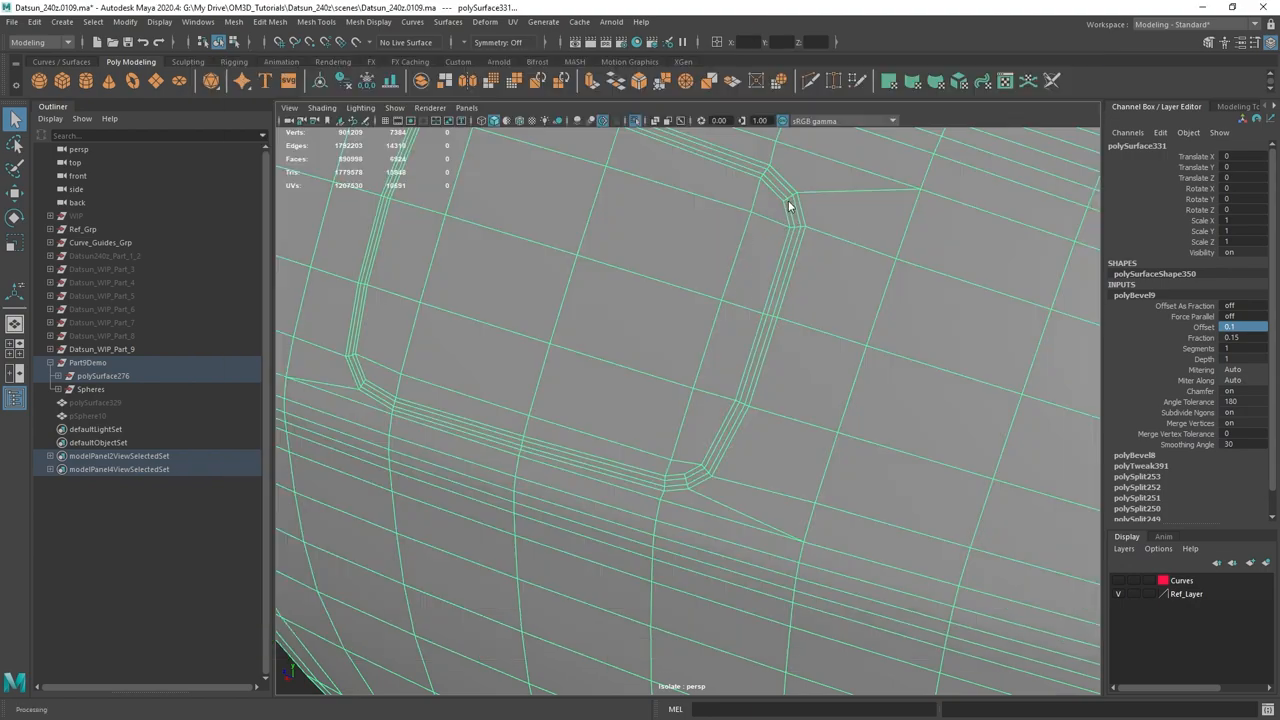
Step: Extrude the filler-lid outline faces inward with Divisions 2 and return to object mode
left_click(784, 250)
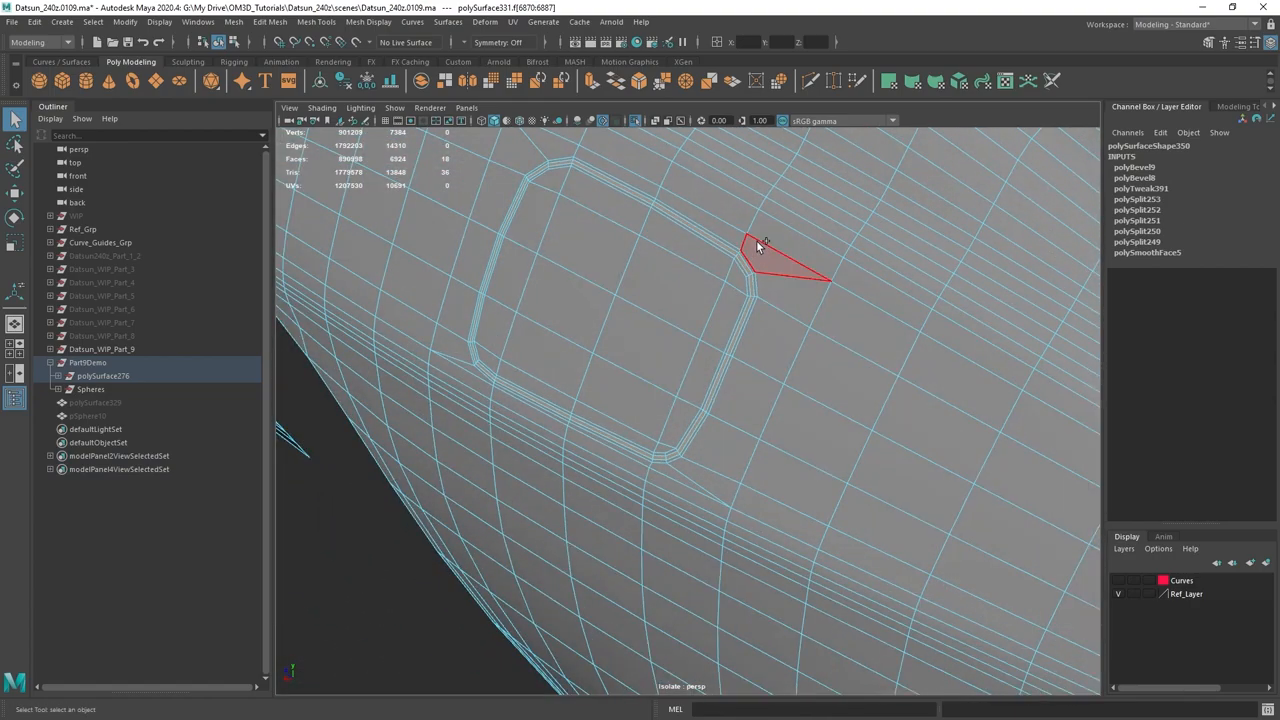
right_click(760, 248)
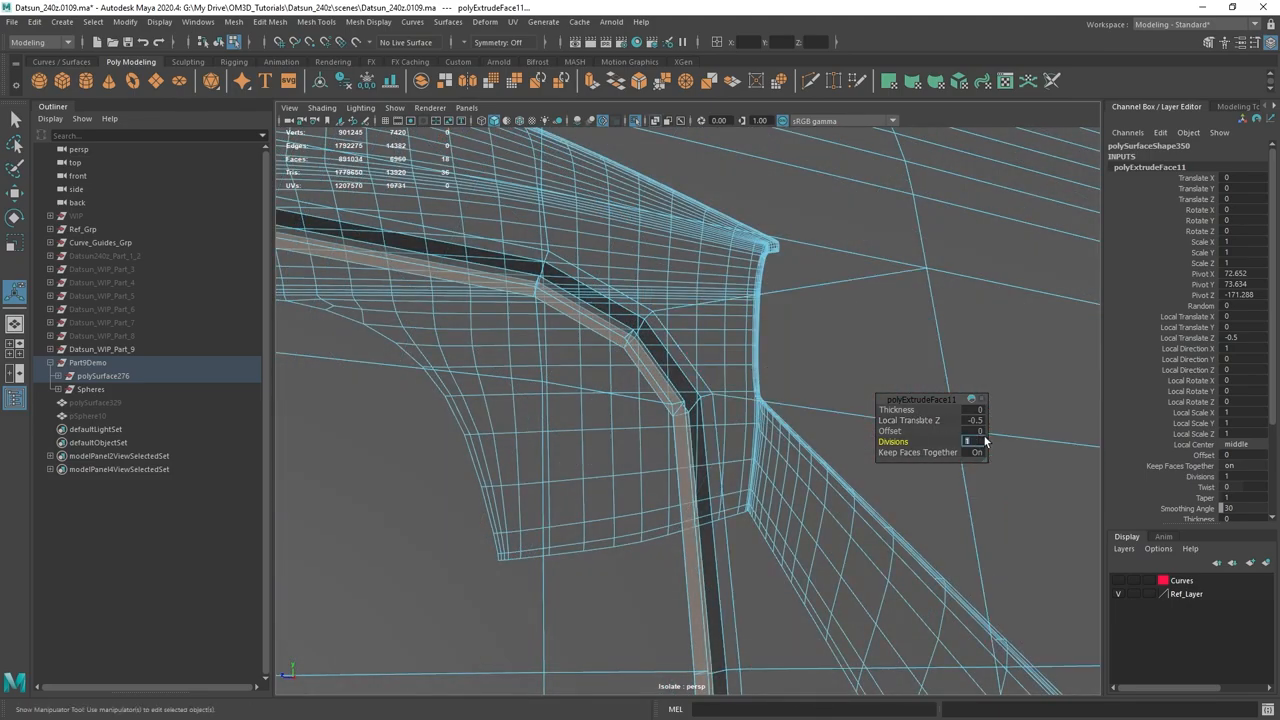
type("2")
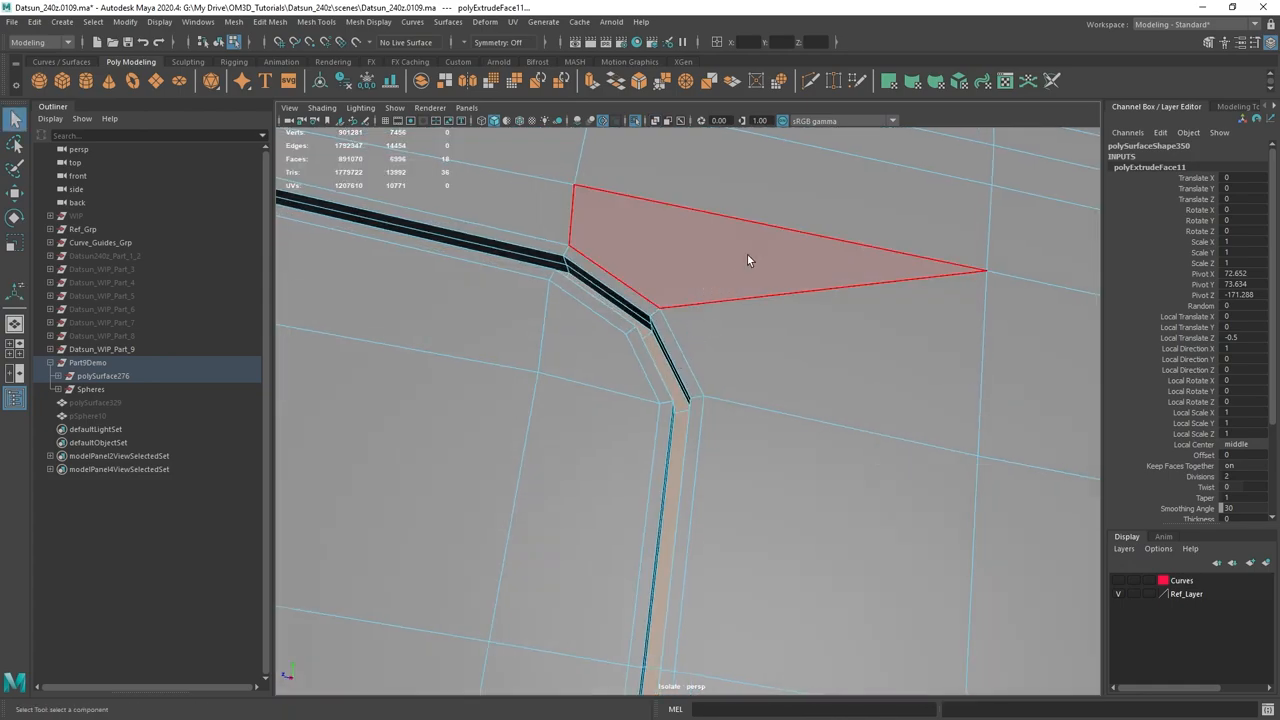
right_click(760, 258)
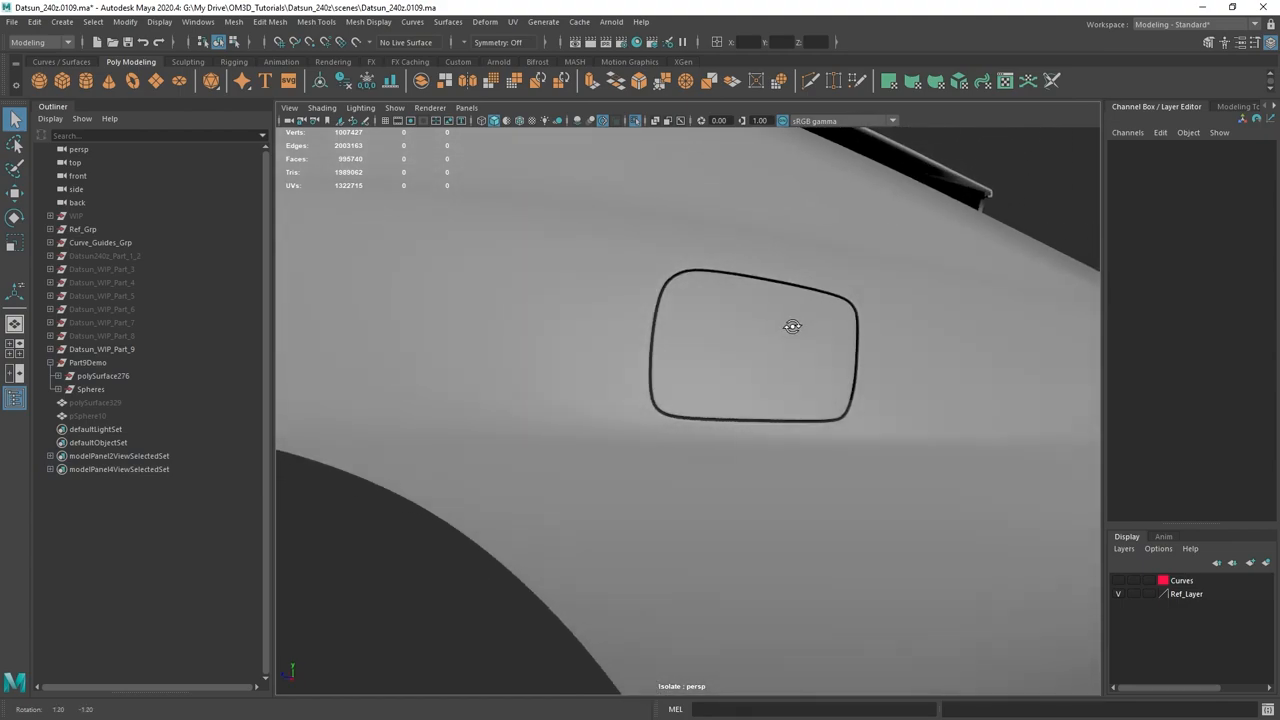
Step: Orbit the perspective view toward the car's side door panel
left_click_drag(792, 326, 740, 354)
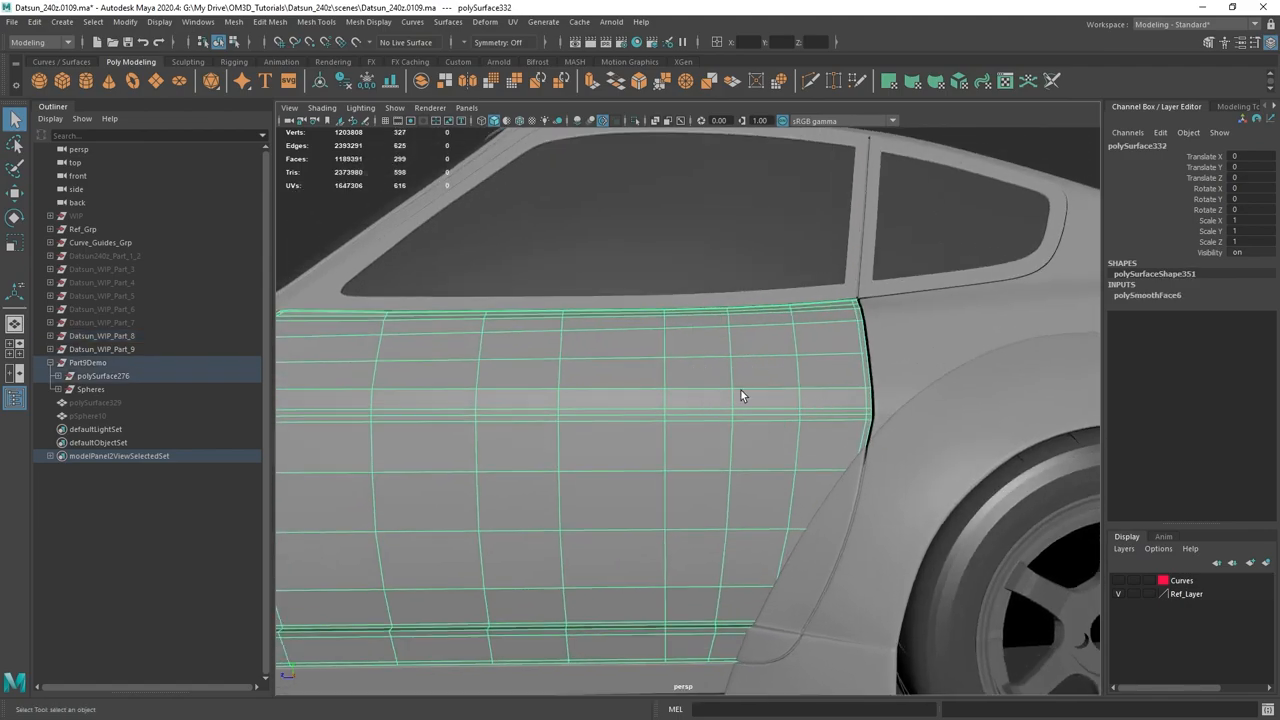
Step: Zoom to the handle reference, select and hide faces around the handle area
left_click_drag(744, 396, 720, 388)
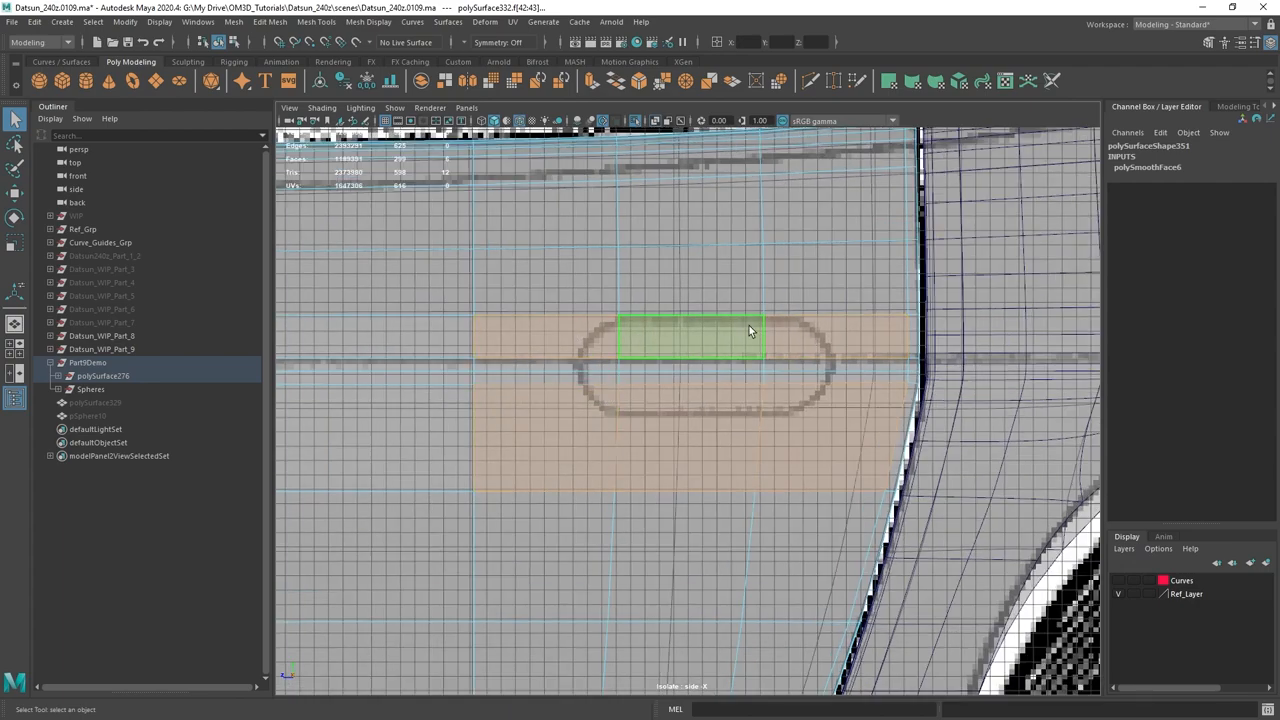
left_click(830, 348)
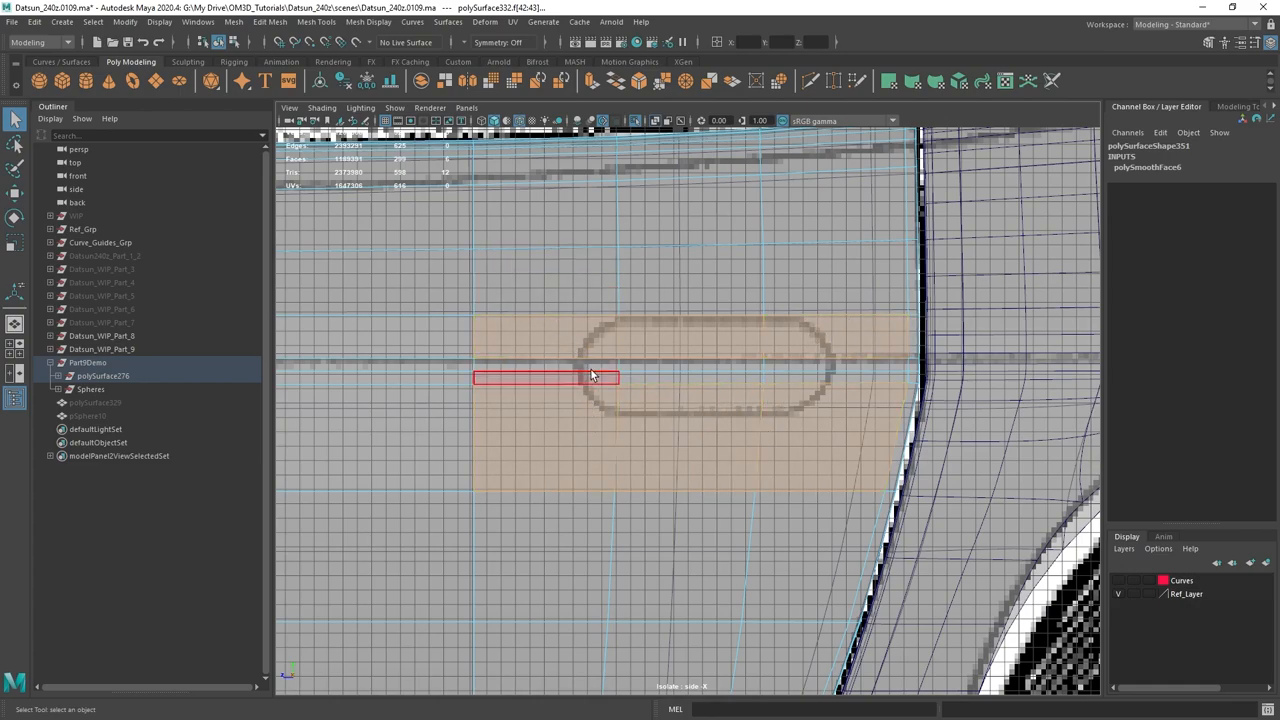
right_click(592, 376)
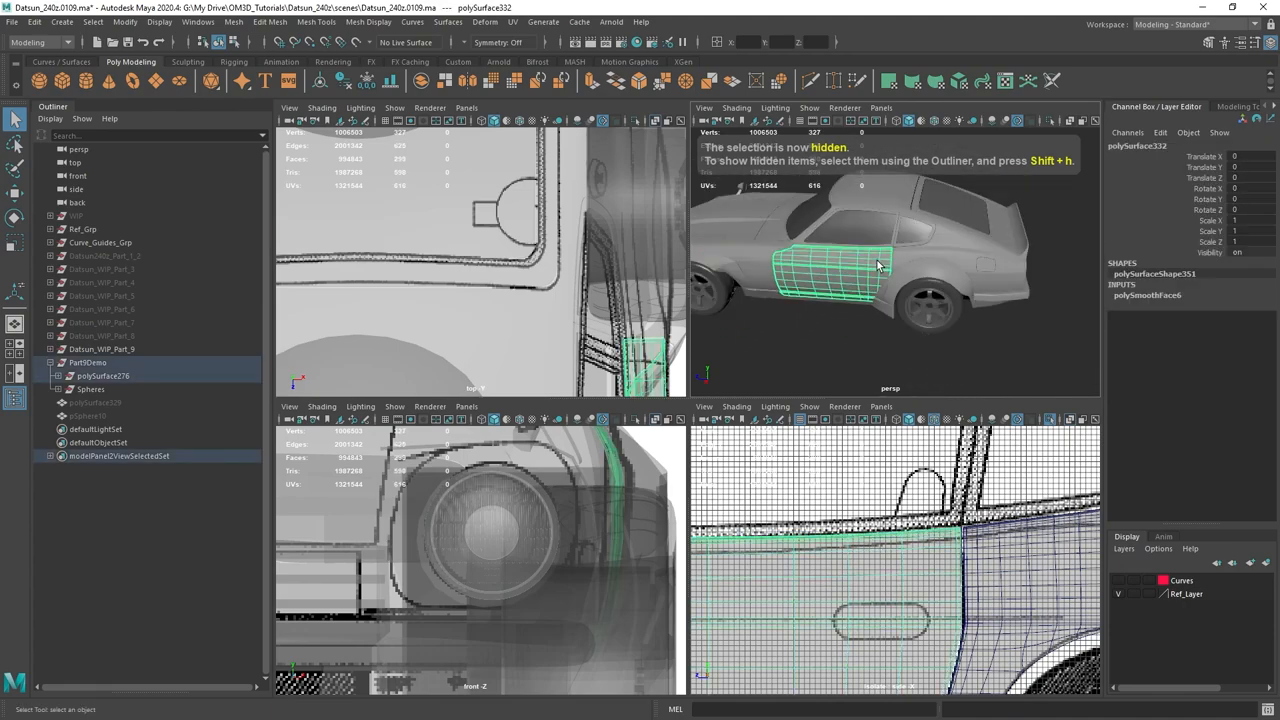
Step: Add a new polygon sphere (pSphere11) to the scene to build the door handle from
left_click(1148, 294)
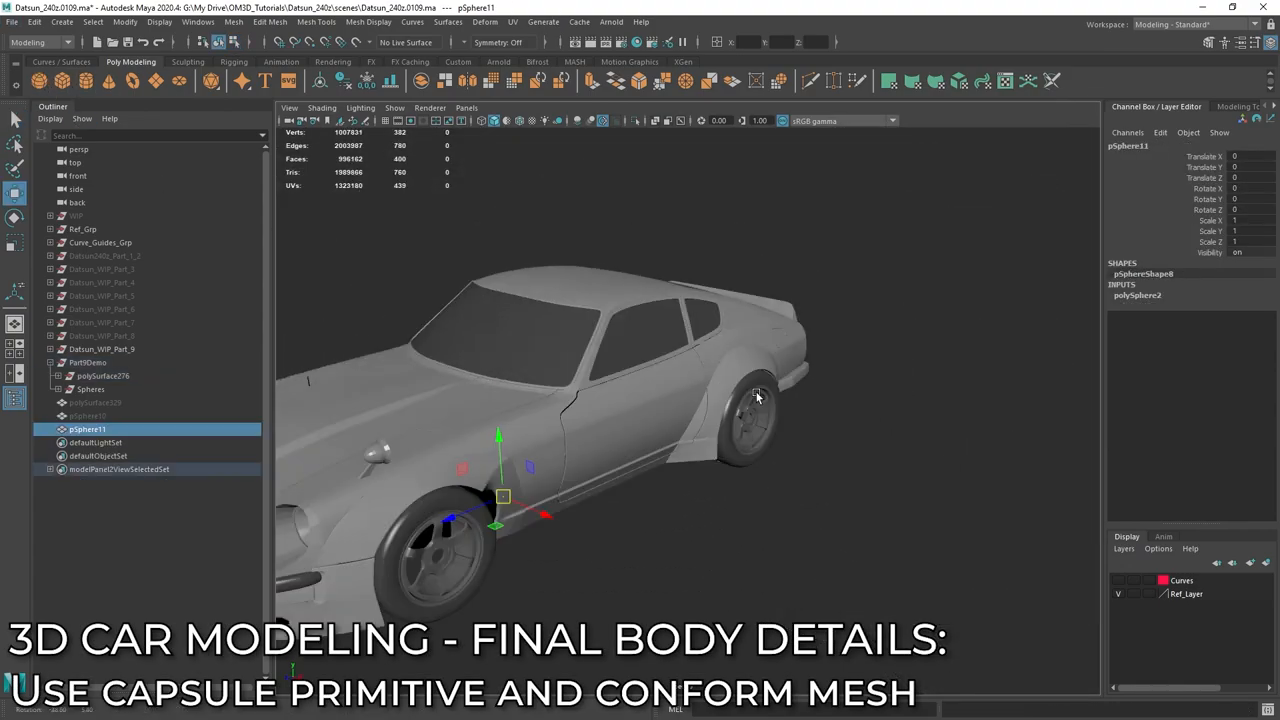
Step: Move the sphere onto the handle reference, set Subdivisions Axis to 6 and scale it to fill the rounded end
left_click_drag(504, 496, 716, 352)
type("90")
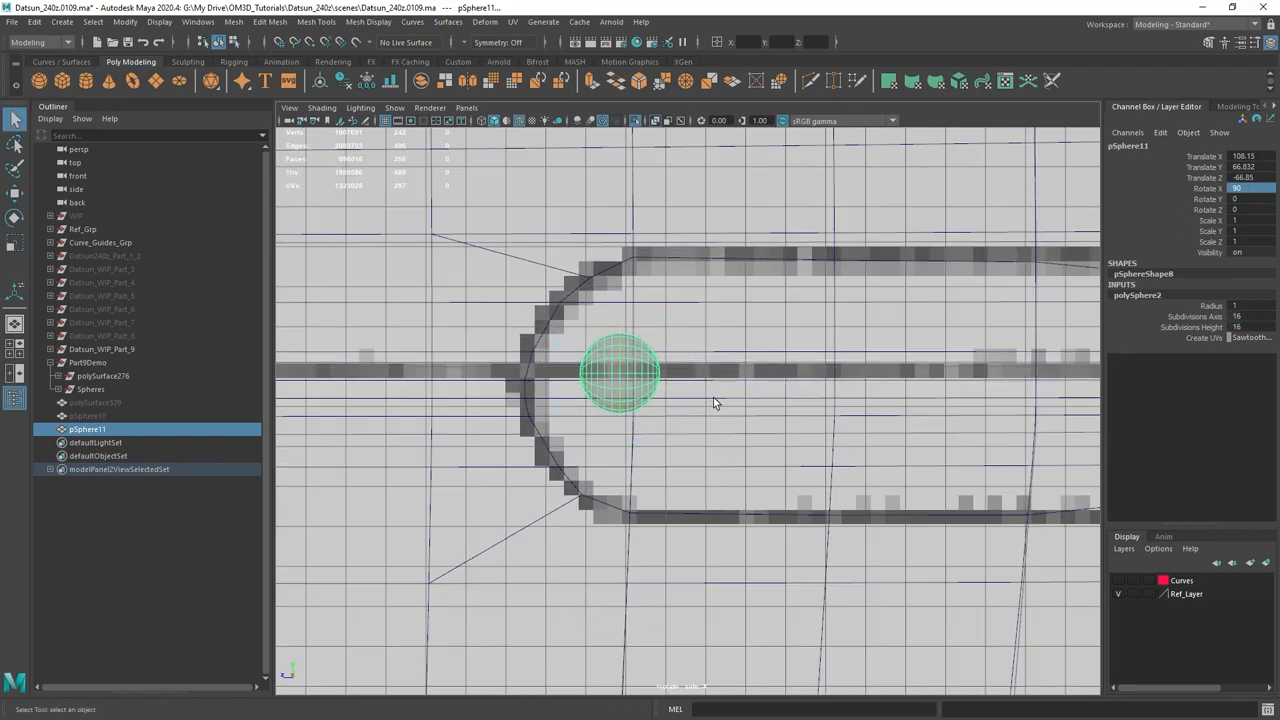
right_click(616, 376)
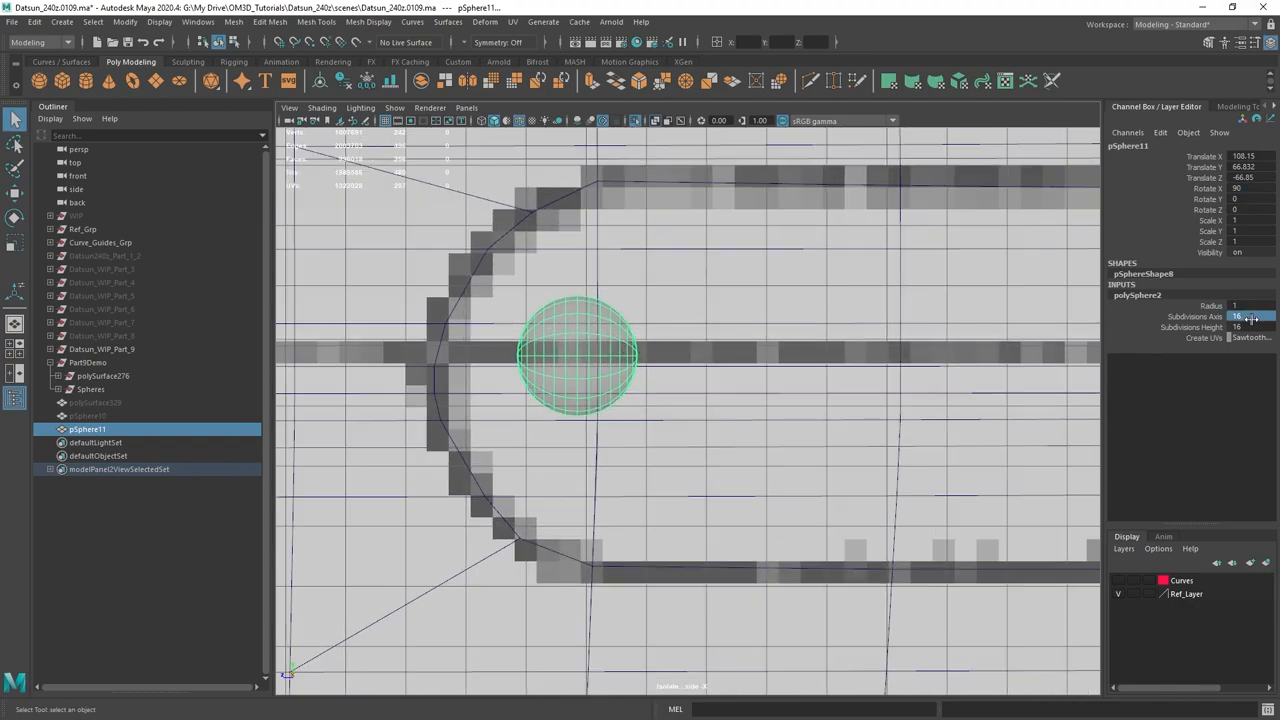
type("6")
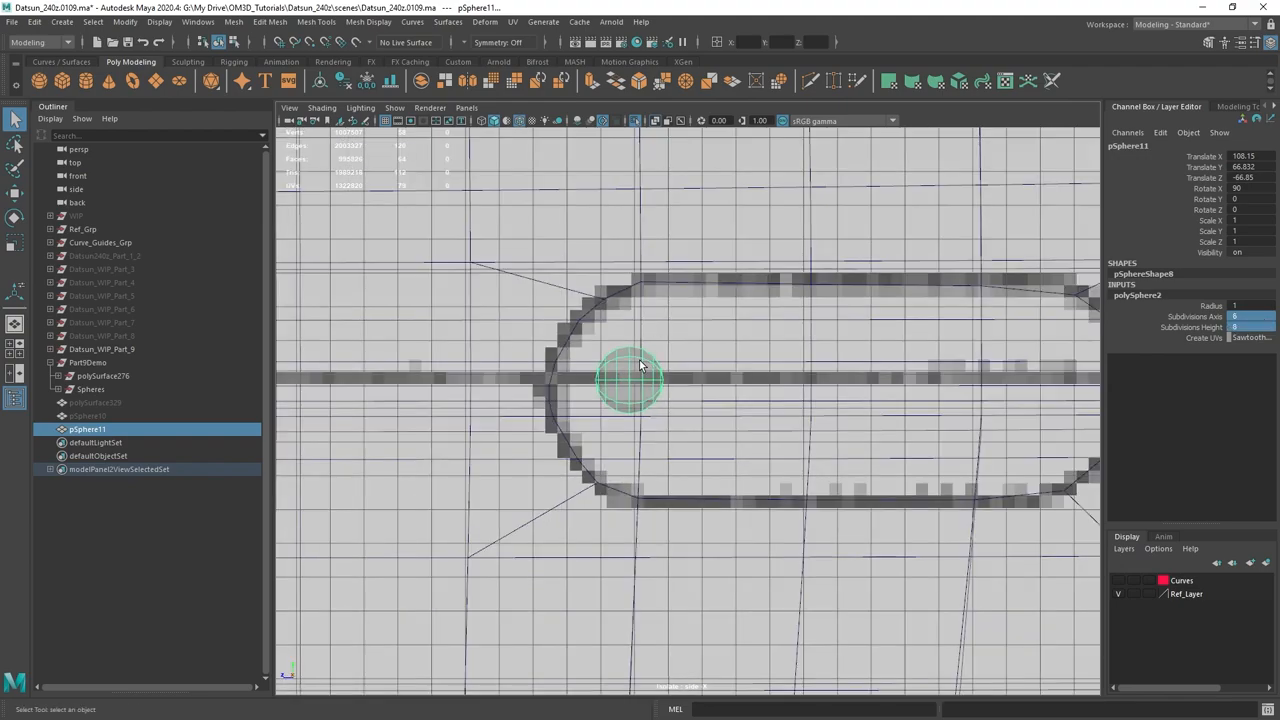
left_click_drag(640, 378, 700, 364)
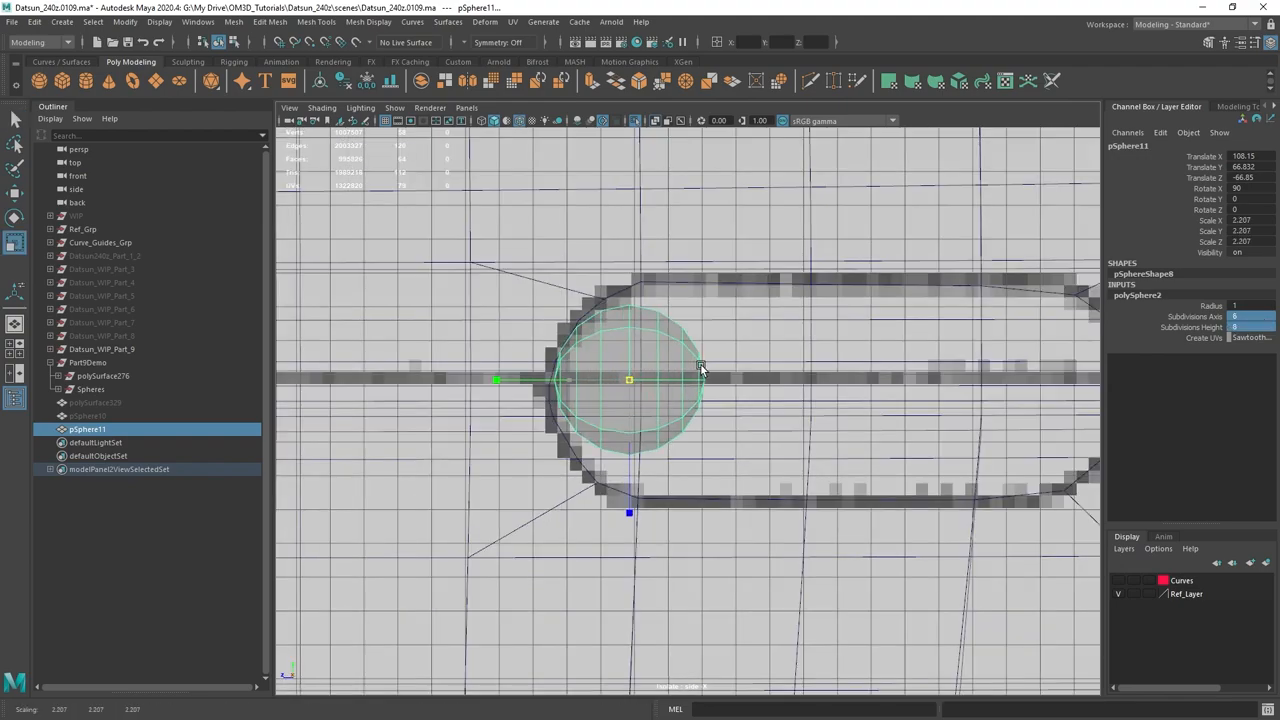
left_click_drag(700, 364, 776, 376)
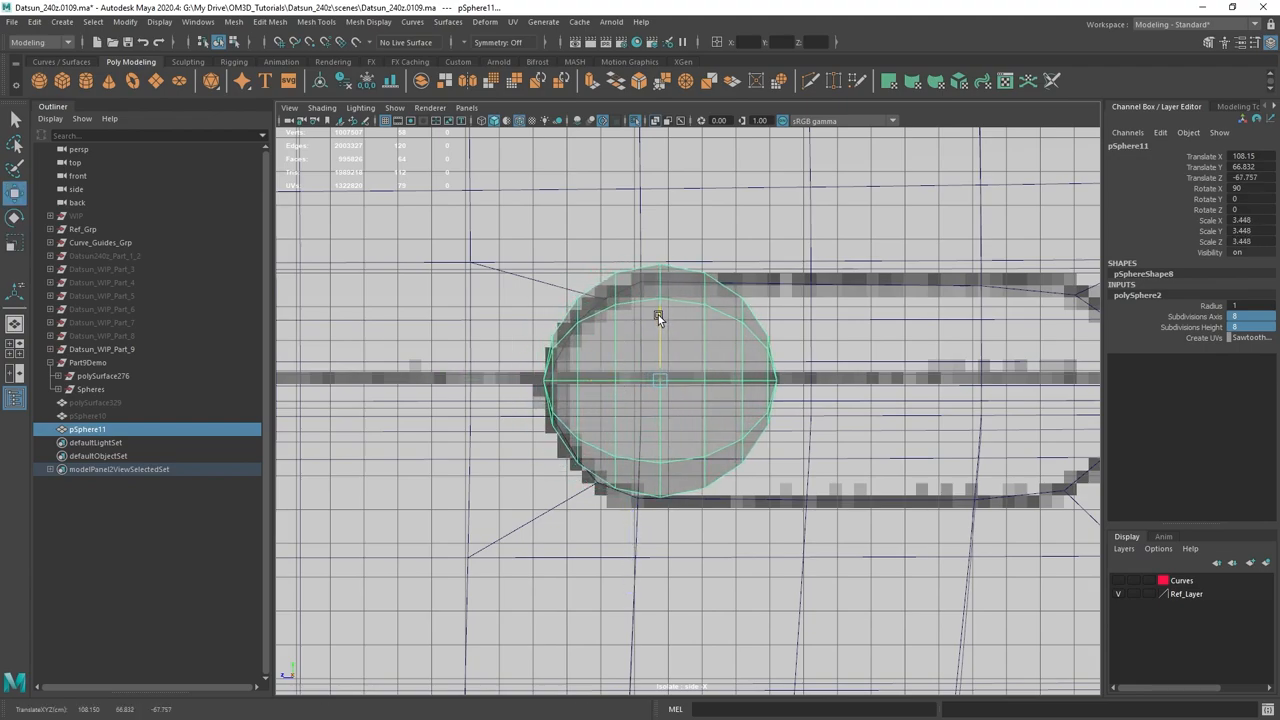
right_click(658, 316)
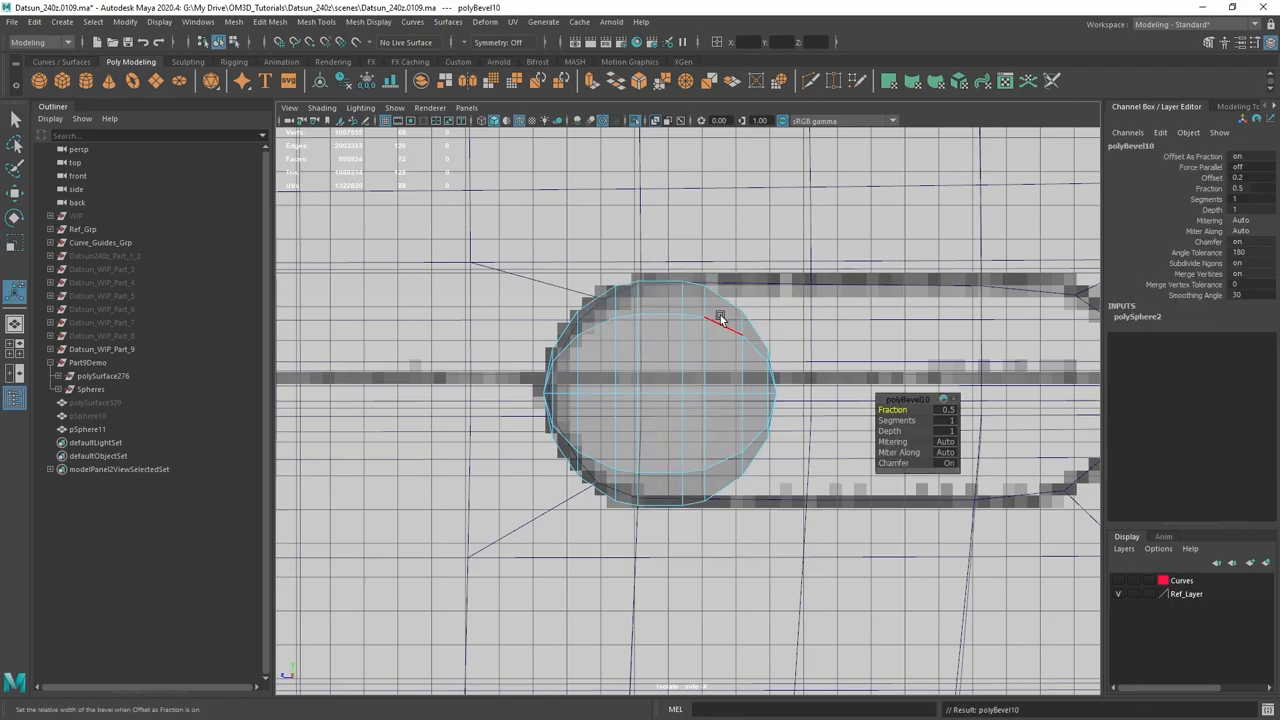
Step: Adjust the bevel Fraction on the sphere's edges and commit the bevel
right_click(700, 316)
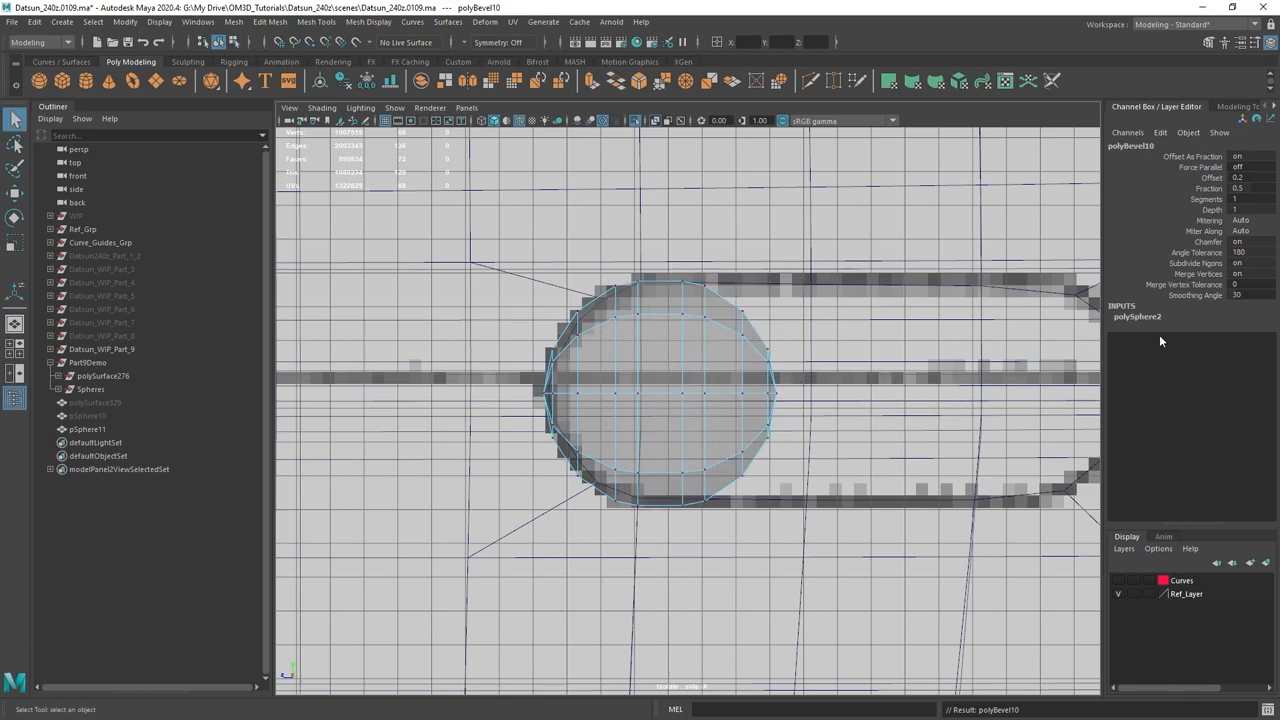
left_click(1244, 176)
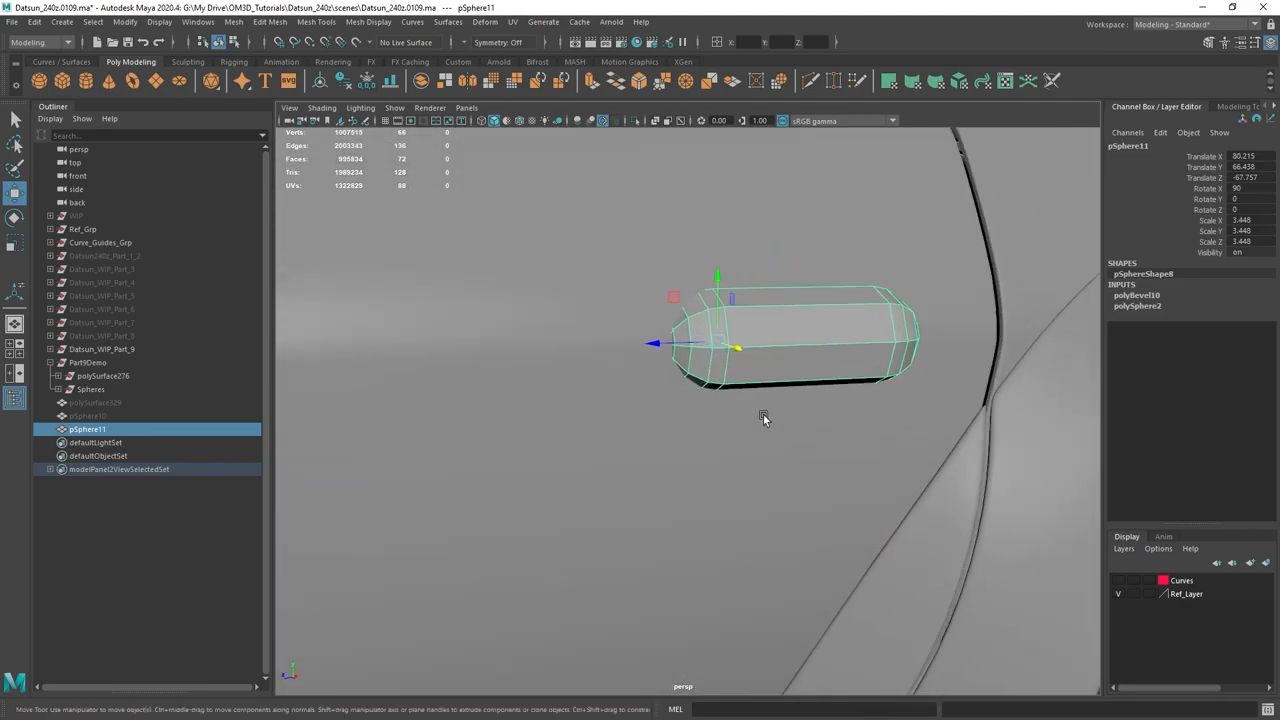
Step: Expand the Outliner groups, isolate the earlier handle capsule pSphere12 and inspect it lengthwise
left_click_drag(760, 420, 688, 372)
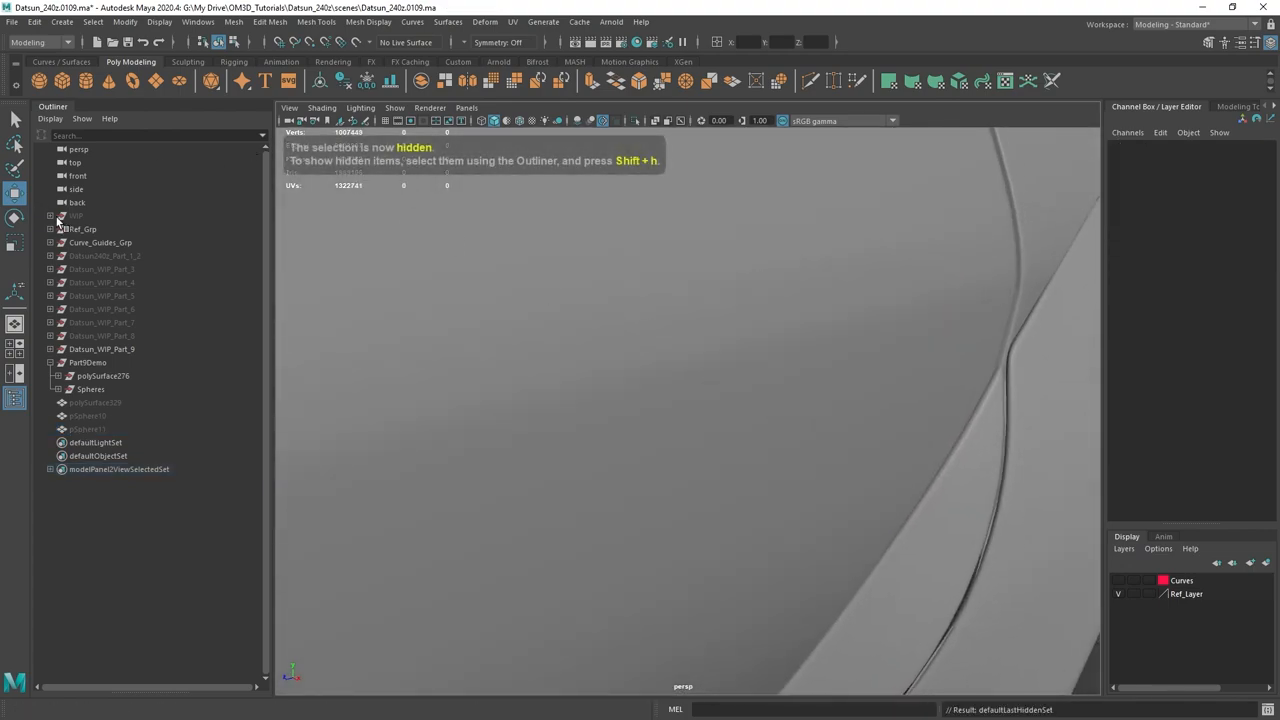
left_click(52, 216)
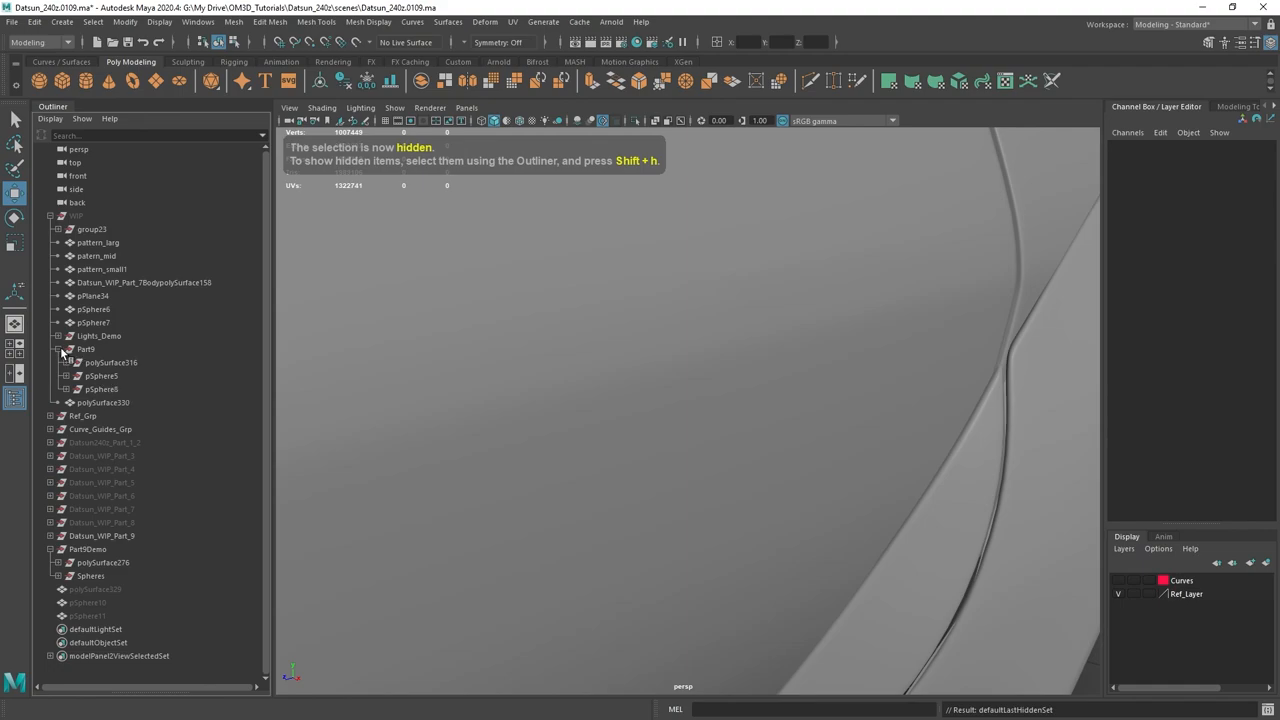
left_click(76, 216)
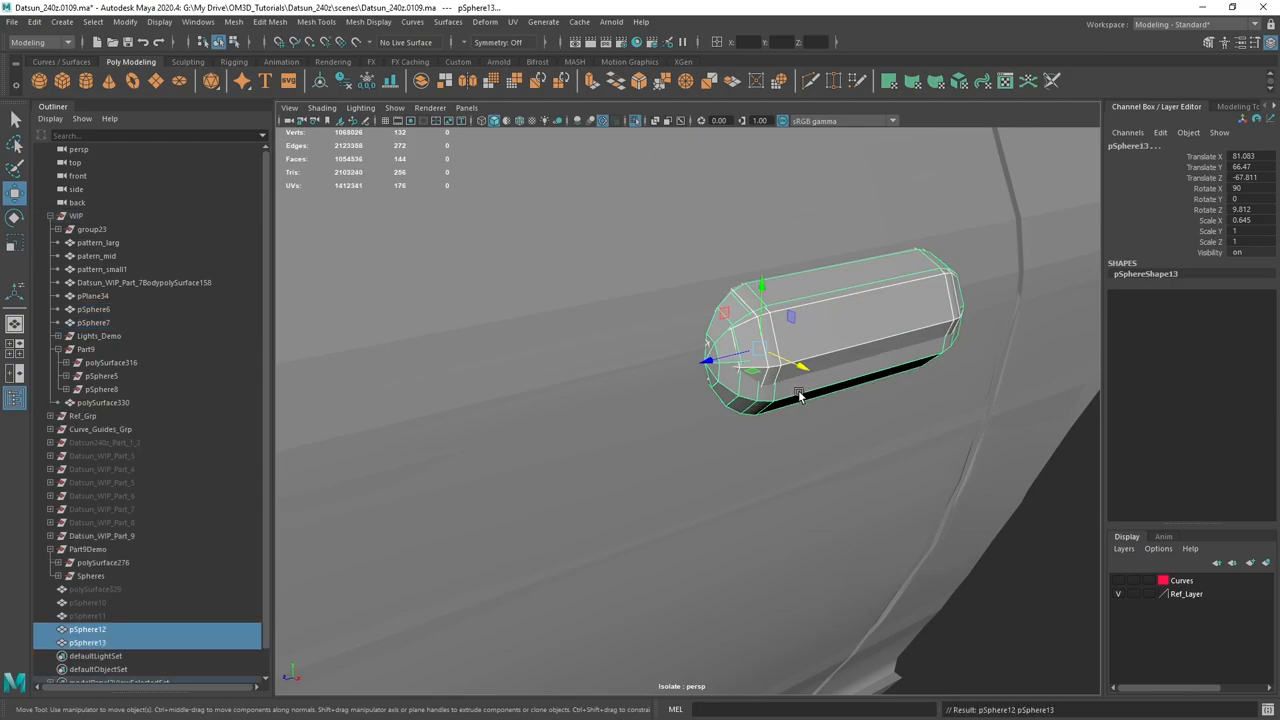
key("ctrl+h")
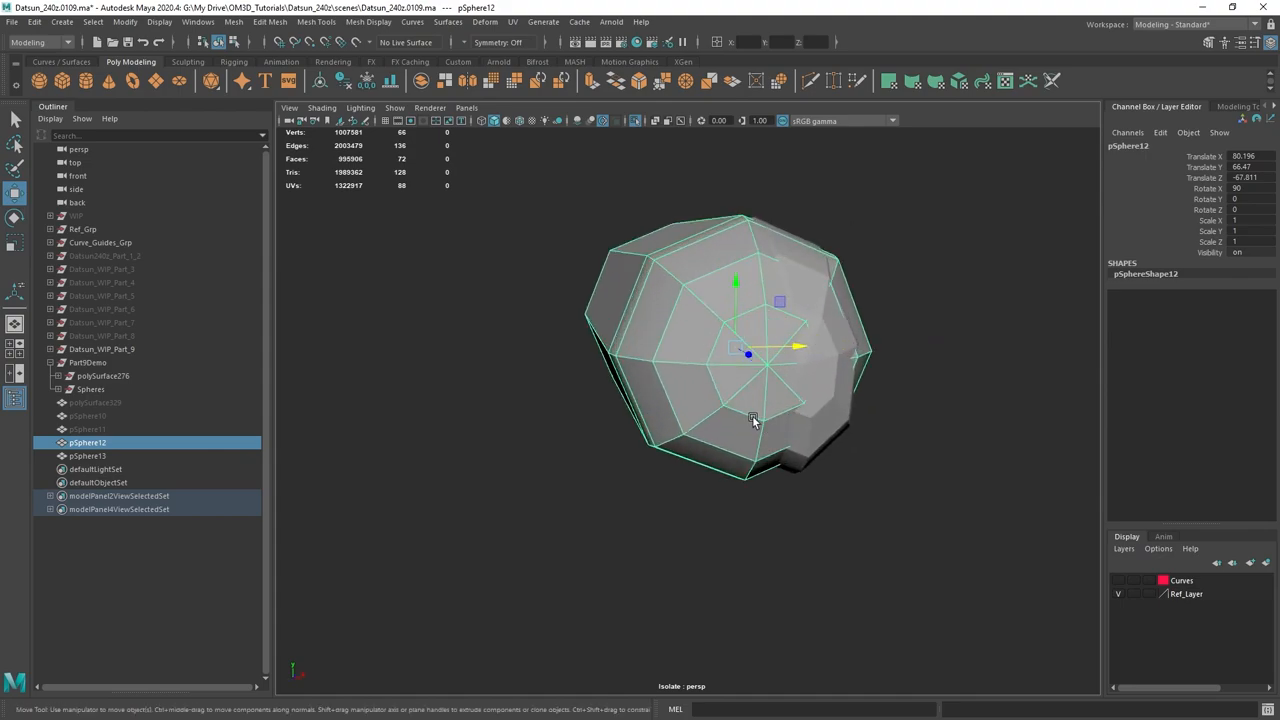
left_click_drag(756, 420, 828, 344)
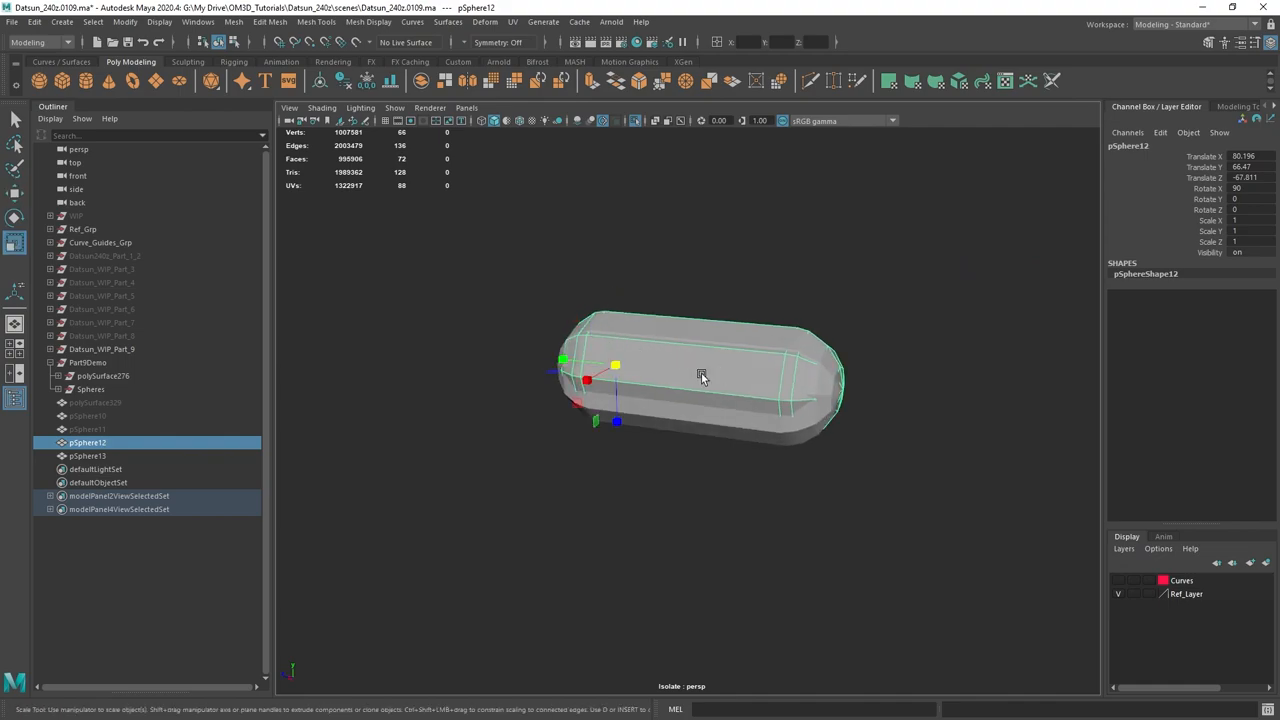
left_click_drag(616, 364, 560, 376)
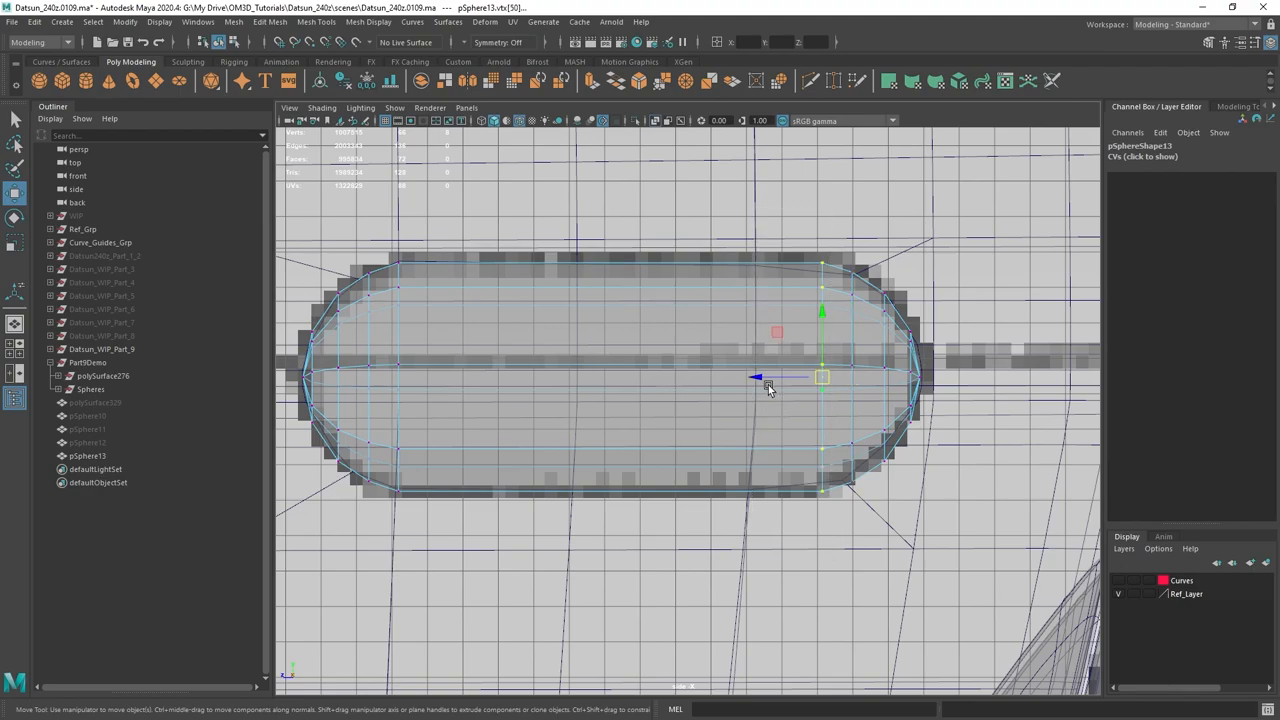
Step: Align the capsule over the handle outline and delete its unwanted faces, leaving a thin outer strip
left_click_drag(820, 376, 756, 376)
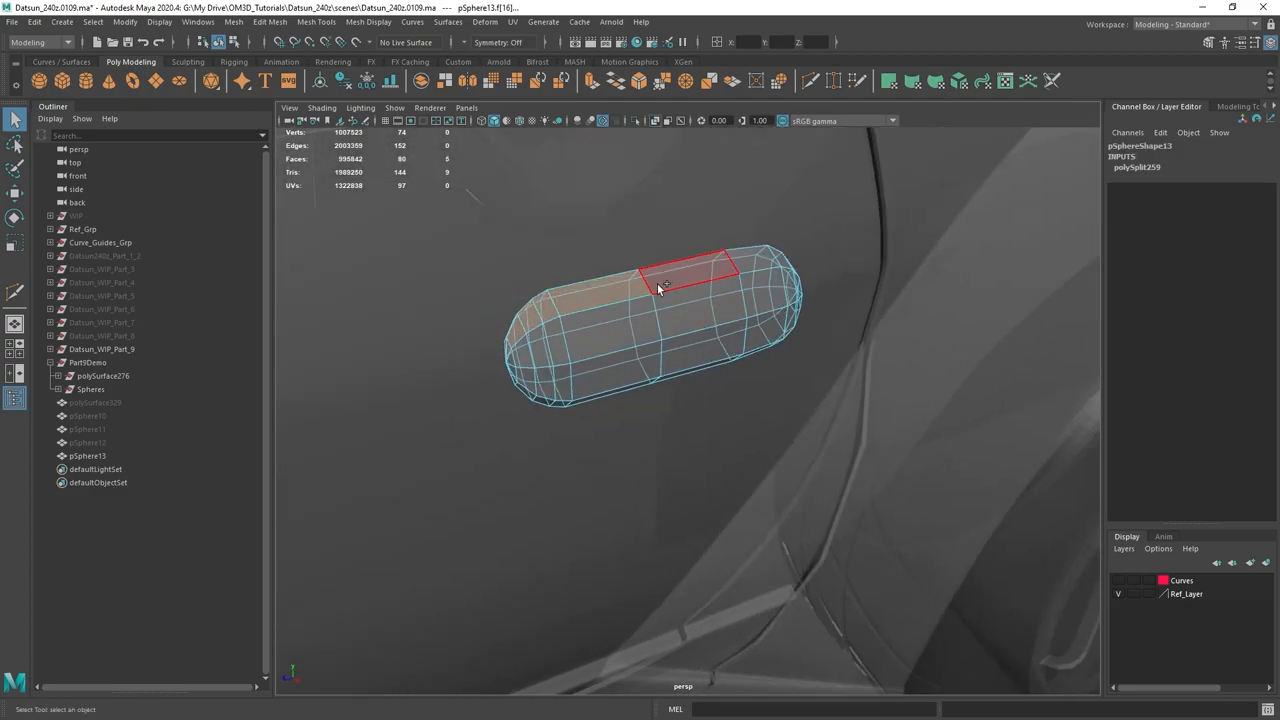
left_click_drag(660, 290, 760, 320)
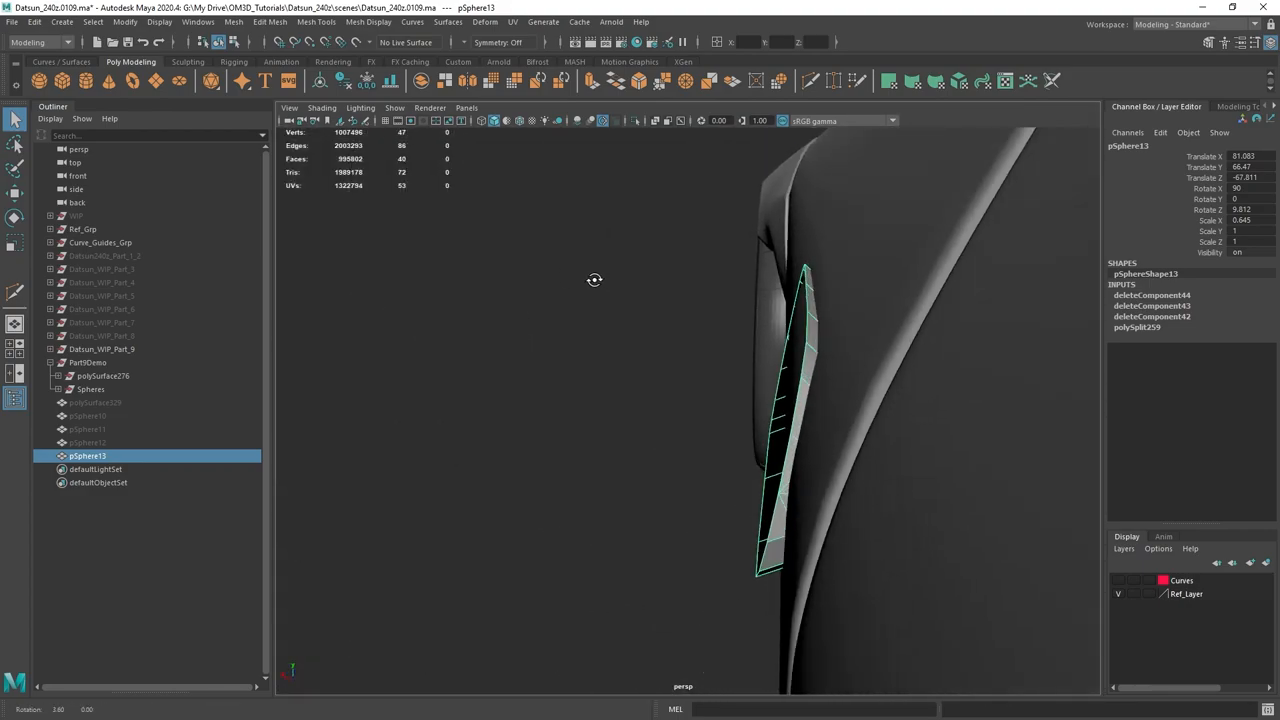
left_click_drag(596, 280, 892, 300)
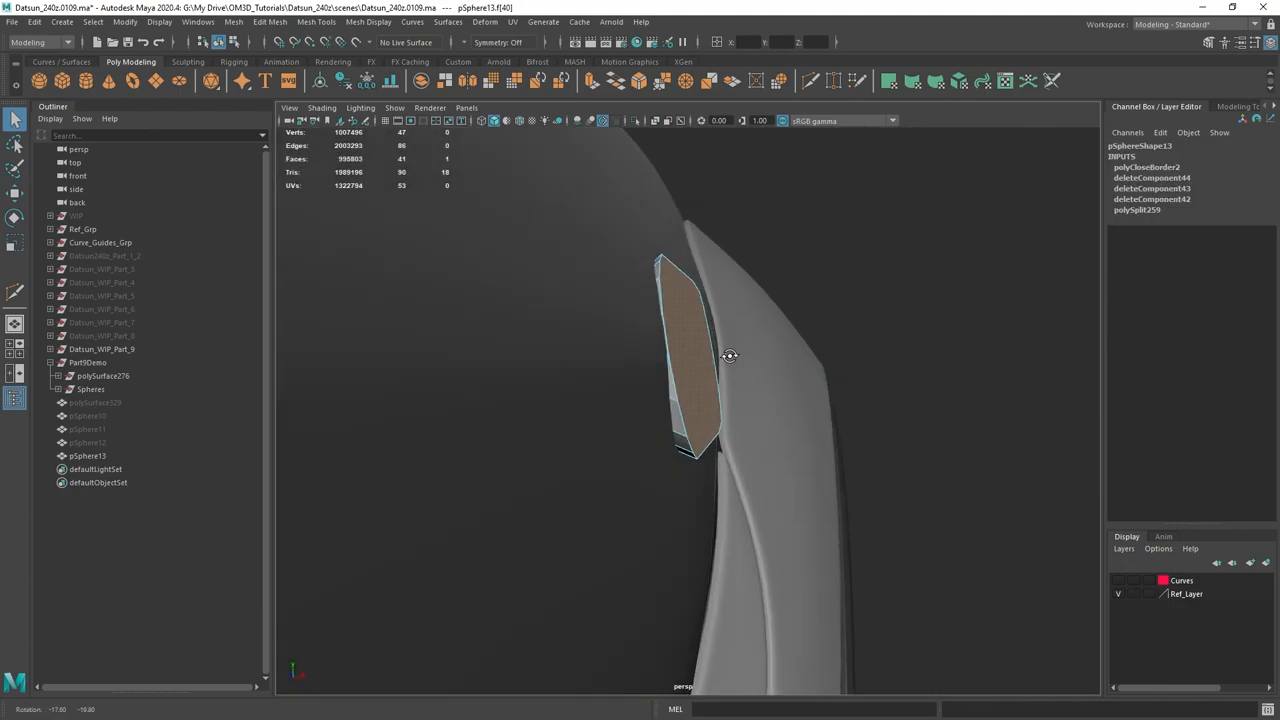
Step: Fill the open border of the handle patch and select all of its faces
left_click(104, 376)
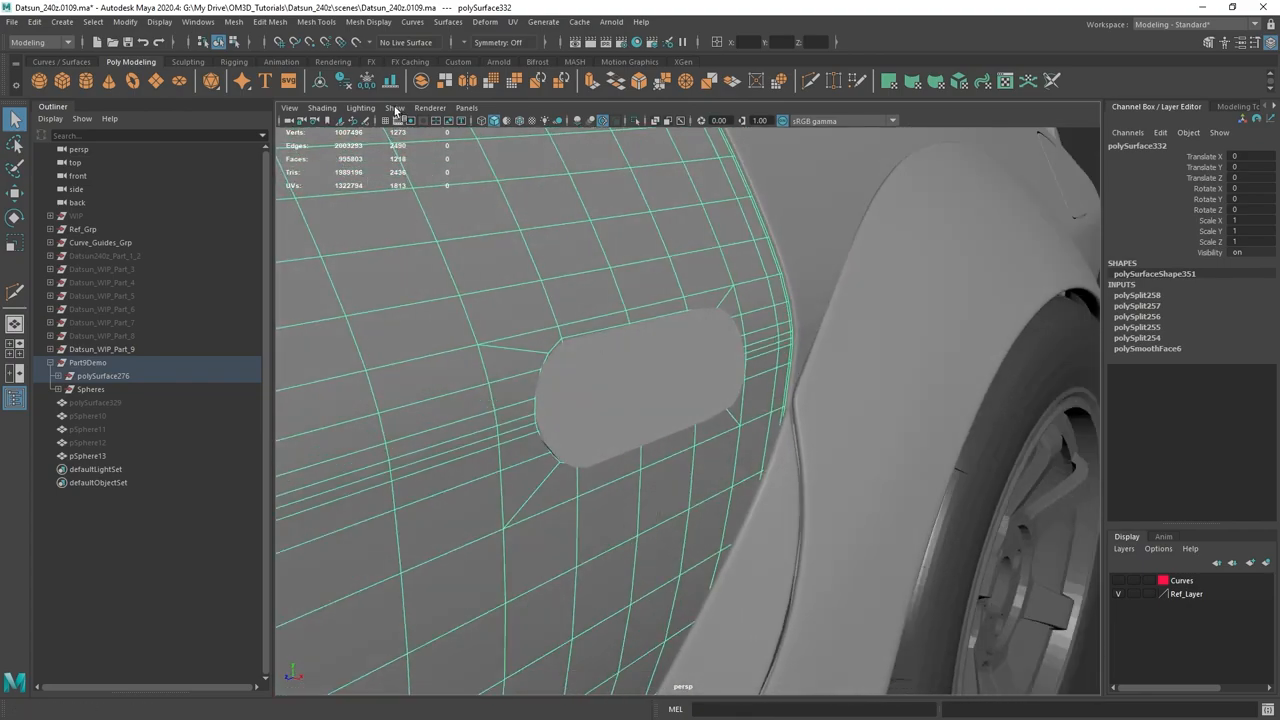
left_click(356, 42)
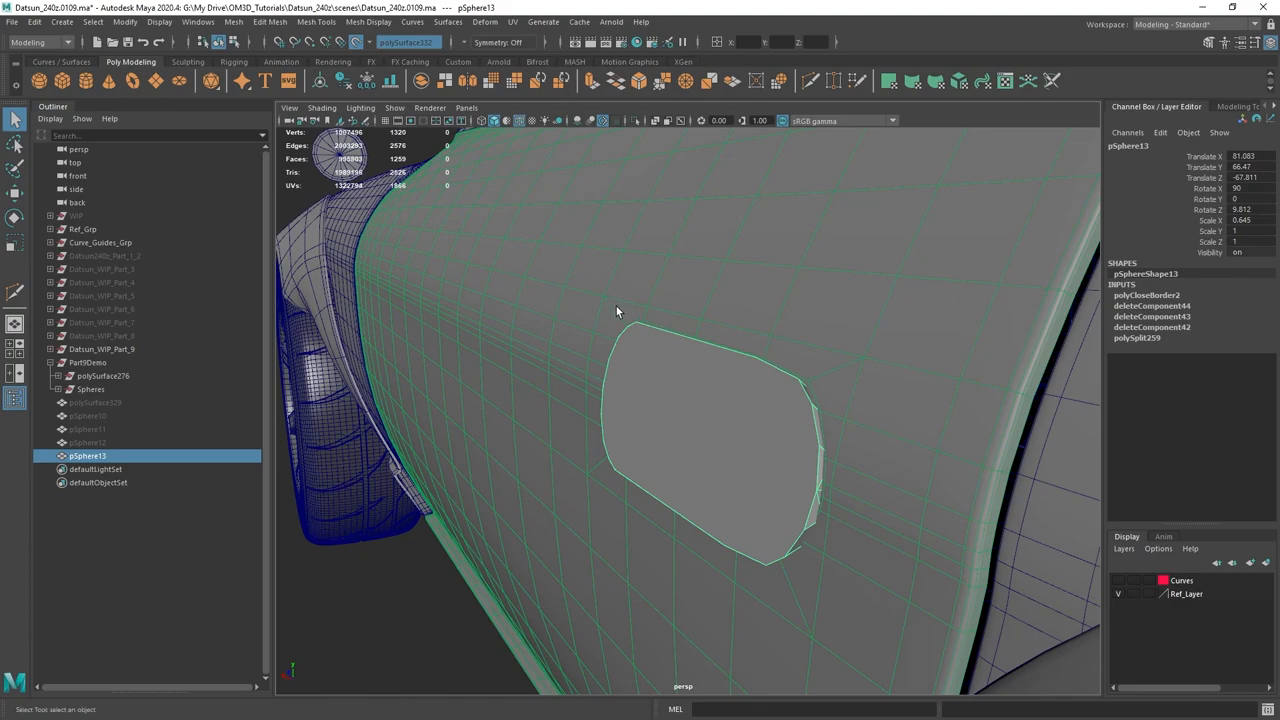
left_click_drag(616, 310, 720, 370)
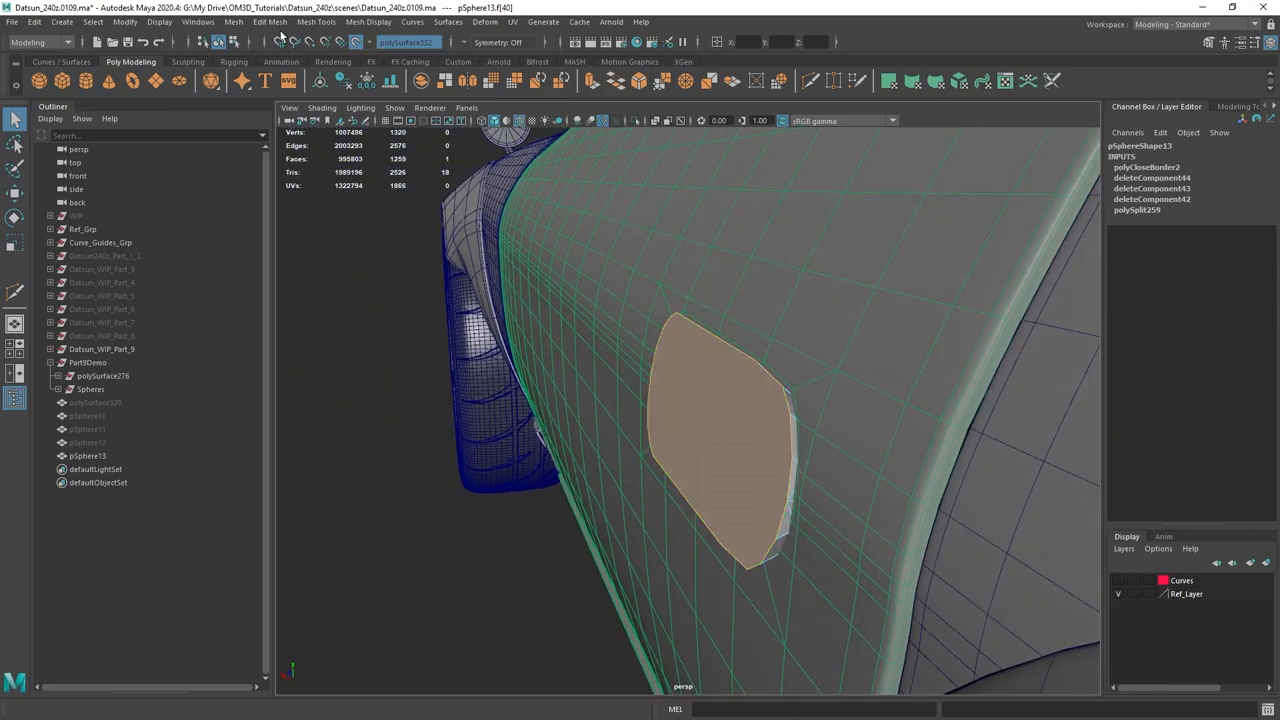
left_click(232, 22)
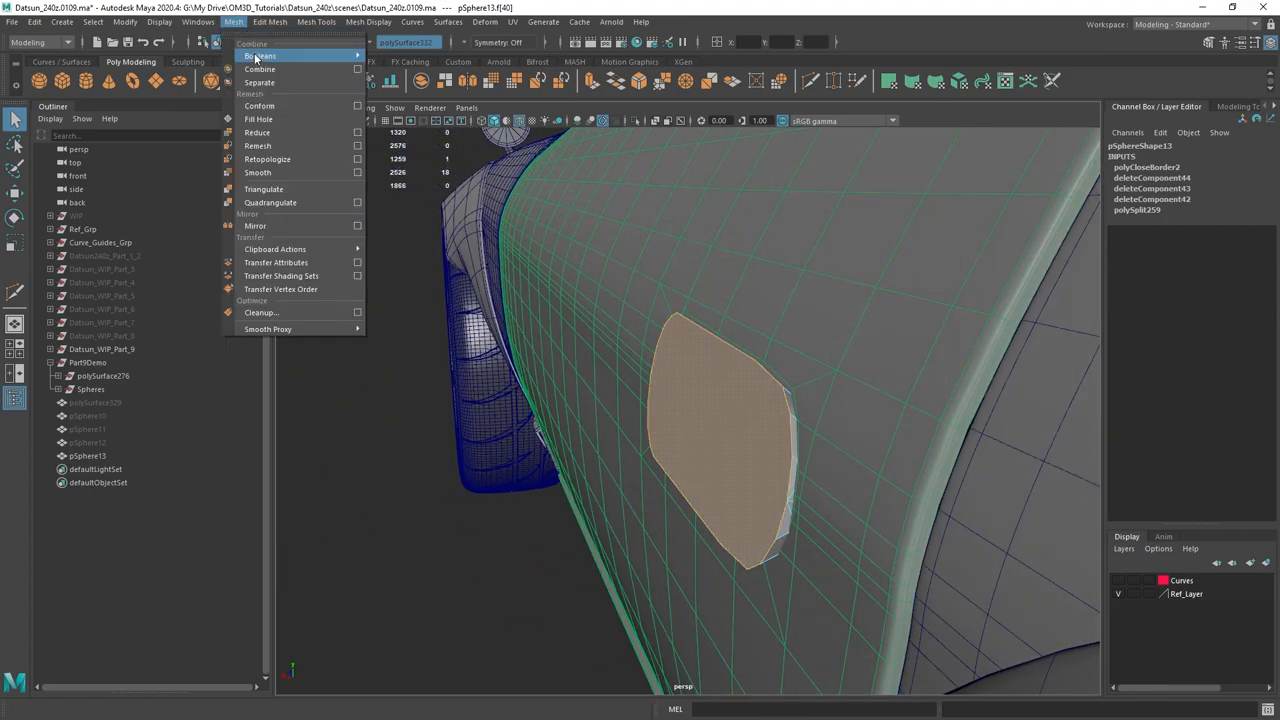
mouse_move(260, 104)
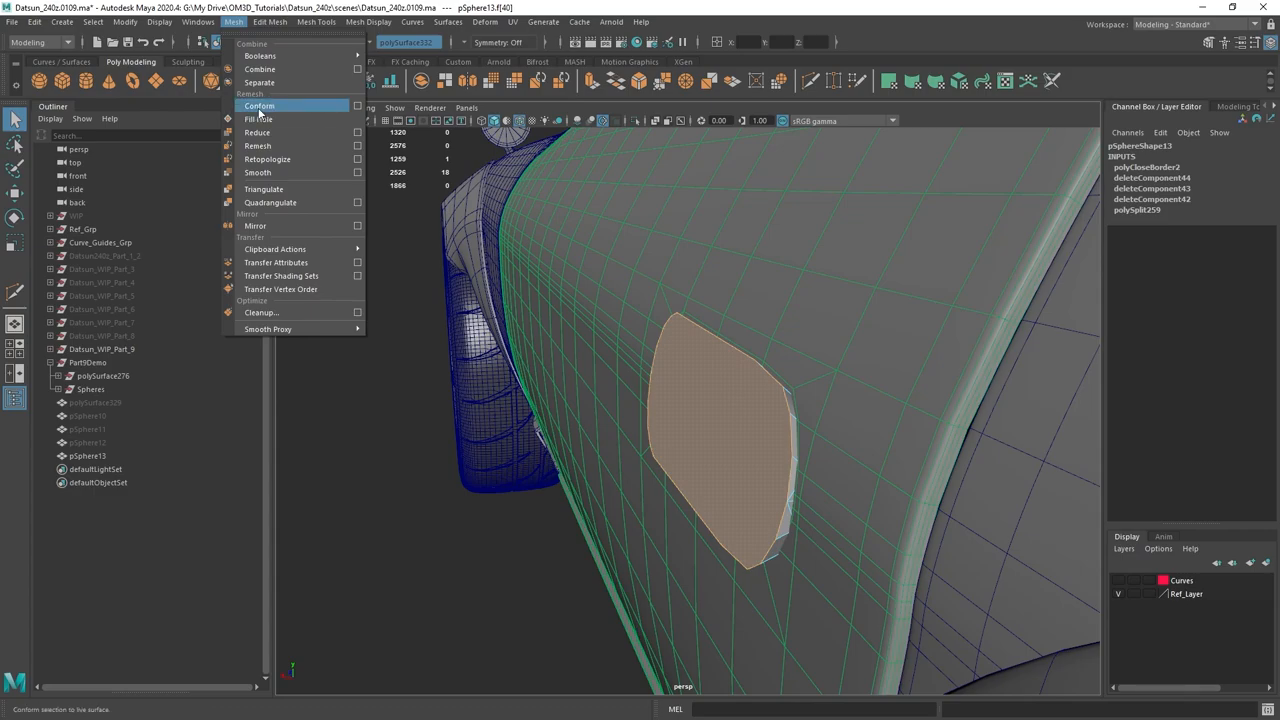
Step: Conform the handle patch onto the door surface with Projection set to Closest Point
left_click(260, 104)
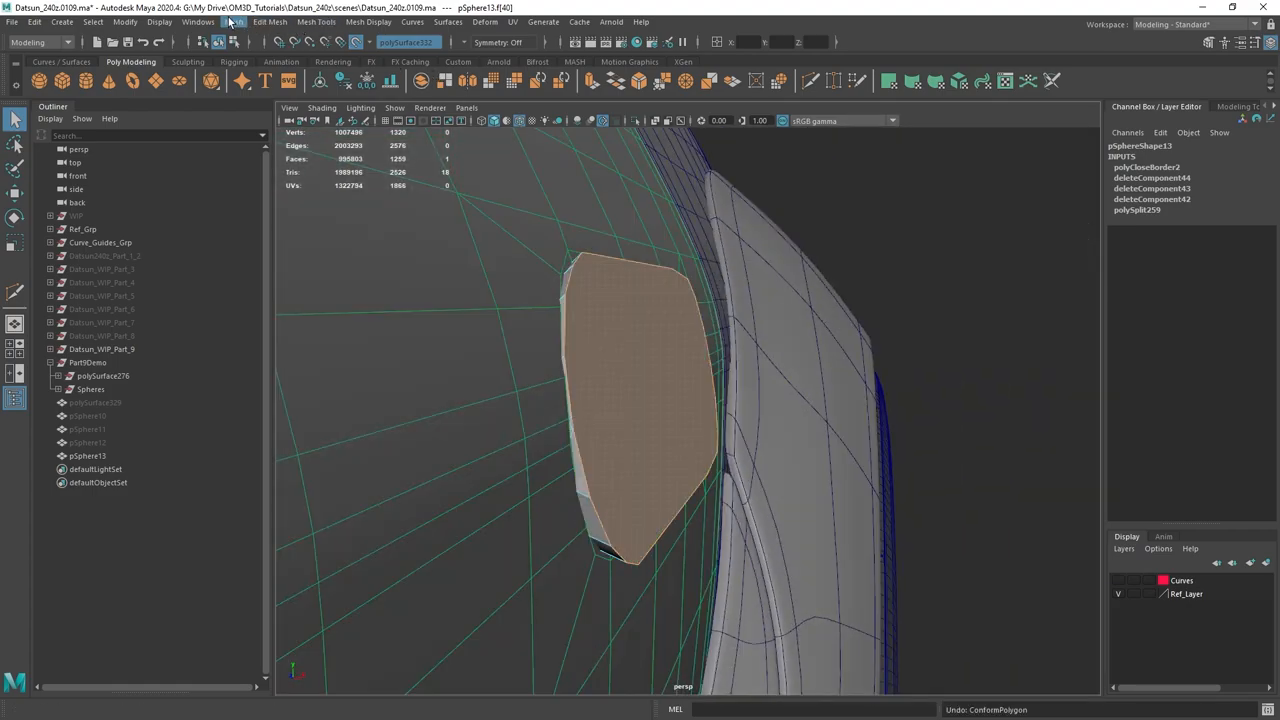
left_click(232, 20)
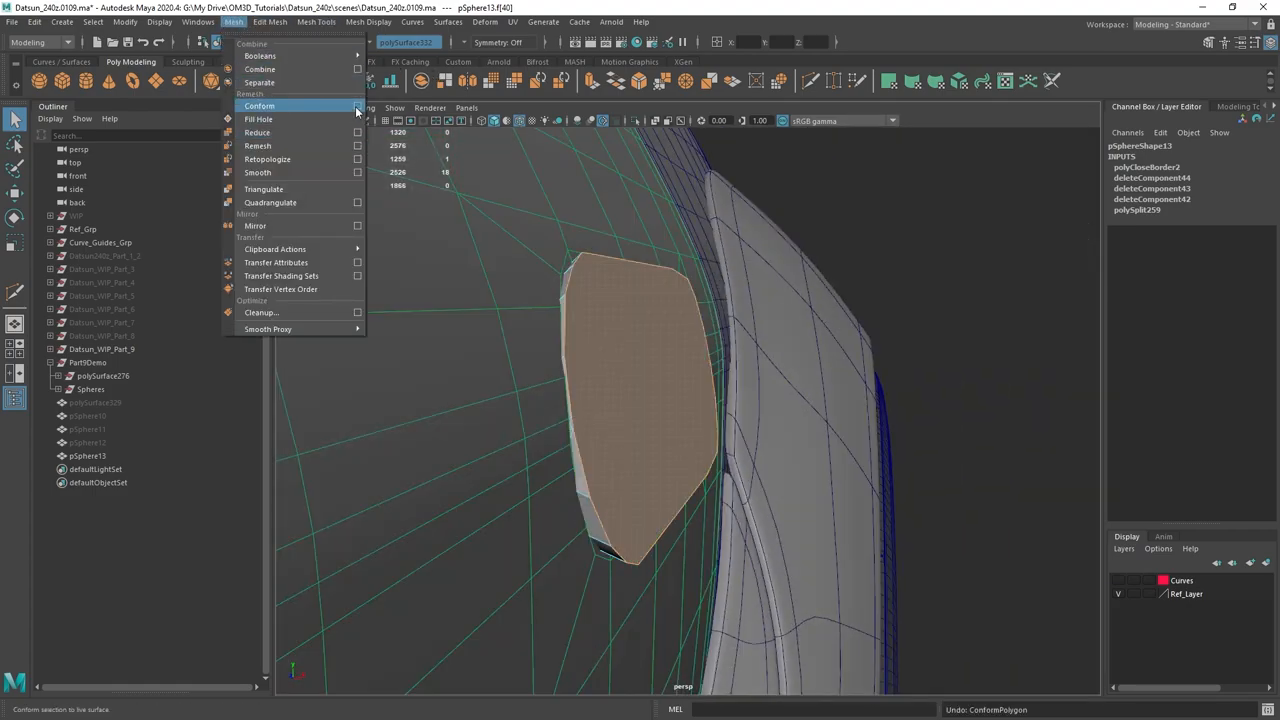
left_click(356, 106)
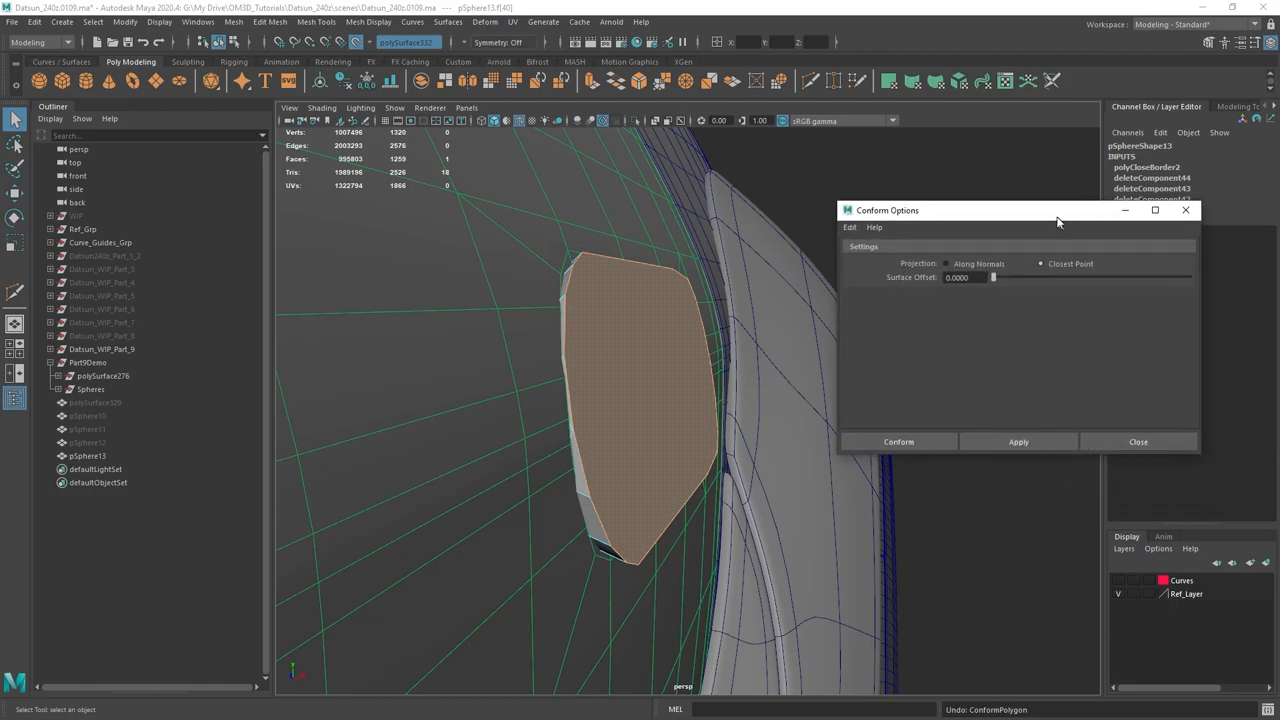
left_click(812, 216)
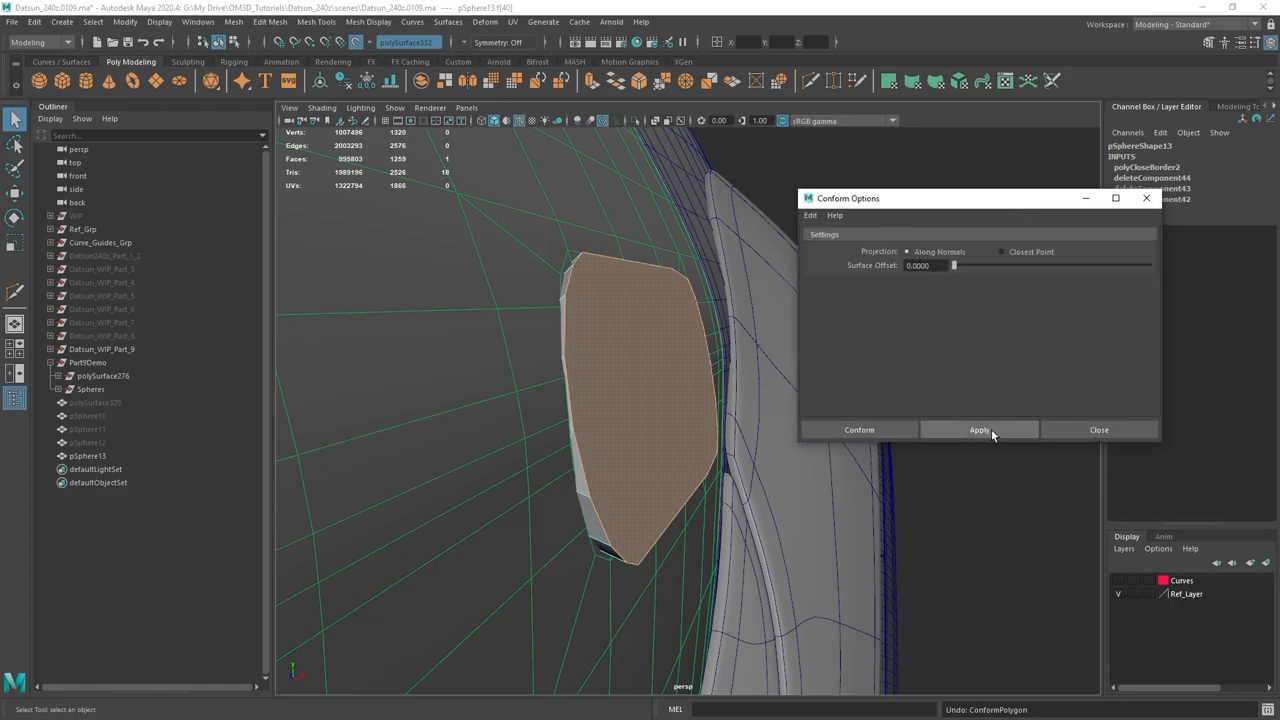
left_click(978, 428)
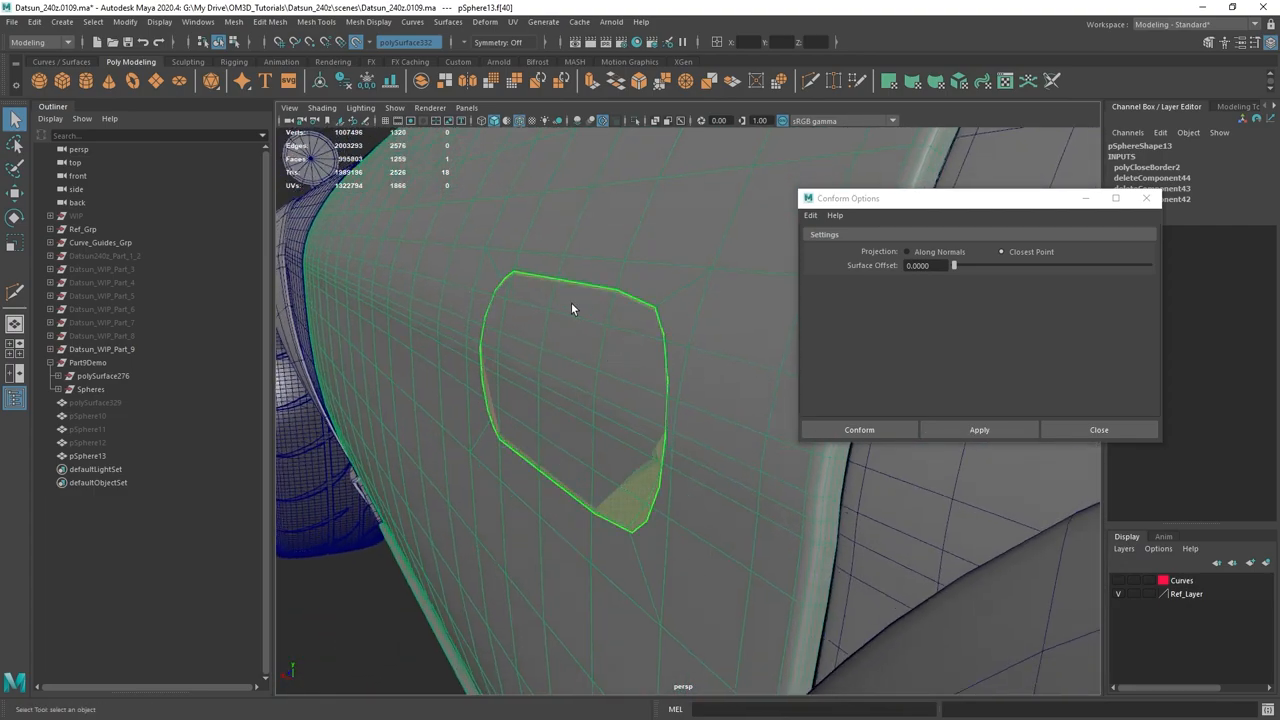
left_click(1098, 428)
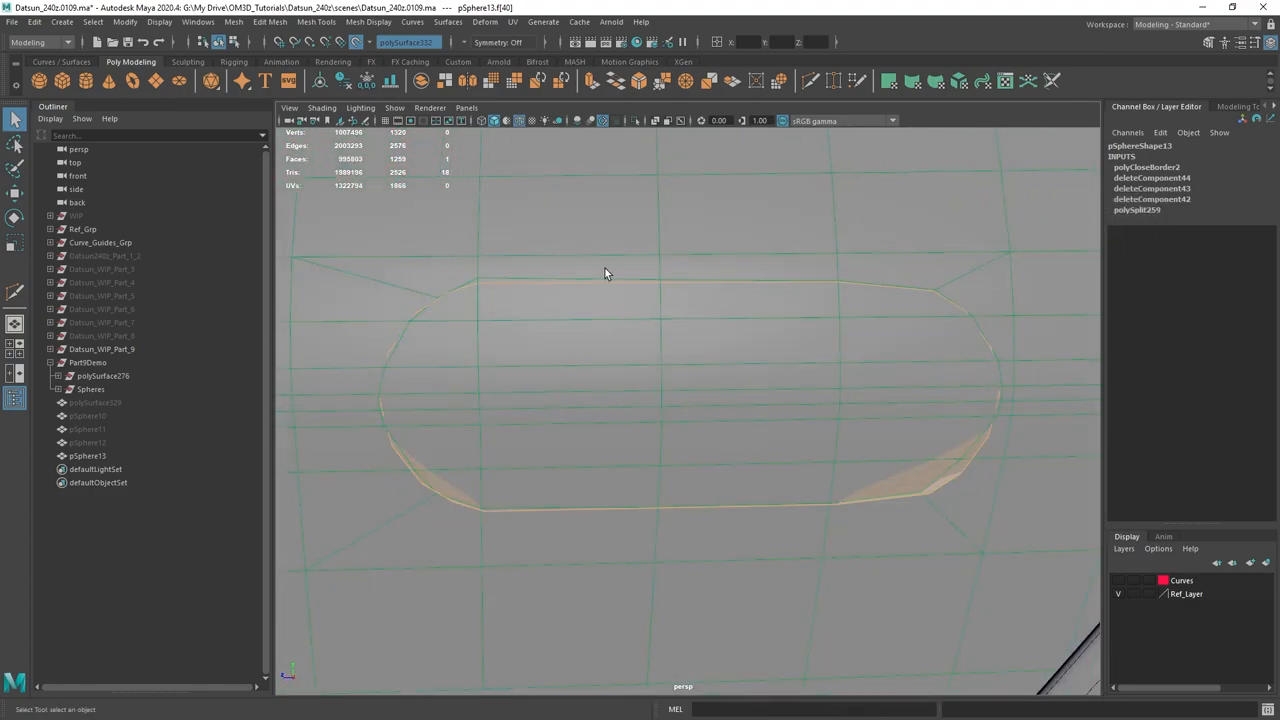
Step: Nudge the patch outline vertices and extrude the faces into a pocket with reversed normals
left_click(478, 284)
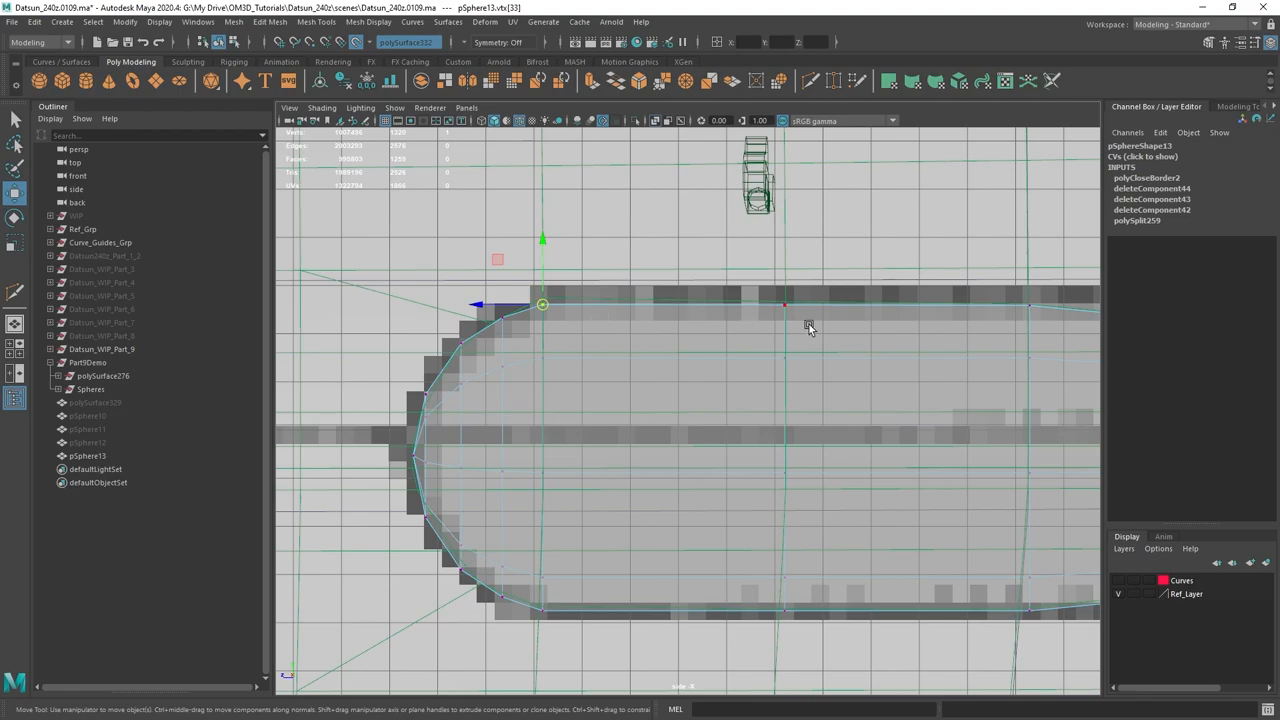
mouse_move(576, 310)
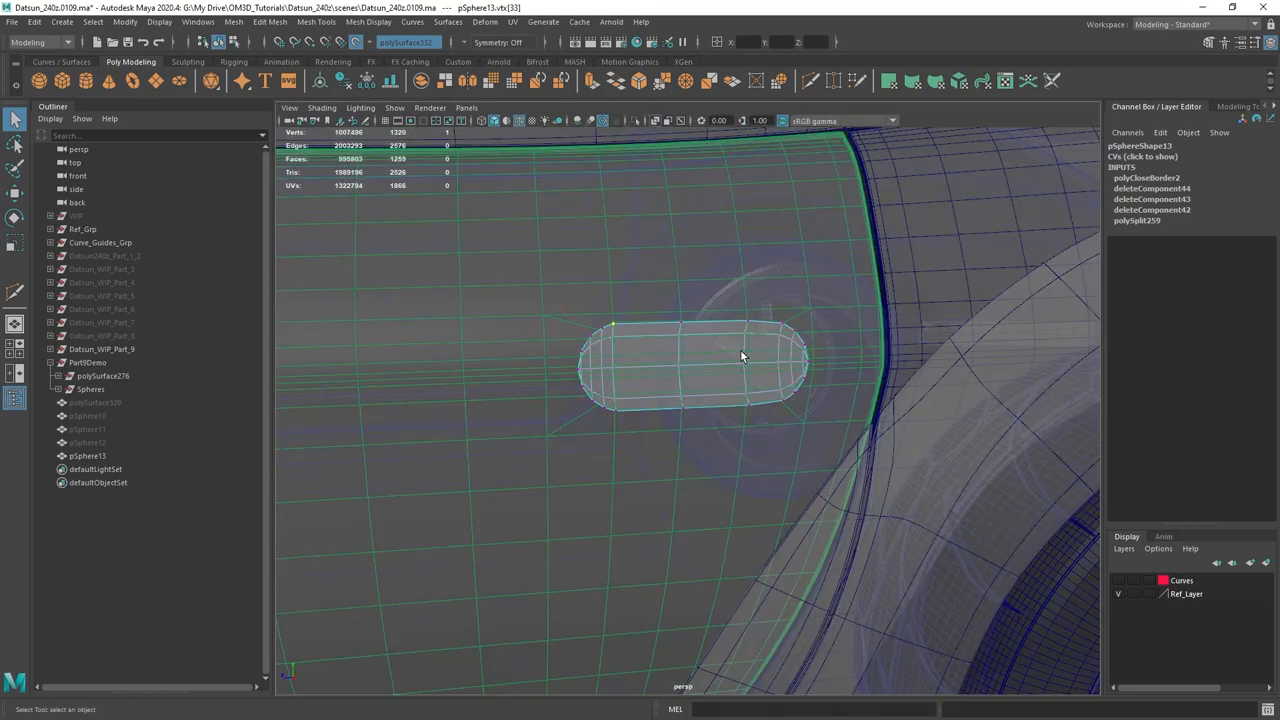
left_click(86, 456)
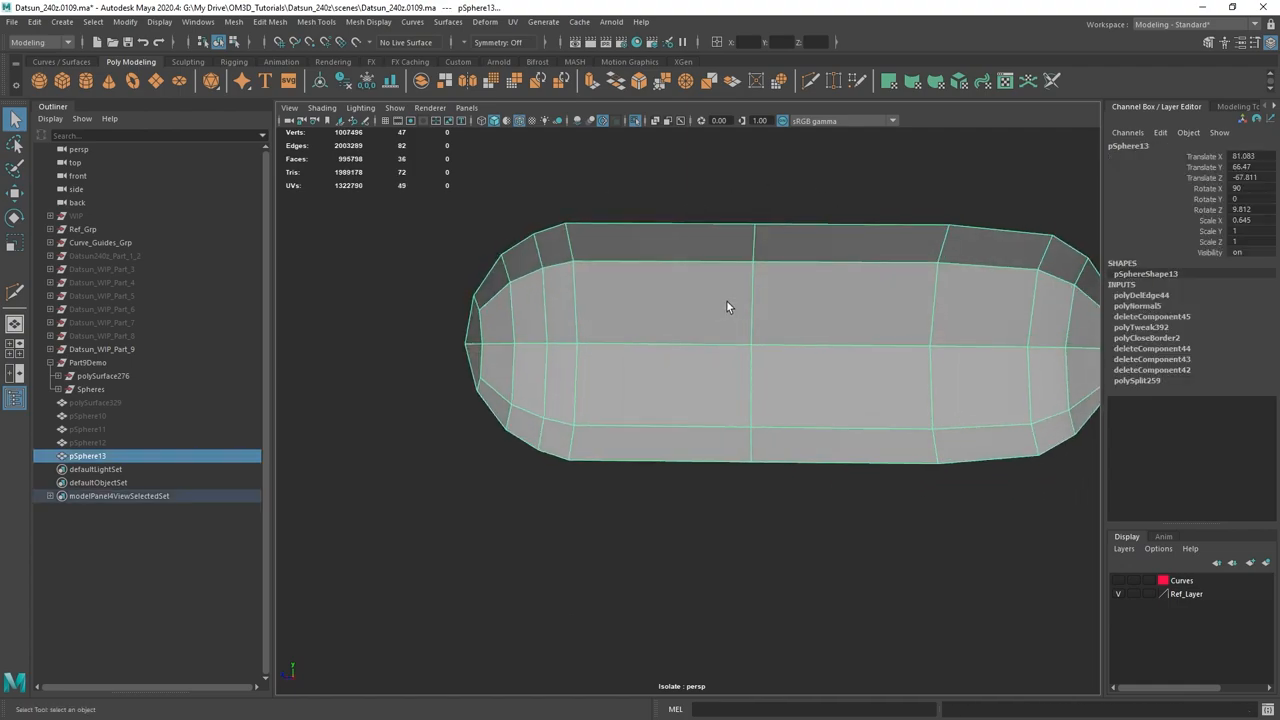
mouse_move(724, 304)
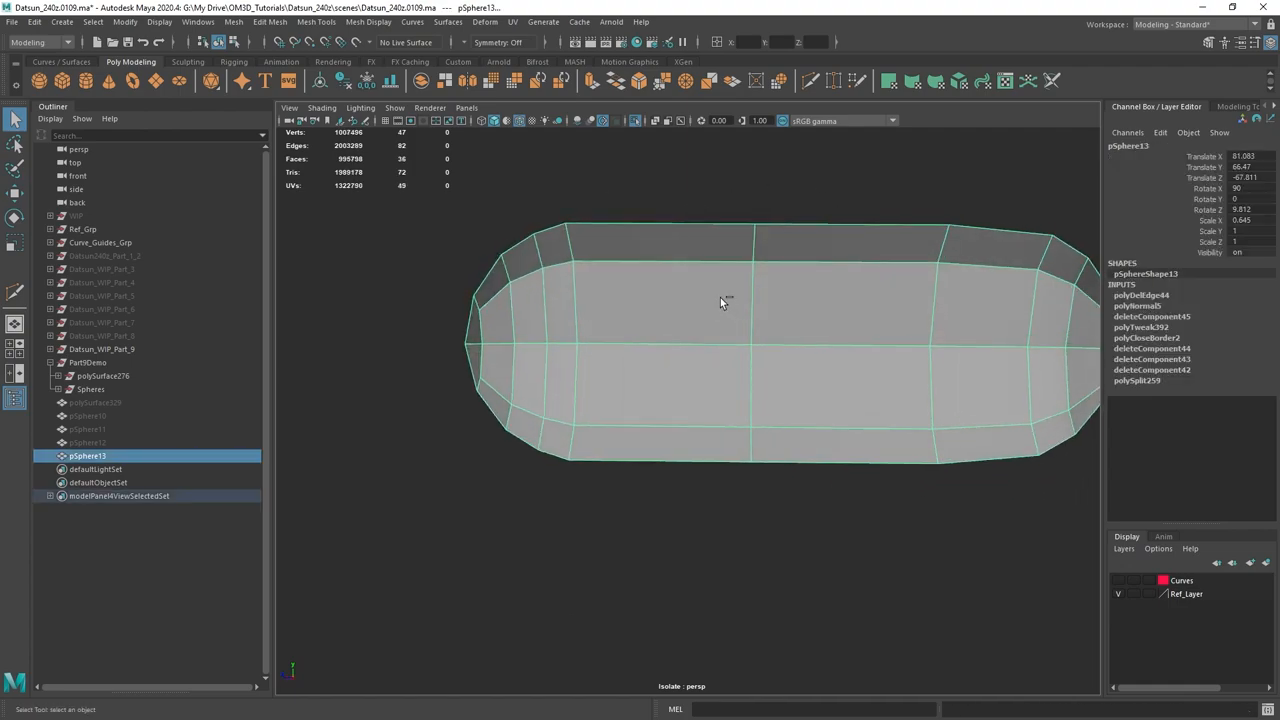
right_click(724, 302)
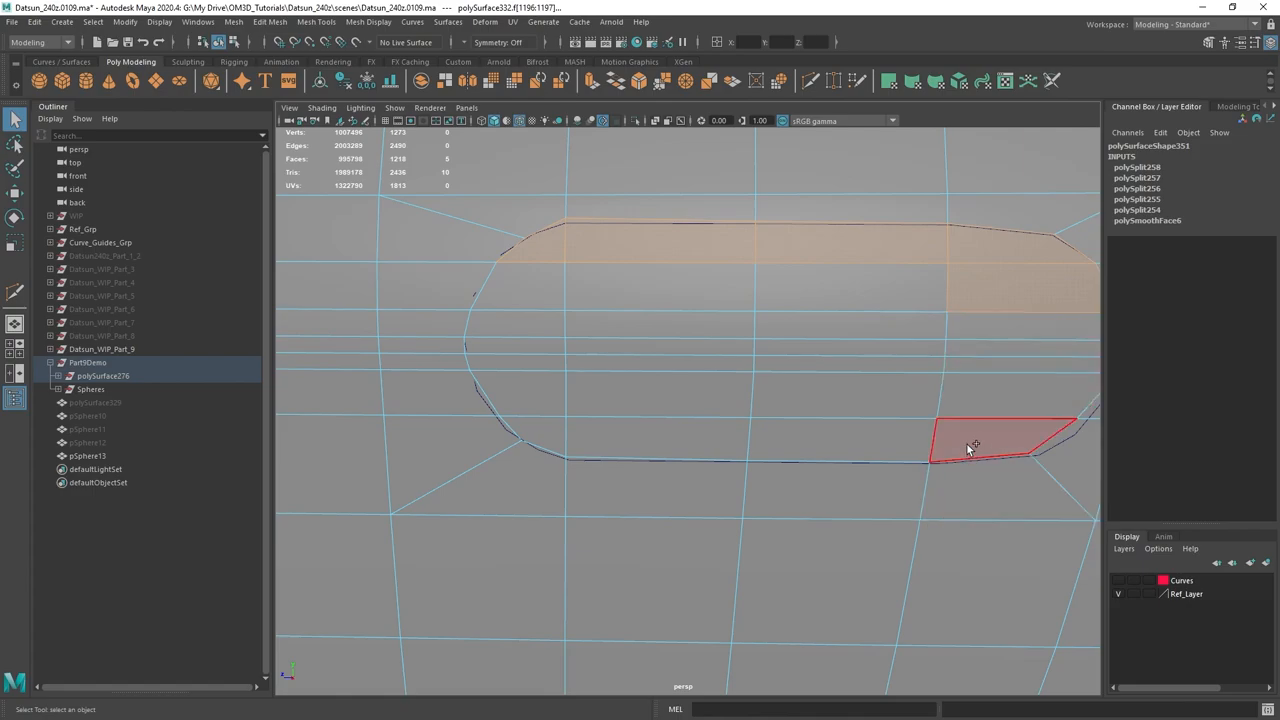
Step: Delete the body faces inside the handle outline so the pocket shows as a sunken recess
left_click(520, 350)
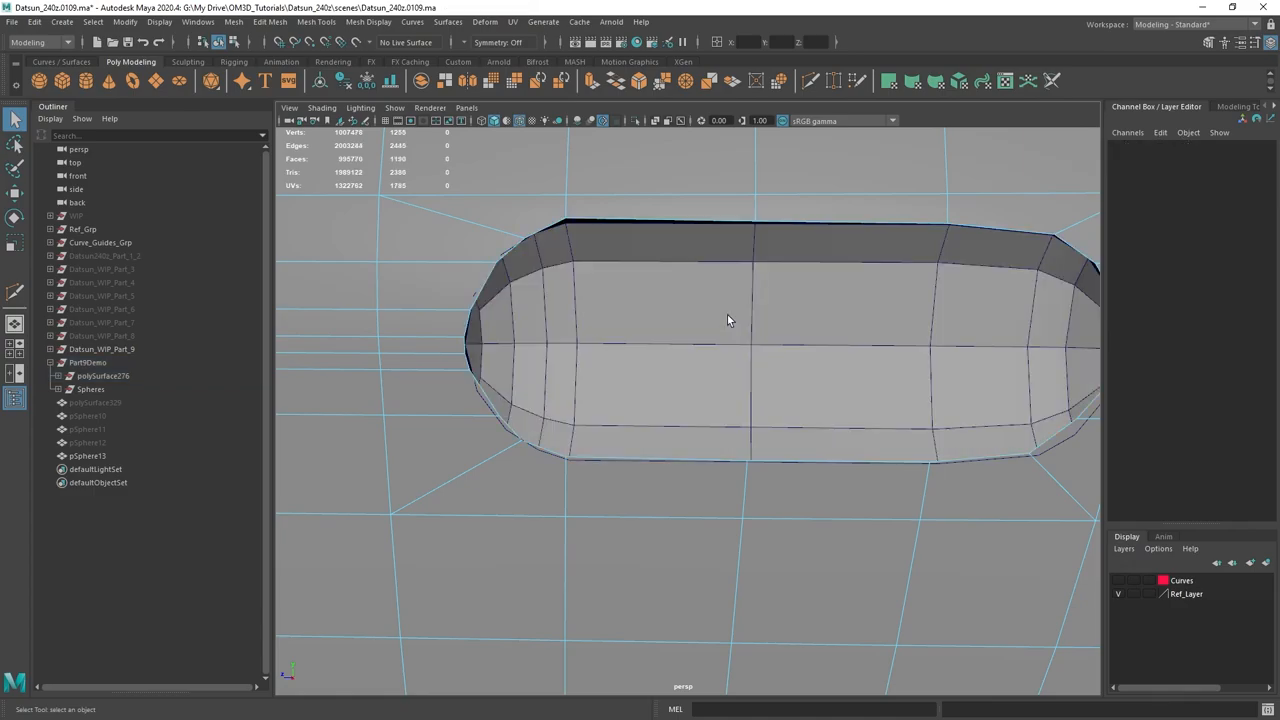
left_click_drag(728, 320, 630, 304)
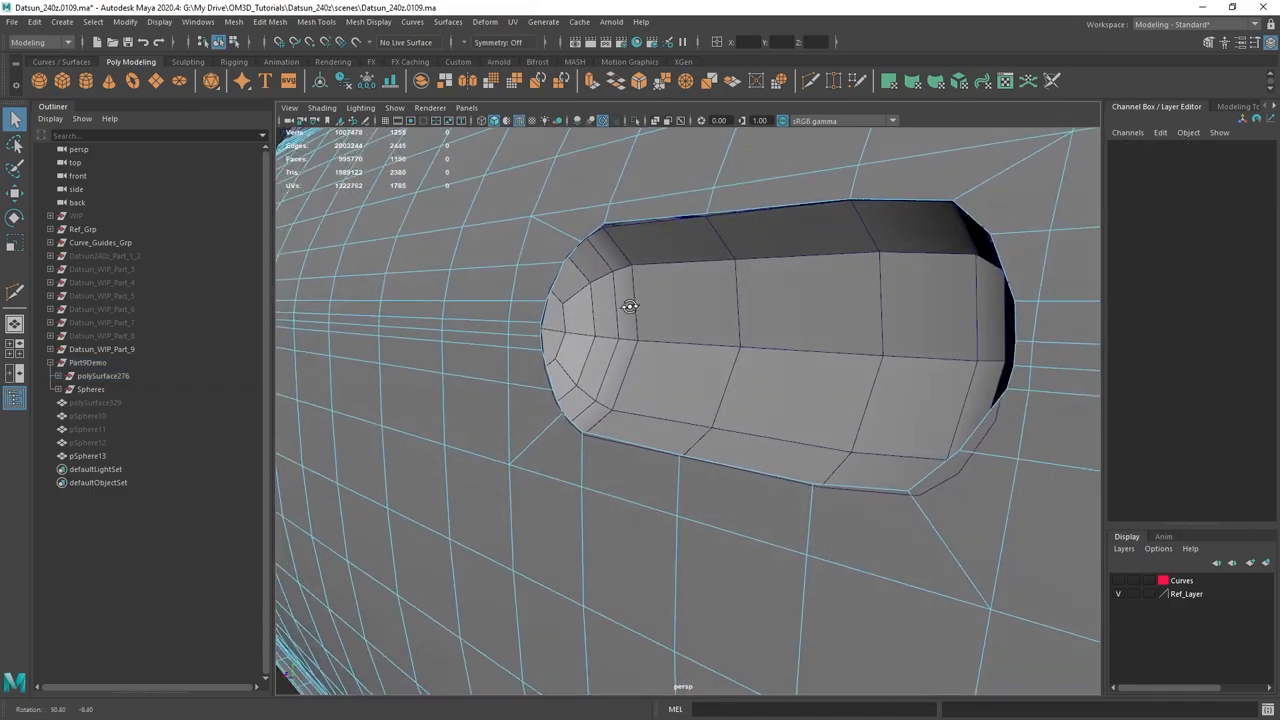
left_click_drag(630, 304, 740, 268)
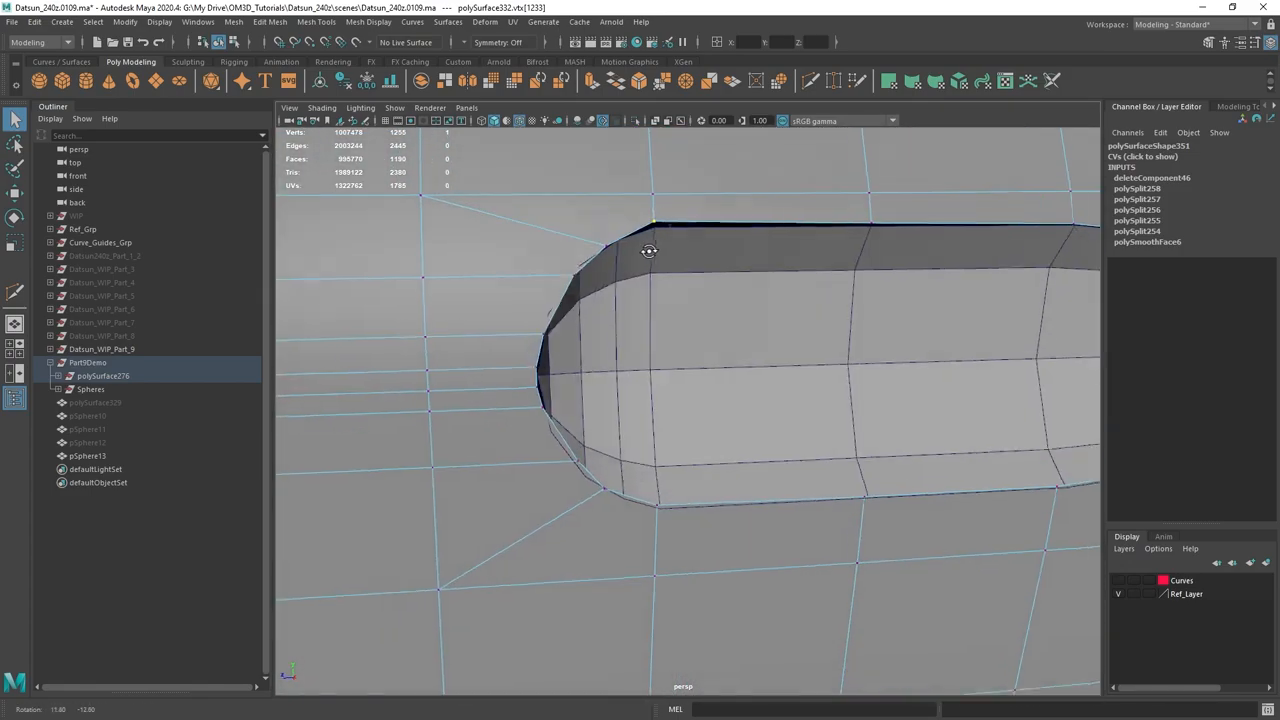
right_click(648, 252)
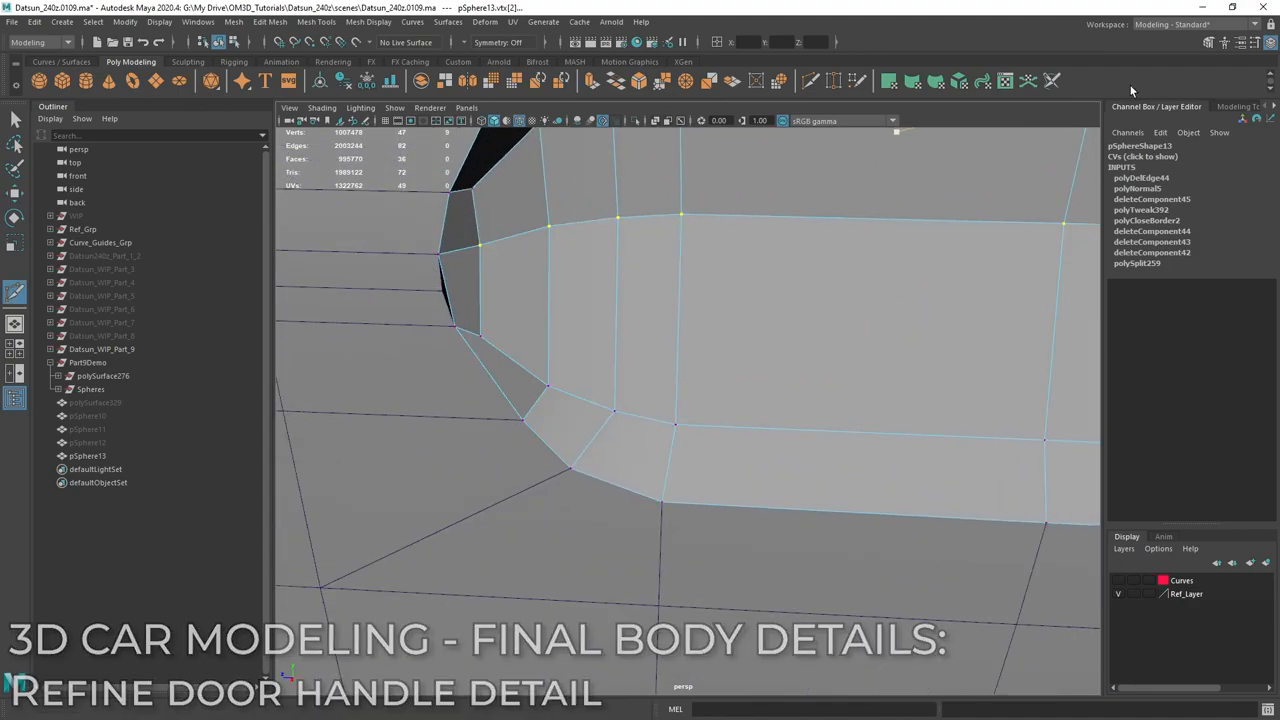
Step: Pull the pocket's end vertices into place and Combine the recess piece with the door panel
left_click(1240, 106)
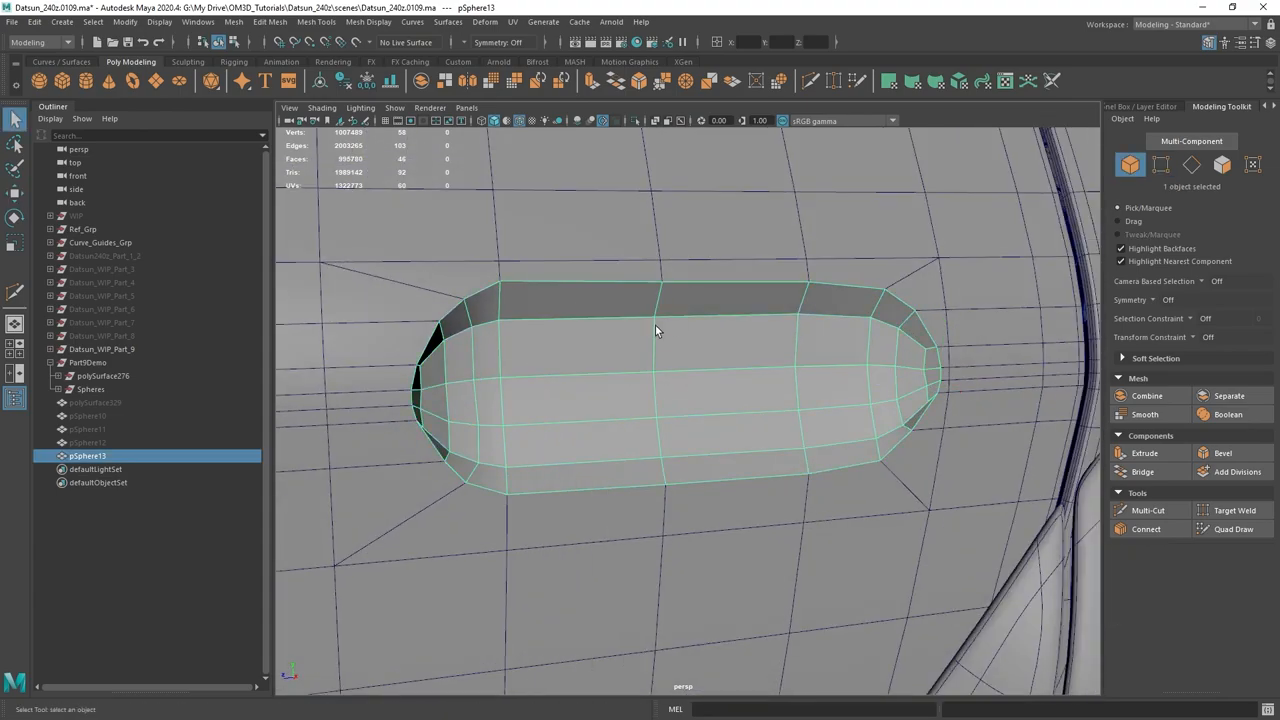
left_click_drag(656, 330, 752, 330)
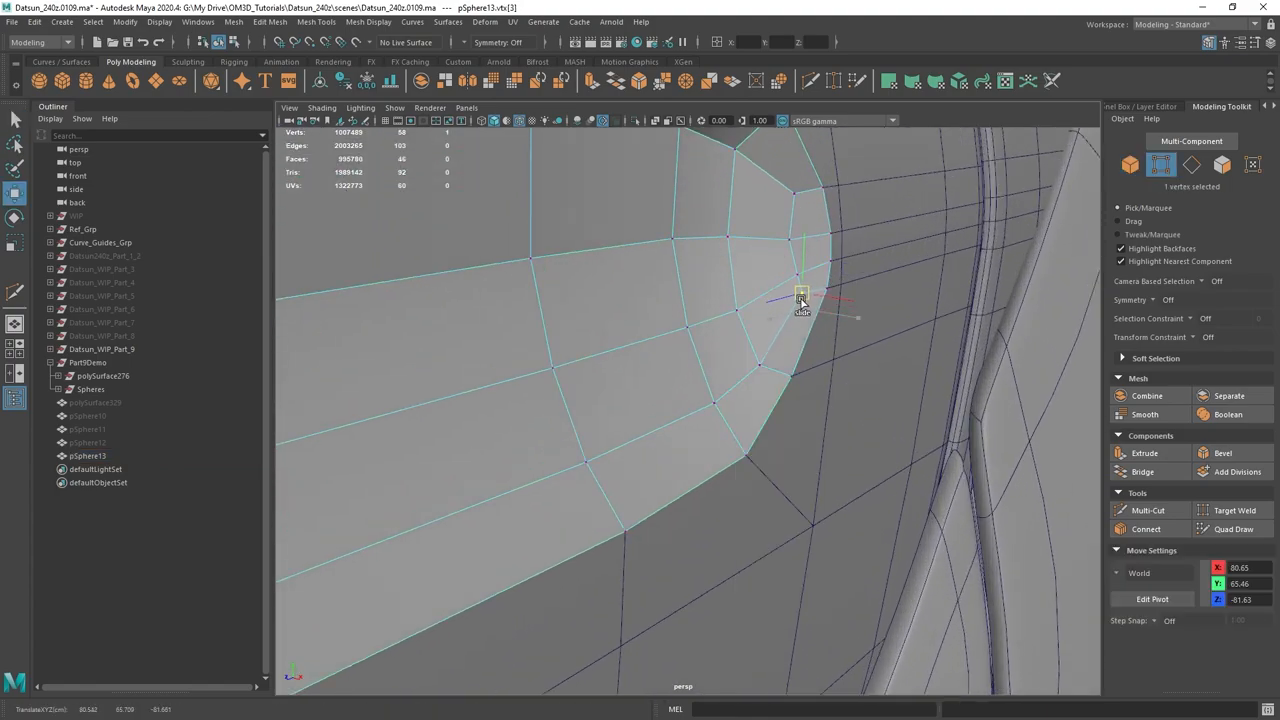
left_click_drag(800, 300, 790, 236)
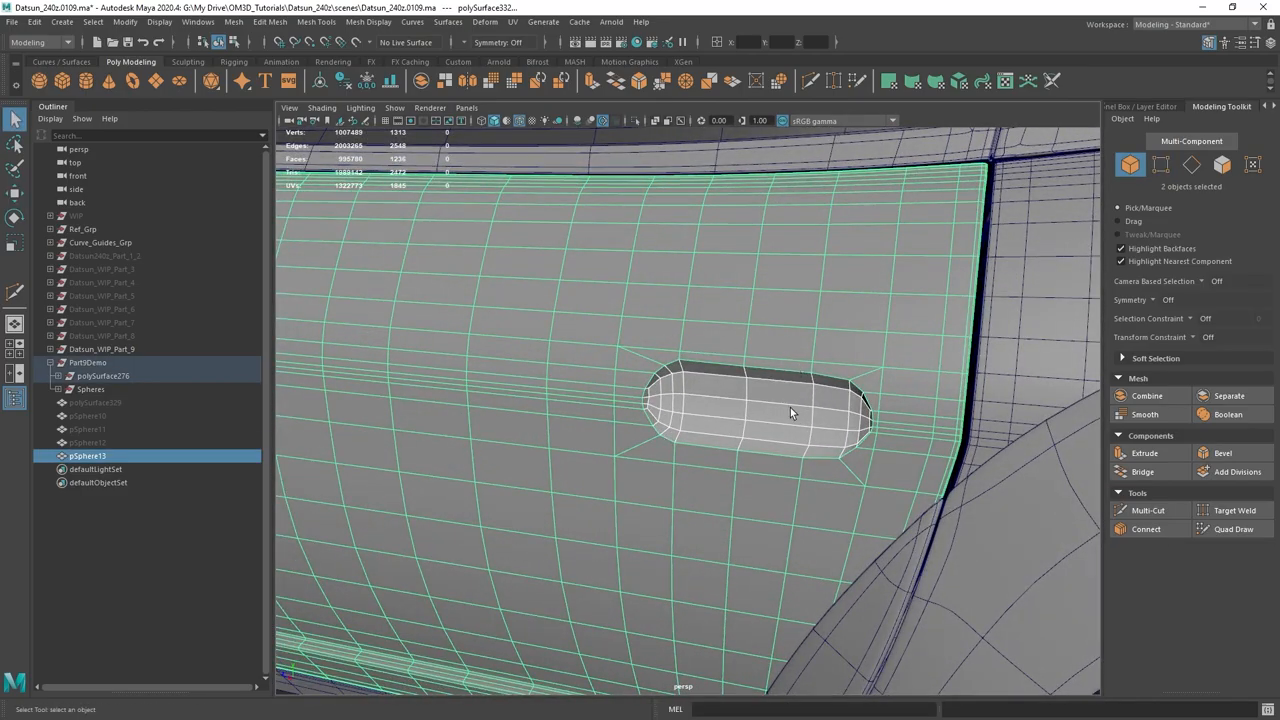
right_click(790, 412)
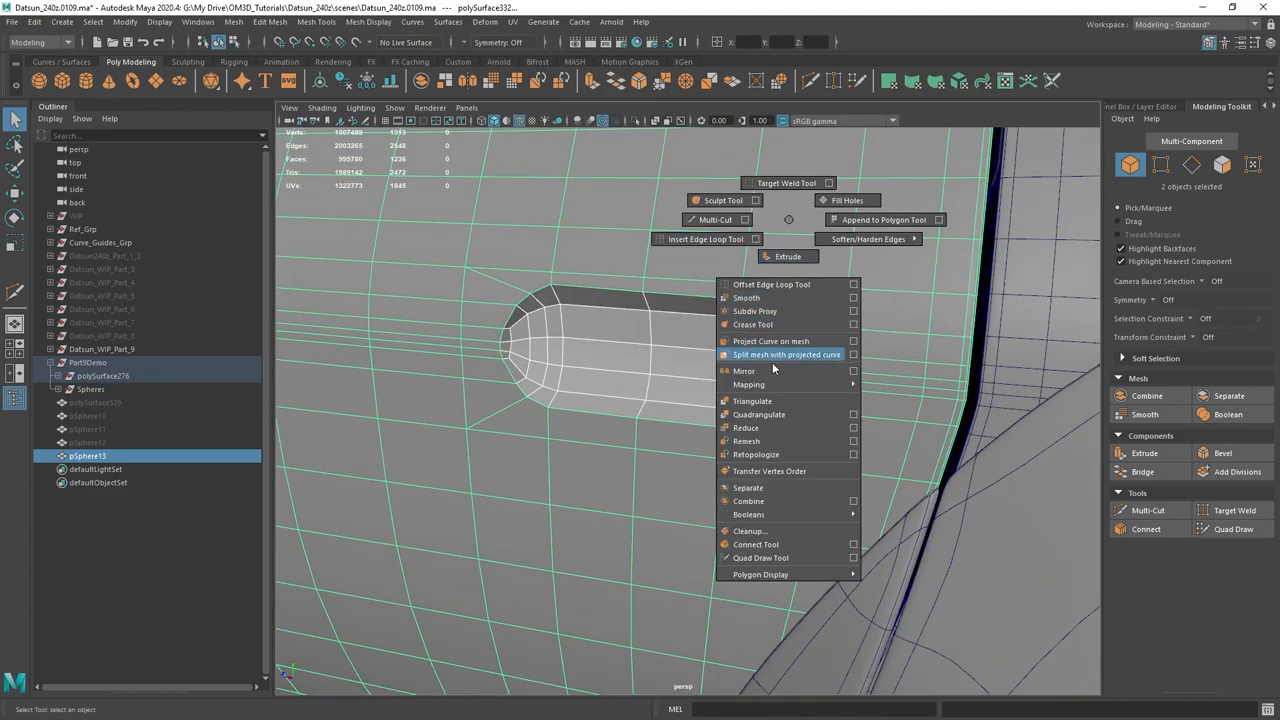
mouse_move(776, 500)
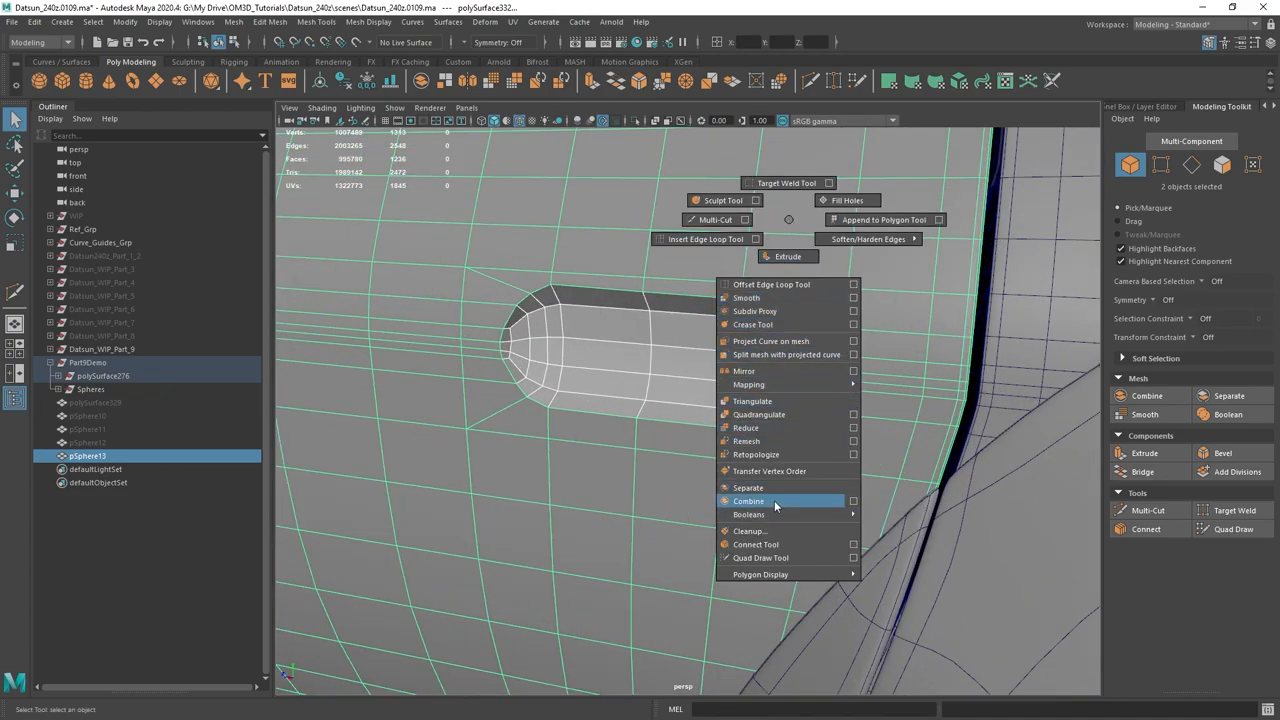
left_click(748, 500)
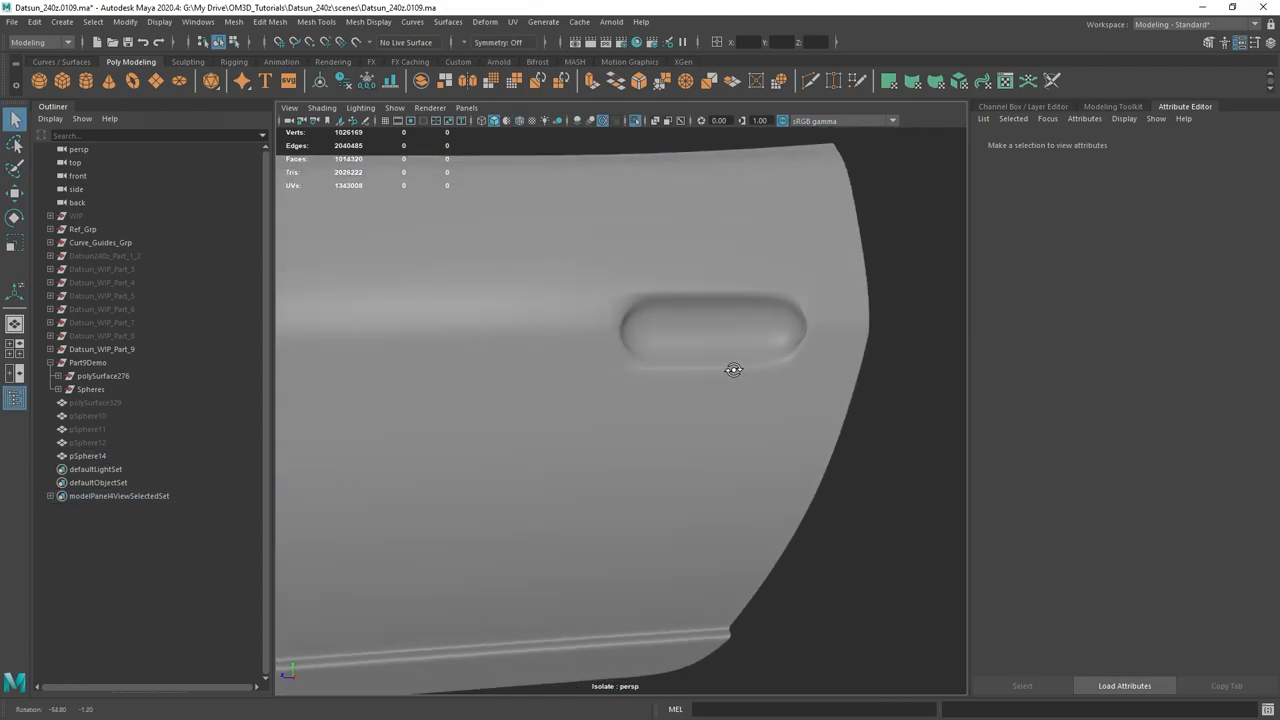
Step: Bevel the recess rim edge loop, dragging Fraction and Segments for a rounder softened edge
left_click(88, 456)
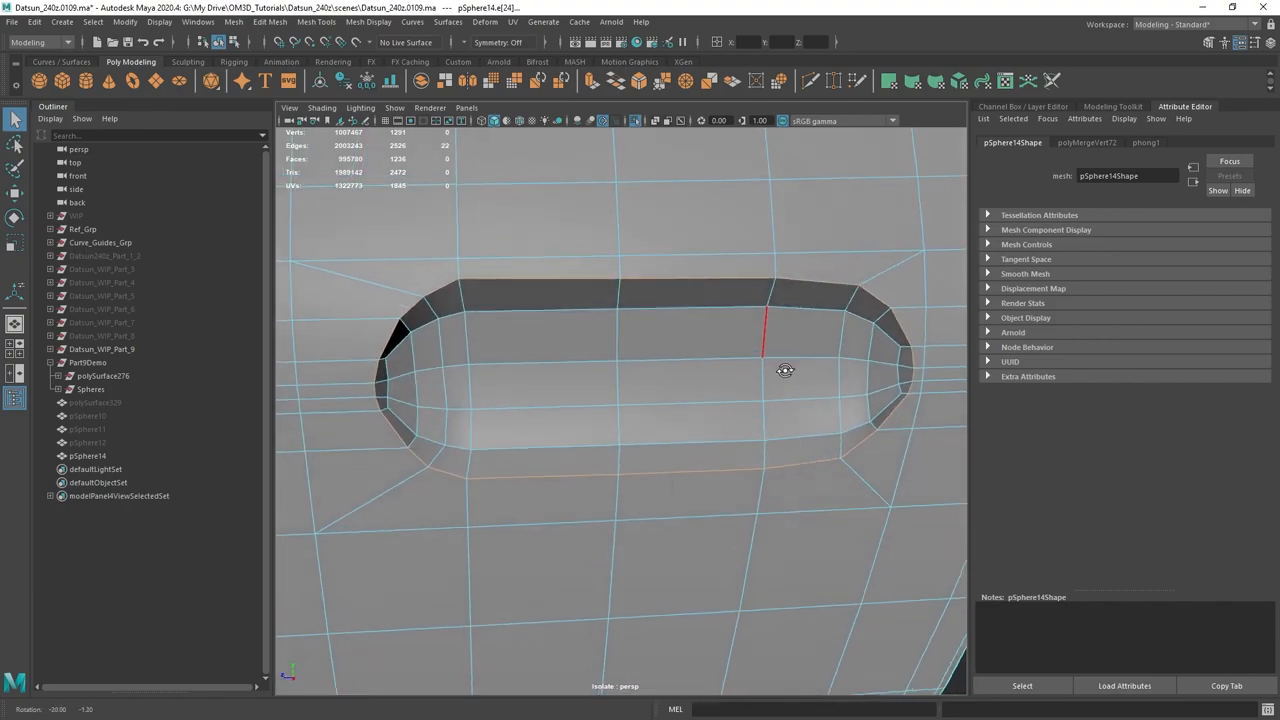
right_click(784, 370)
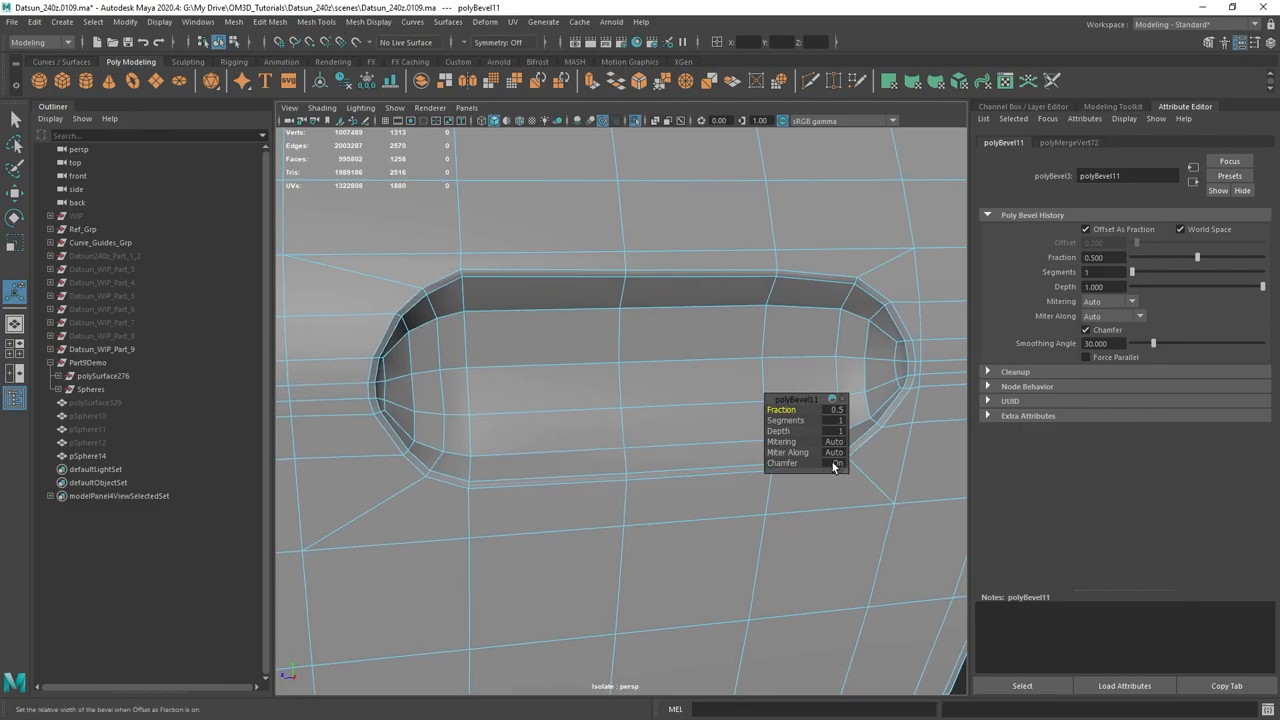
left_click(836, 464)
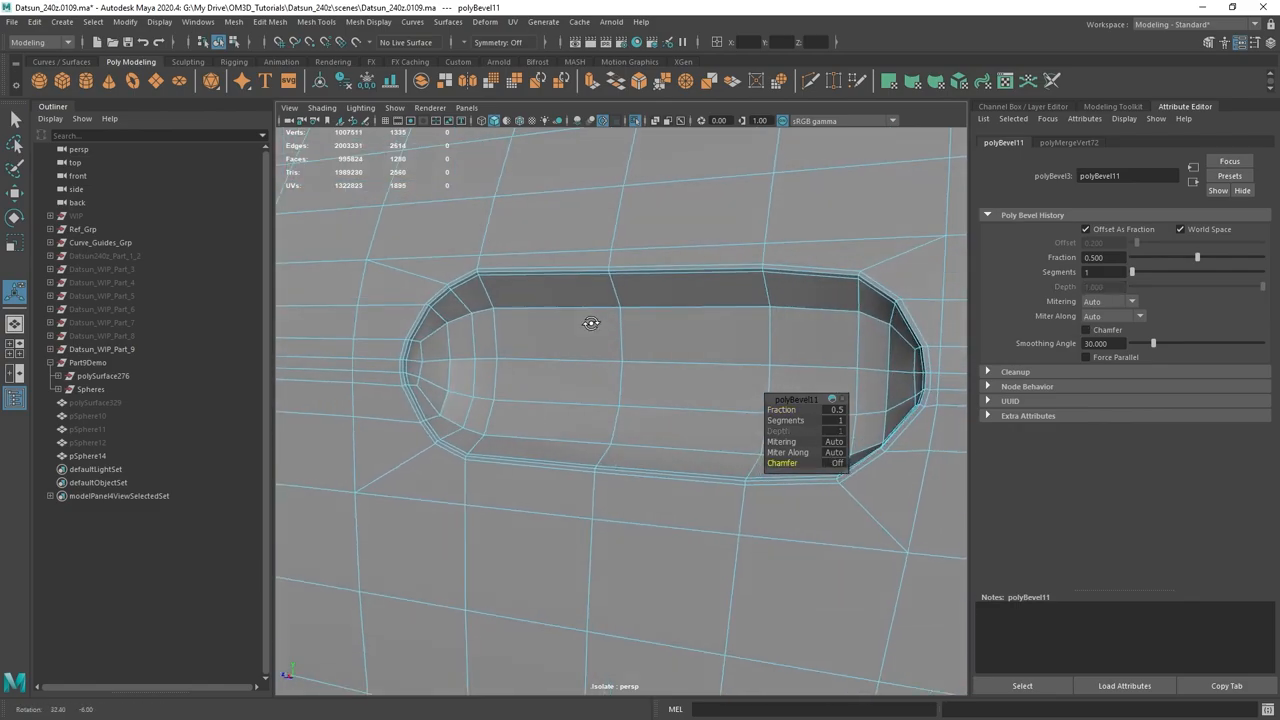
left_click_drag(592, 322, 544, 298)
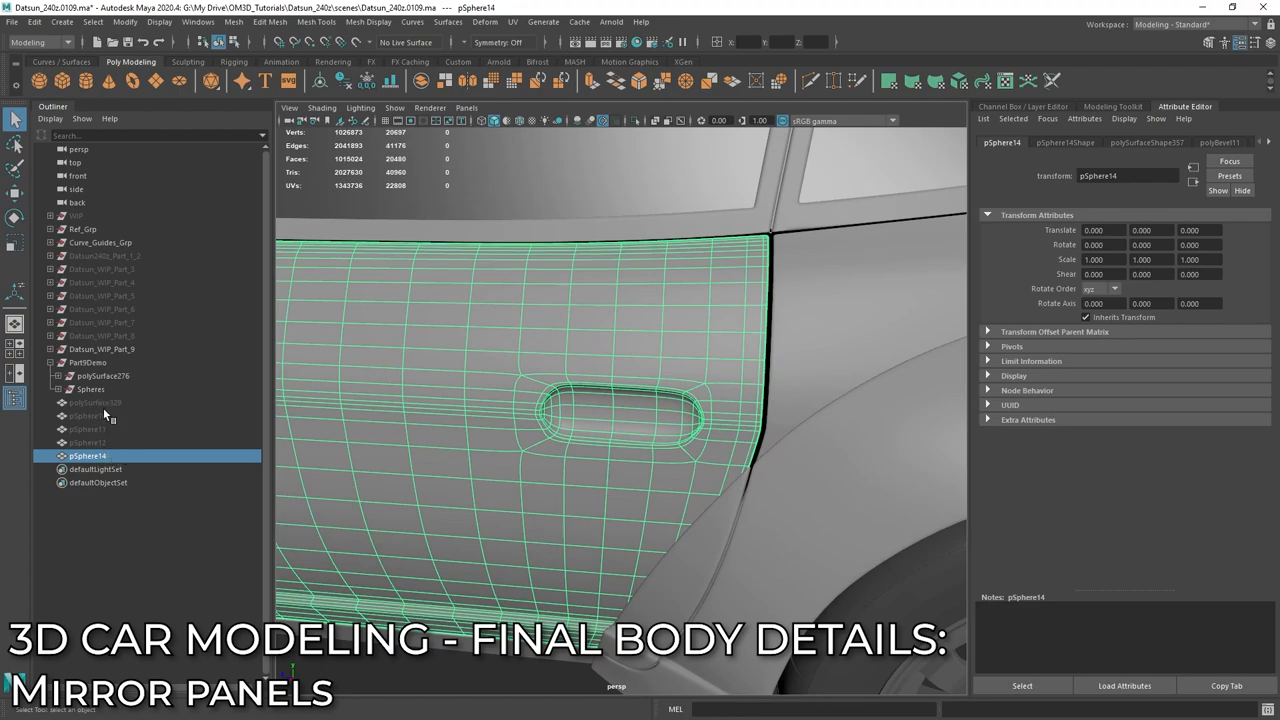
Step: Mirror the door panel to the car's other side with Scale X -1 and group the pair (Ctrl+G)
left_click(96, 402)
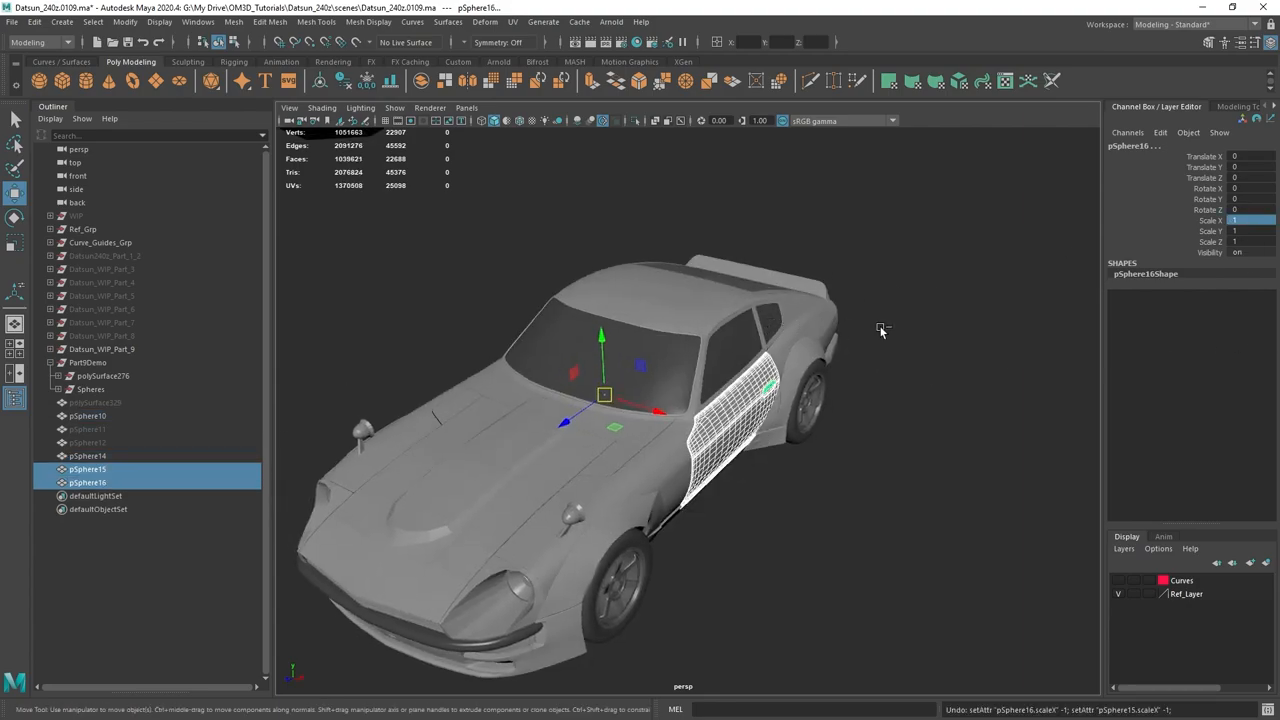
key("ctrl+g")
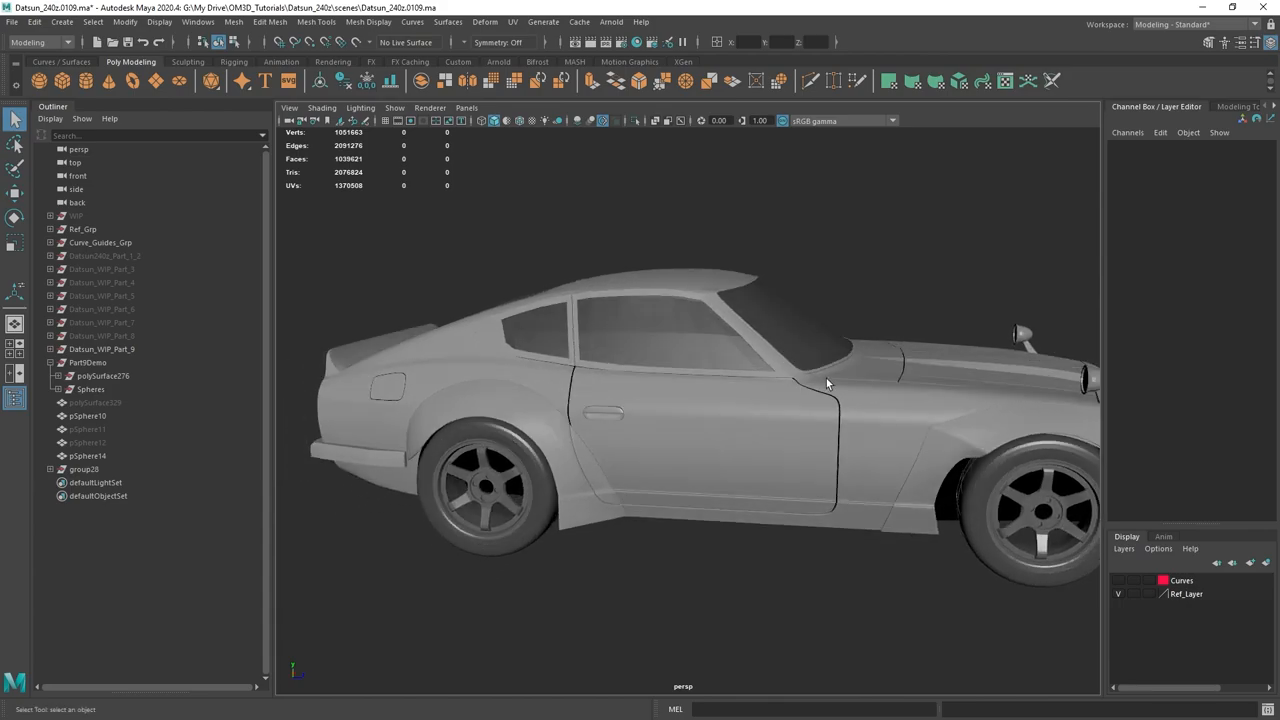
left_click_drag(828, 384, 772, 360)
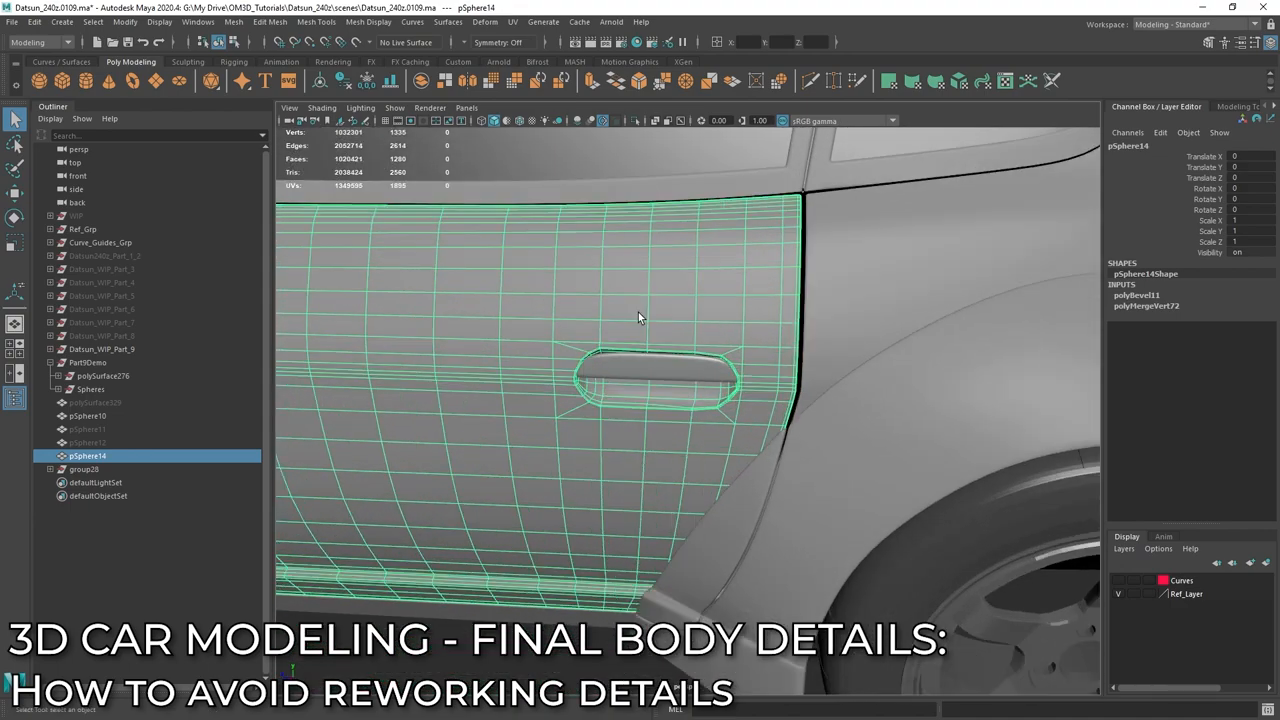
Step: Duplicate the faces around the handle recess into a separate reusable patch
left_click(760, 440)
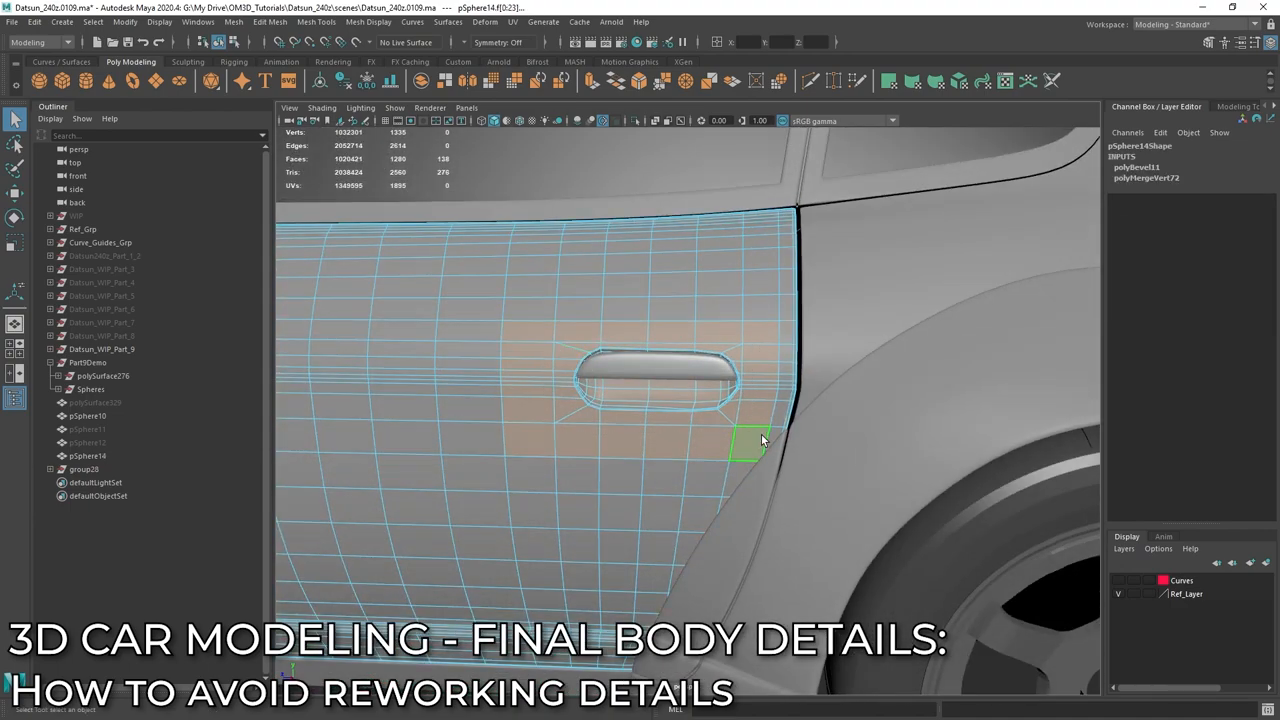
left_click_drag(760, 440, 740, 436)
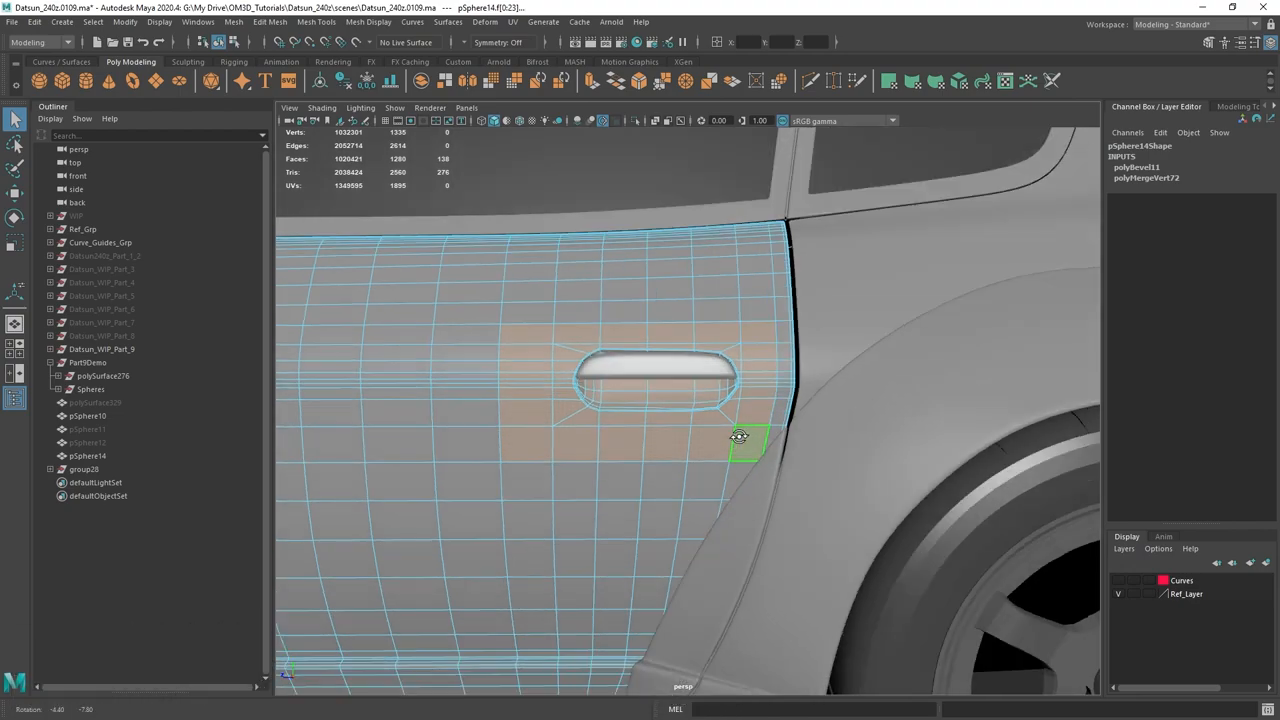
right_click(738, 436)
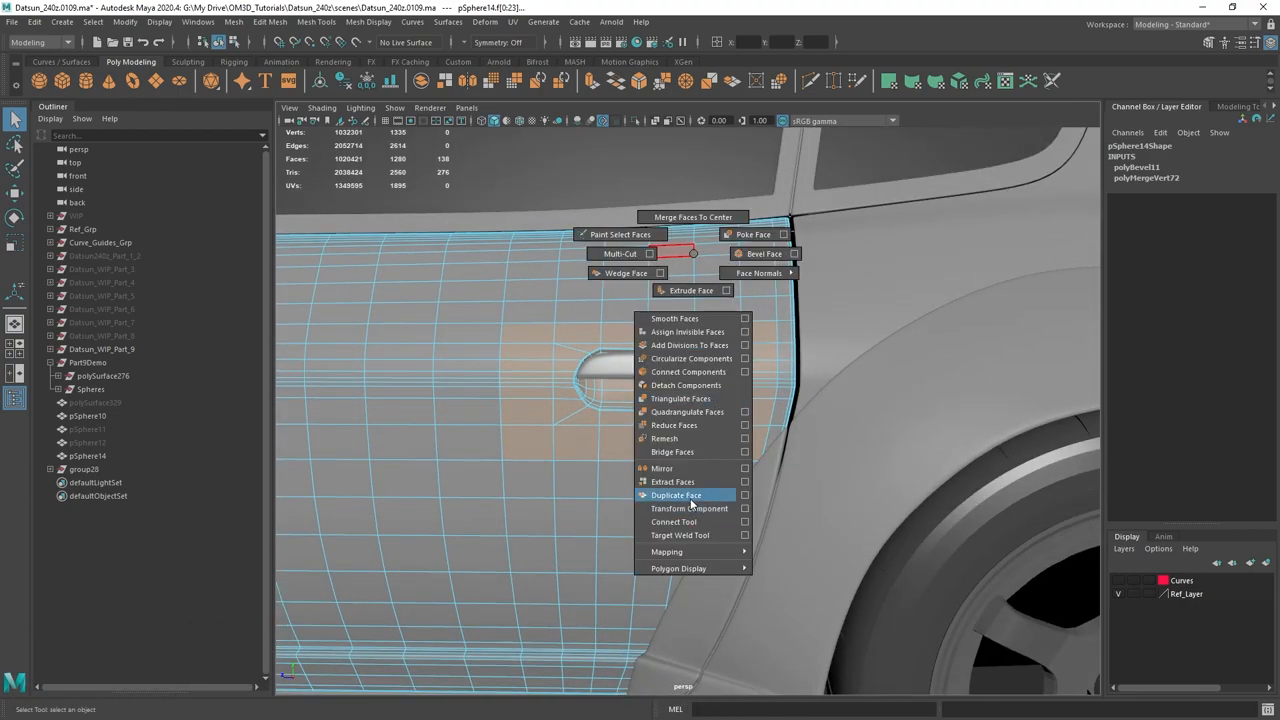
left_click(676, 496)
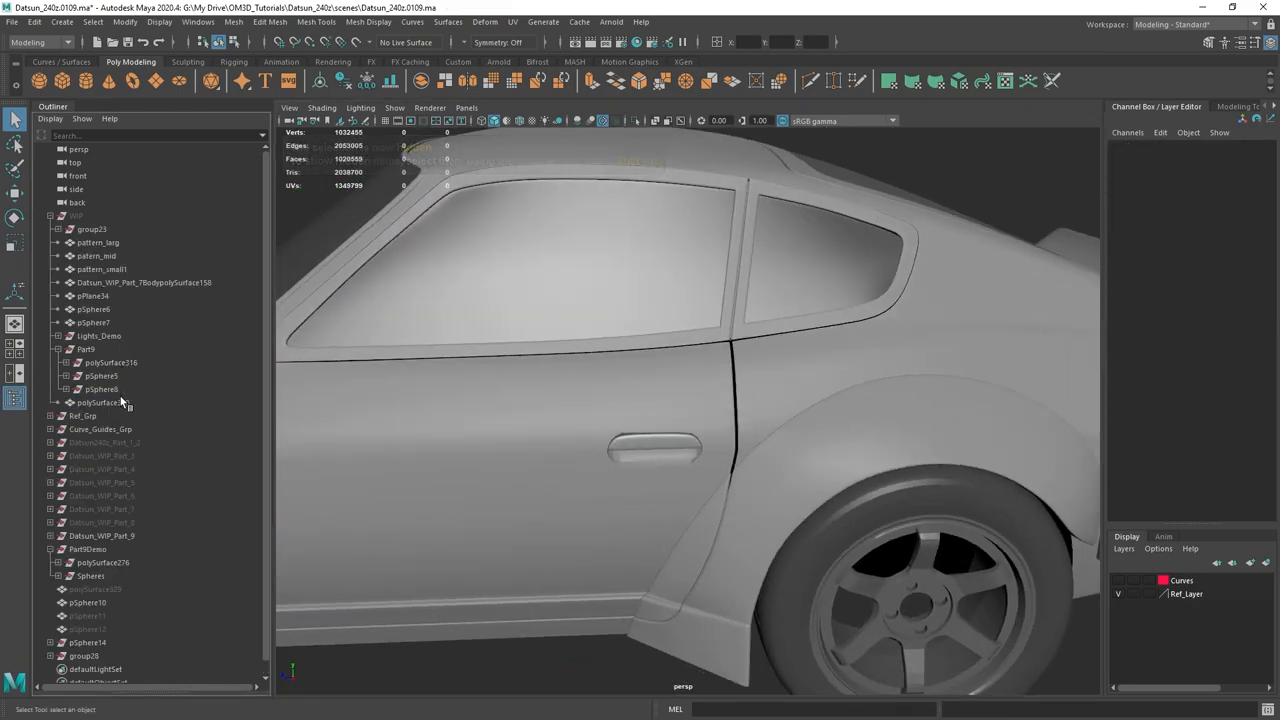
Step: Select the rear-quarter body panel mesh and bring up its modelling commands
left_click(100, 402)
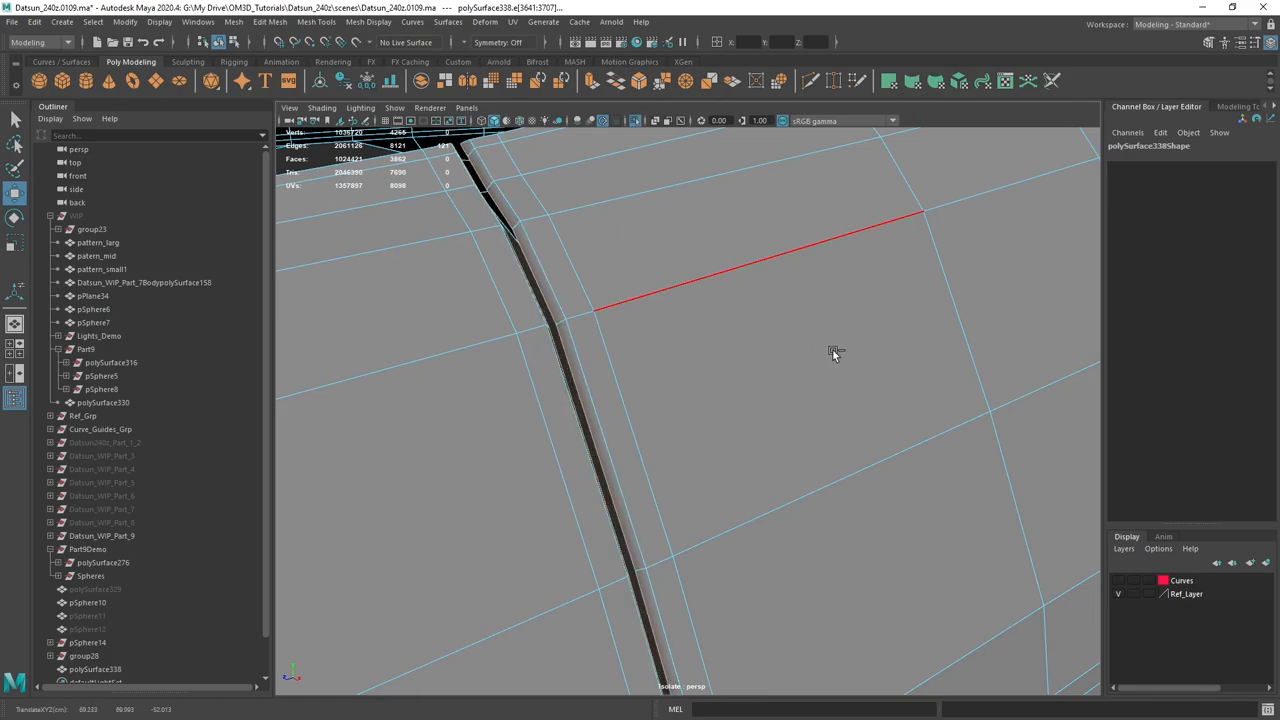
right_click(836, 352)
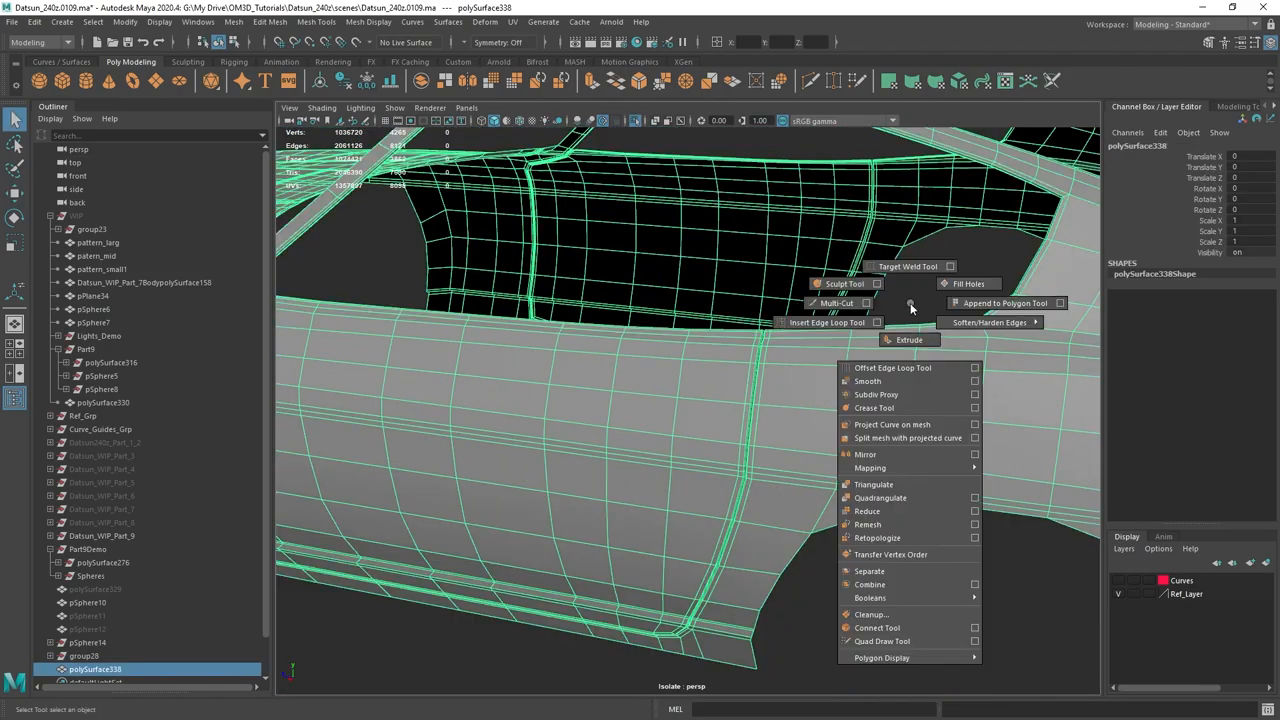
mouse_move(876, 394)
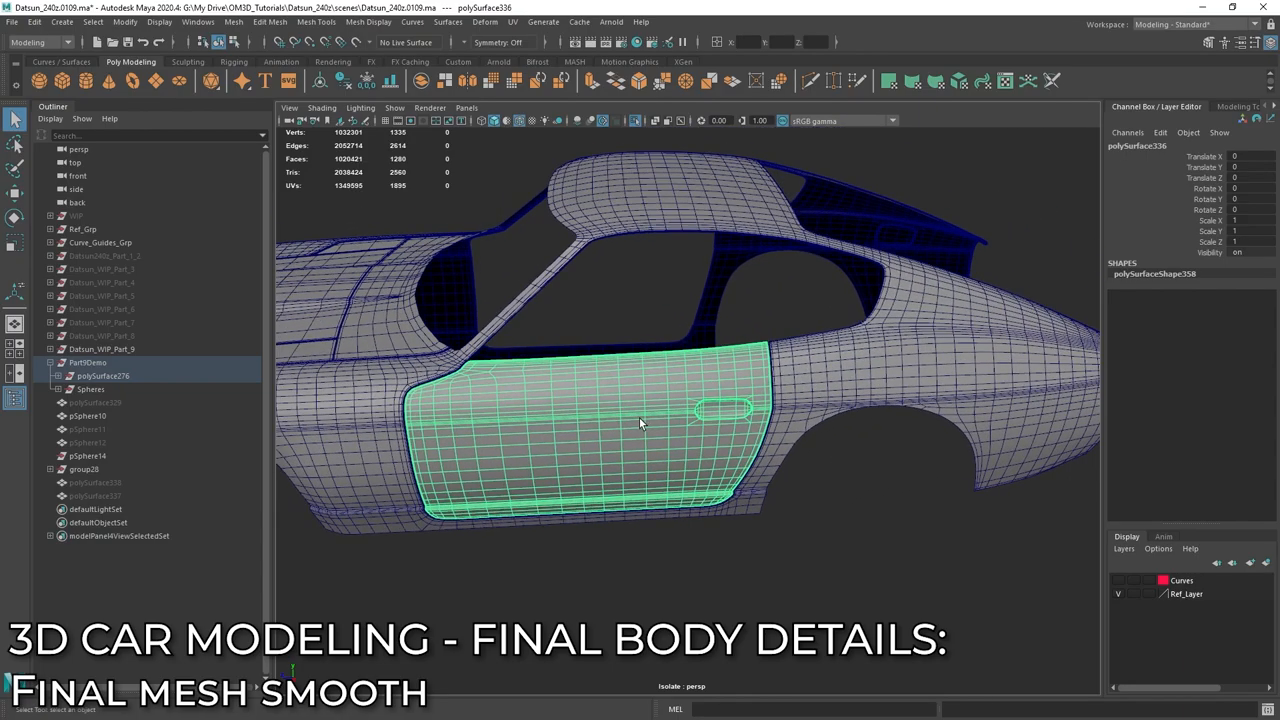
Step: Smooth the door panel mesh and inspect its dense smoothed edges and corner up close
left_click_drag(640, 424, 548, 442)
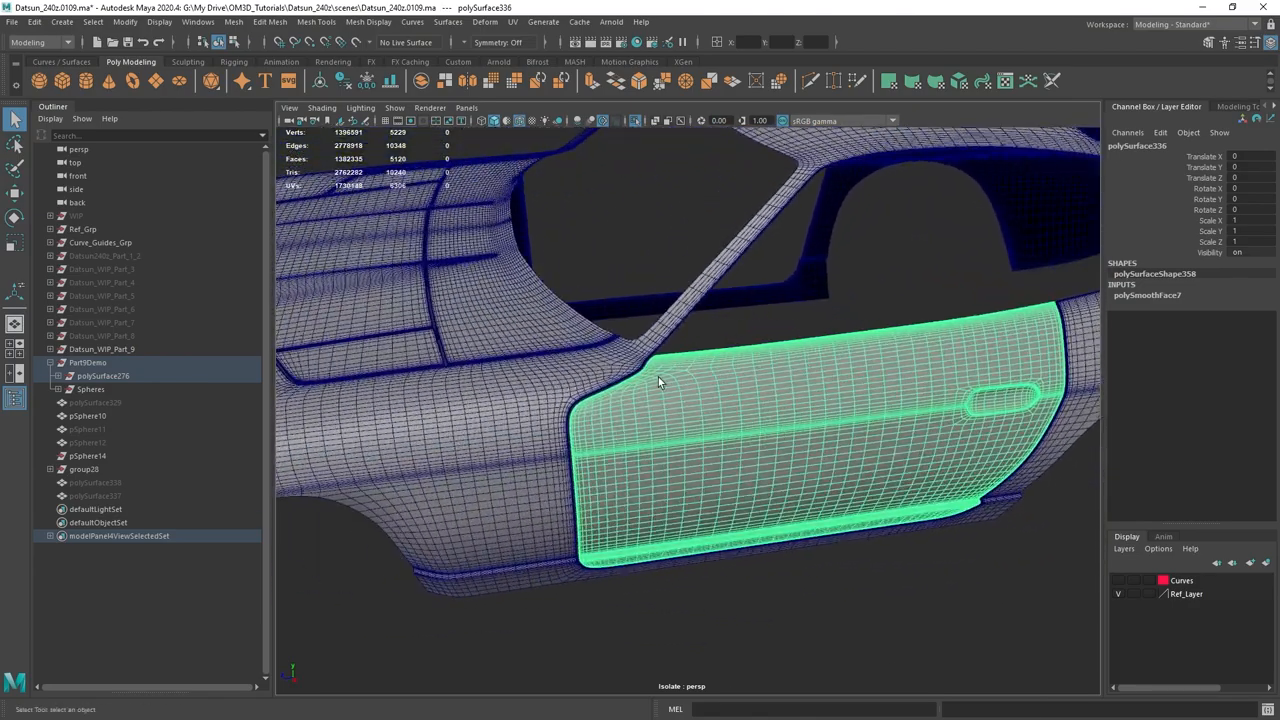
left_click_drag(660, 380, 580, 384)
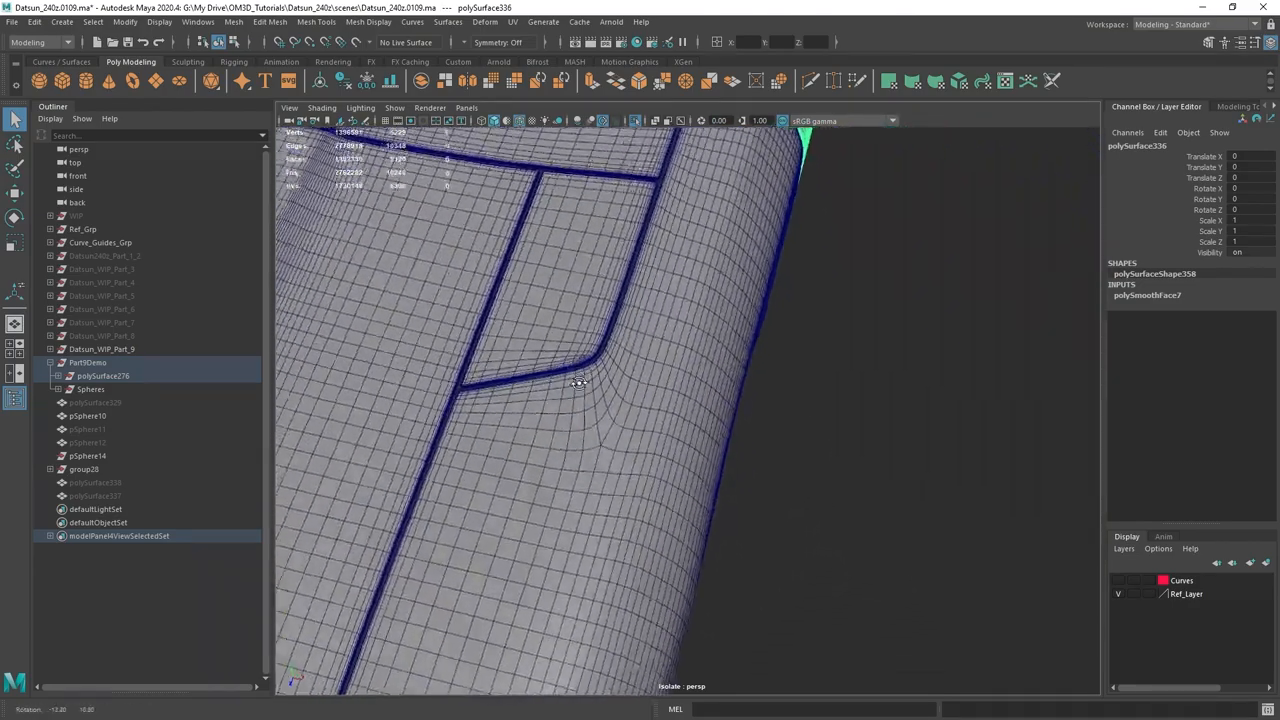
left_click_drag(580, 384, 744, 364)
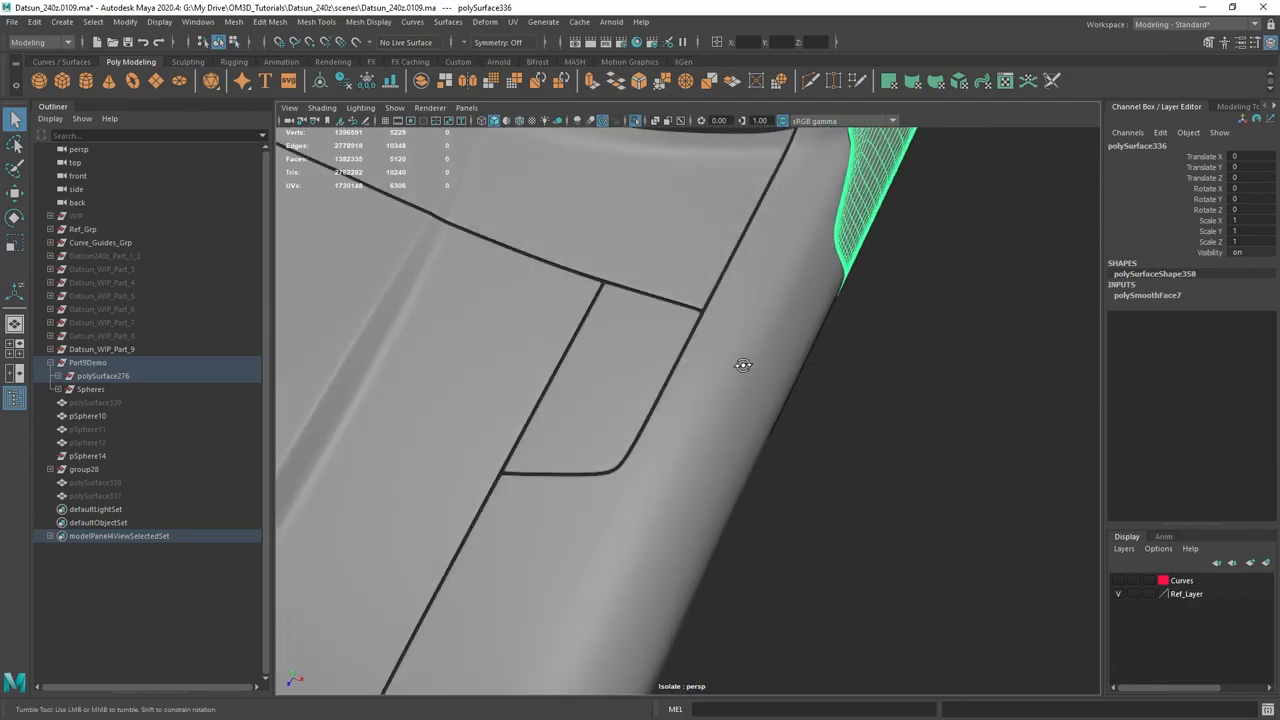
left_click_drag(744, 364, 732, 390)
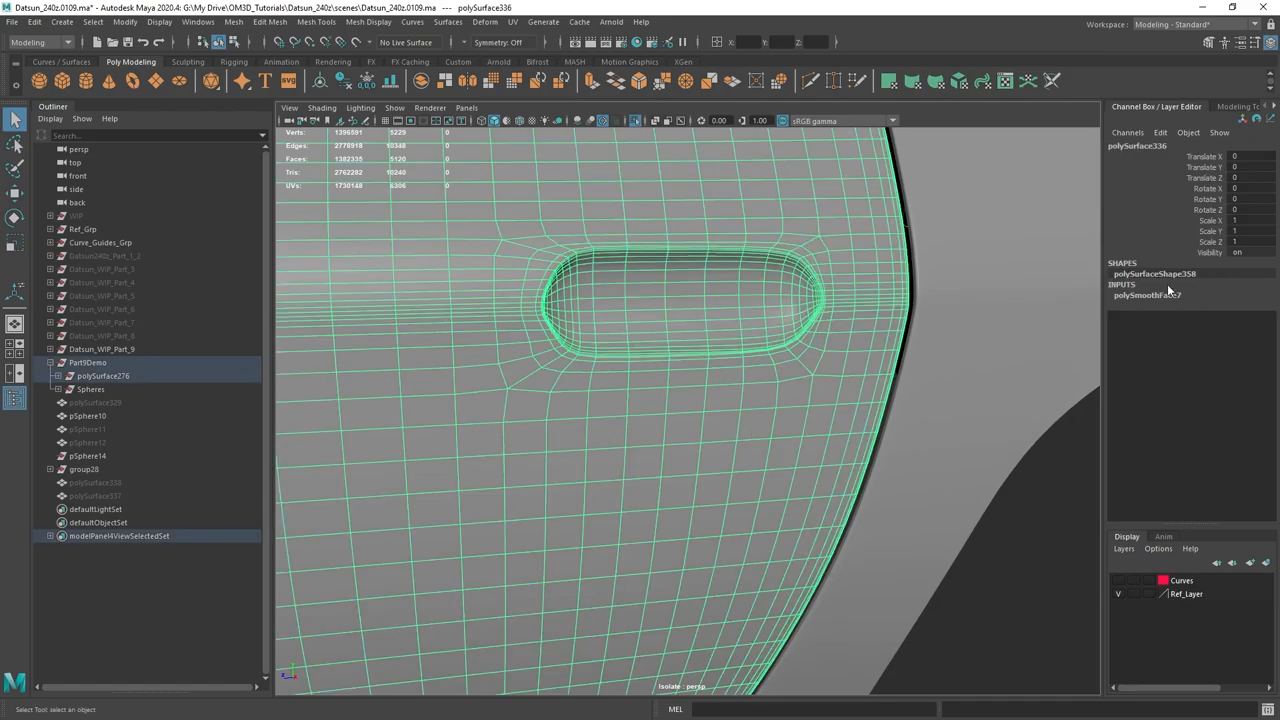
Step: Review the polySmoothFace inputs of the door panel and body meshes in the Channel Box
left_click(1148, 294)
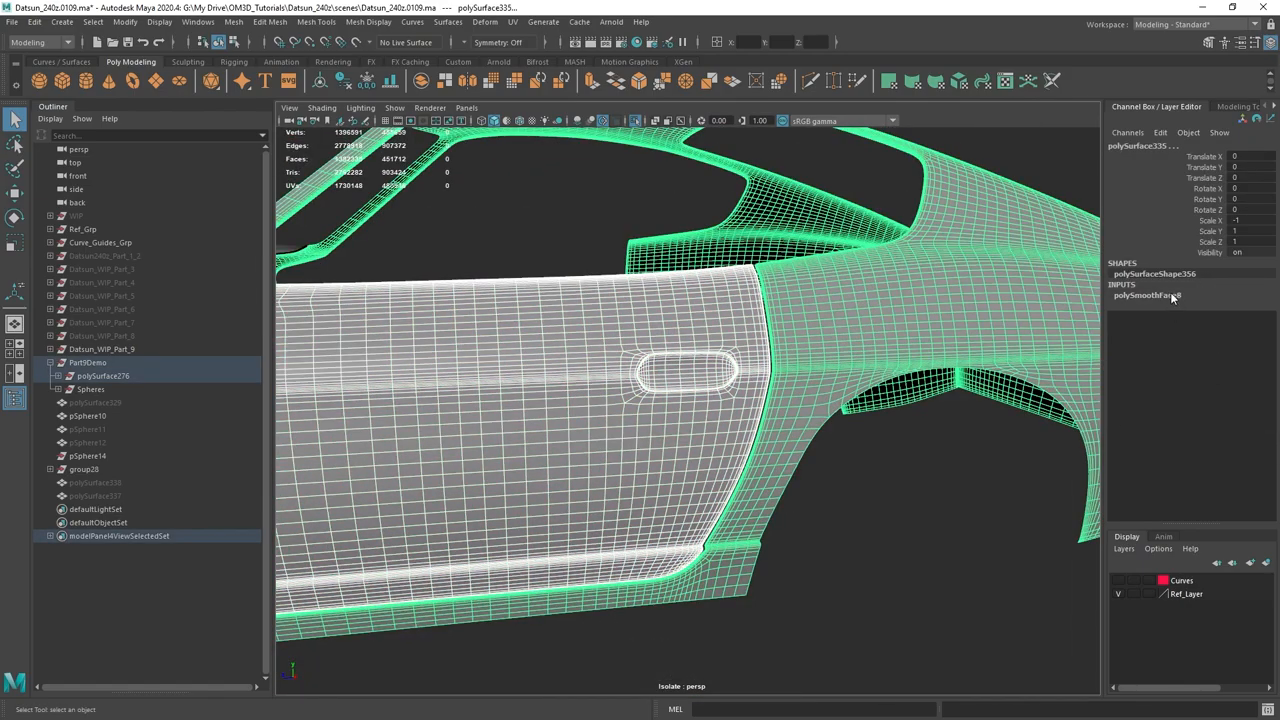
left_click(1148, 296)
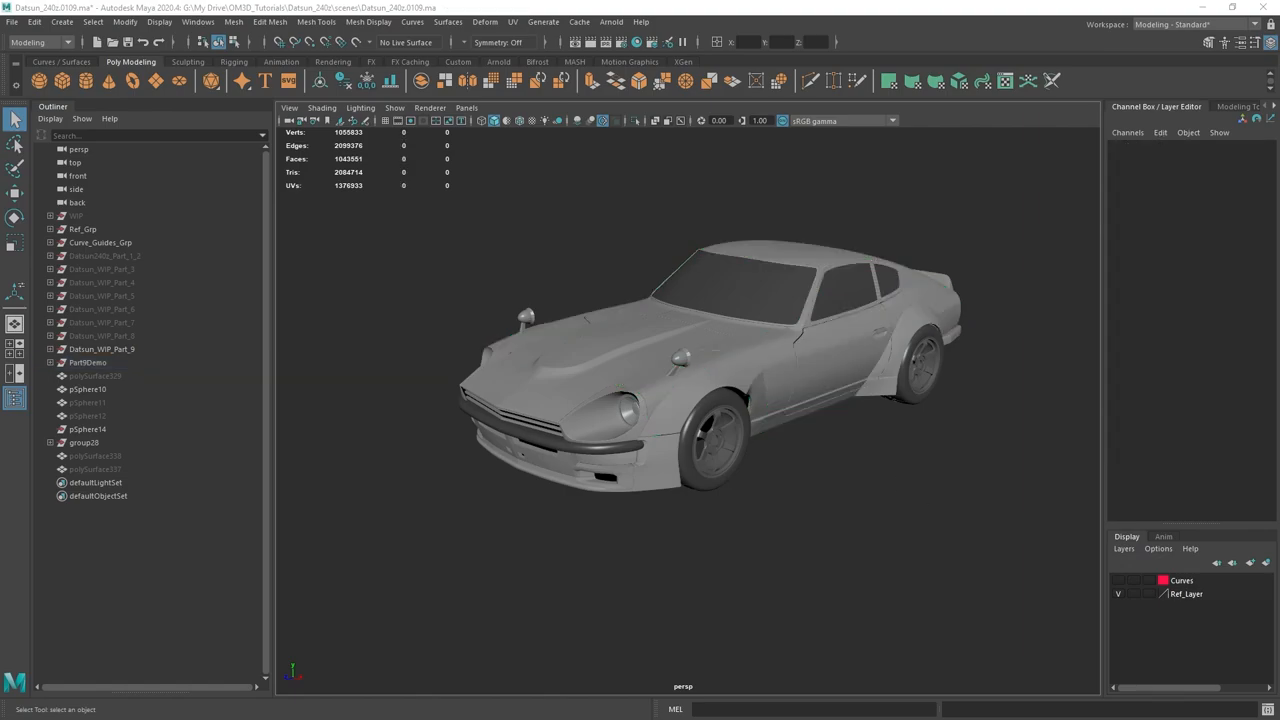
mouse_move(1208, 300)
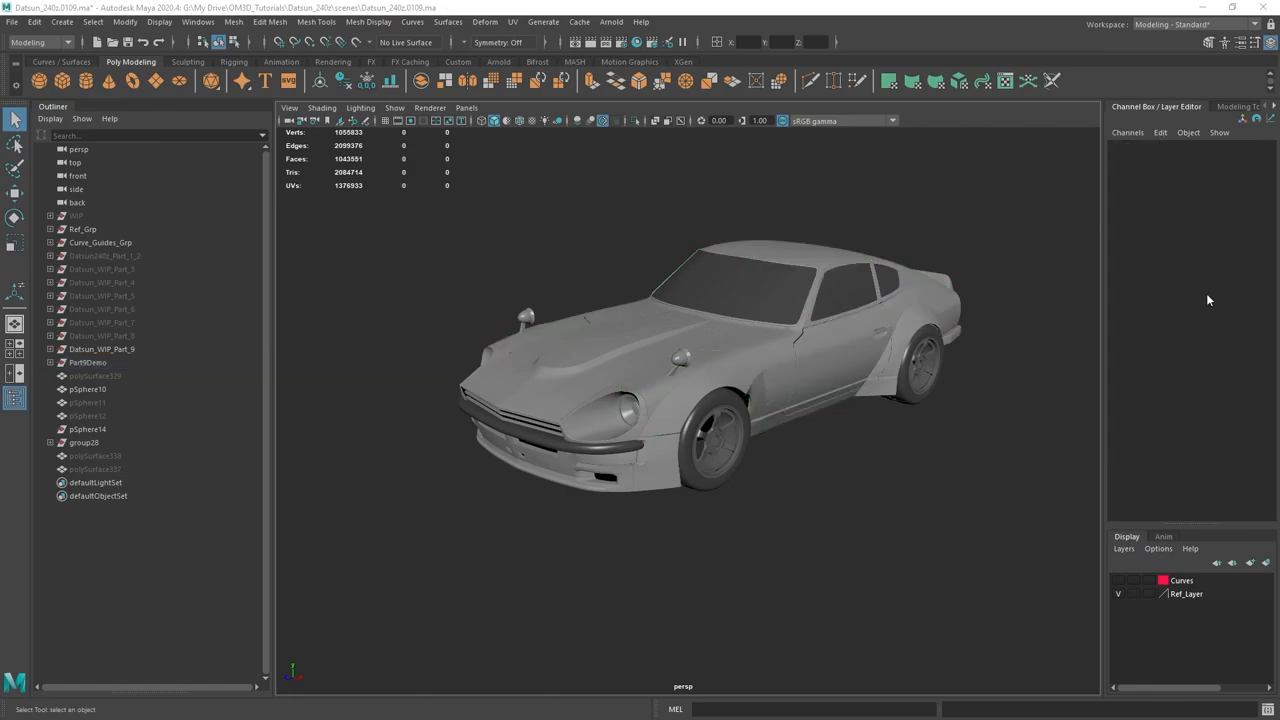